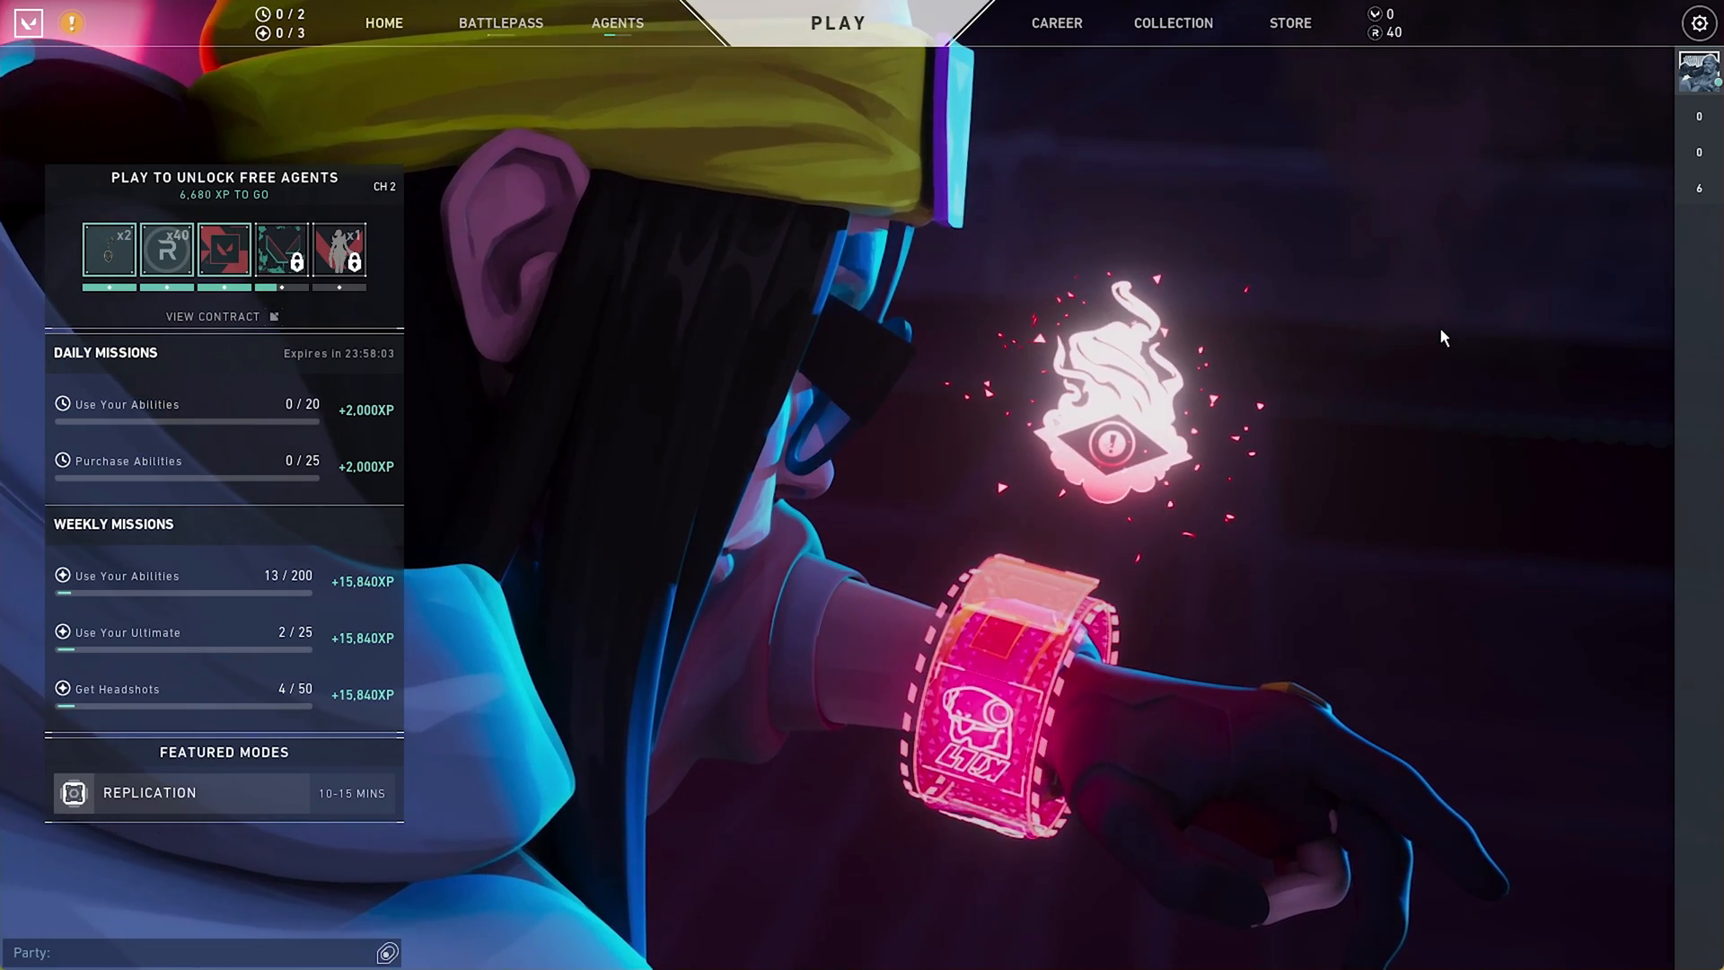
# - Open Valorant's Settings from the gear menu to reach the video display options
pyautogui.click(1698, 23)
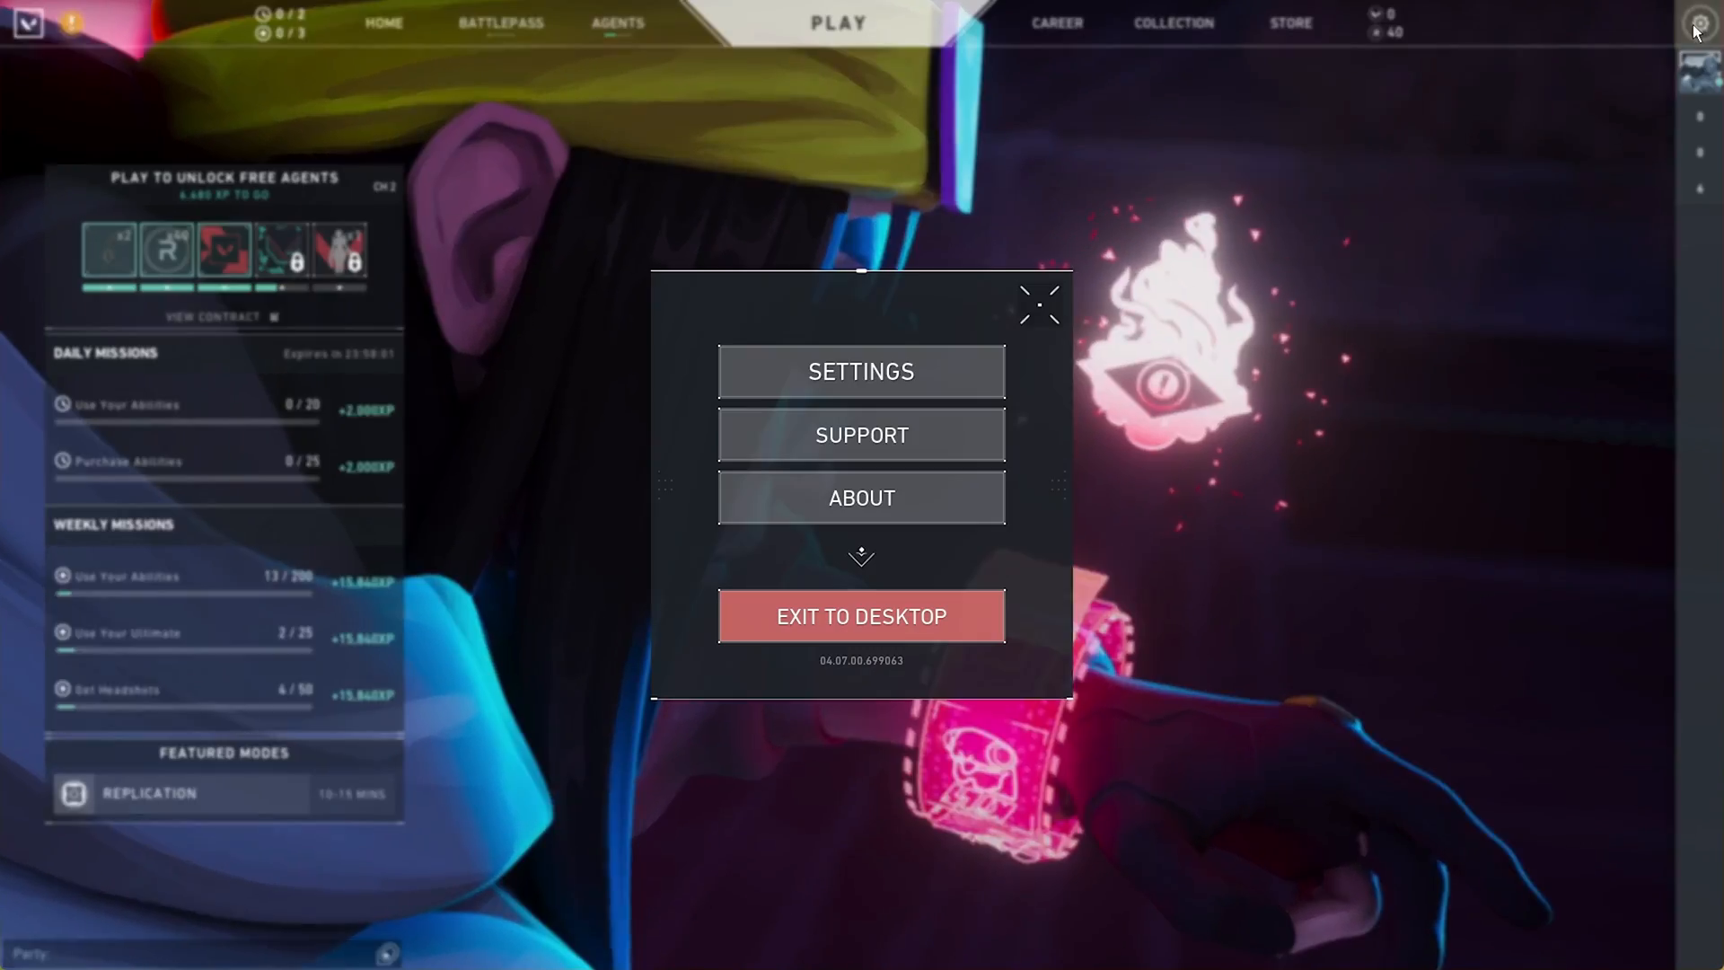
pyautogui.click(861, 372)
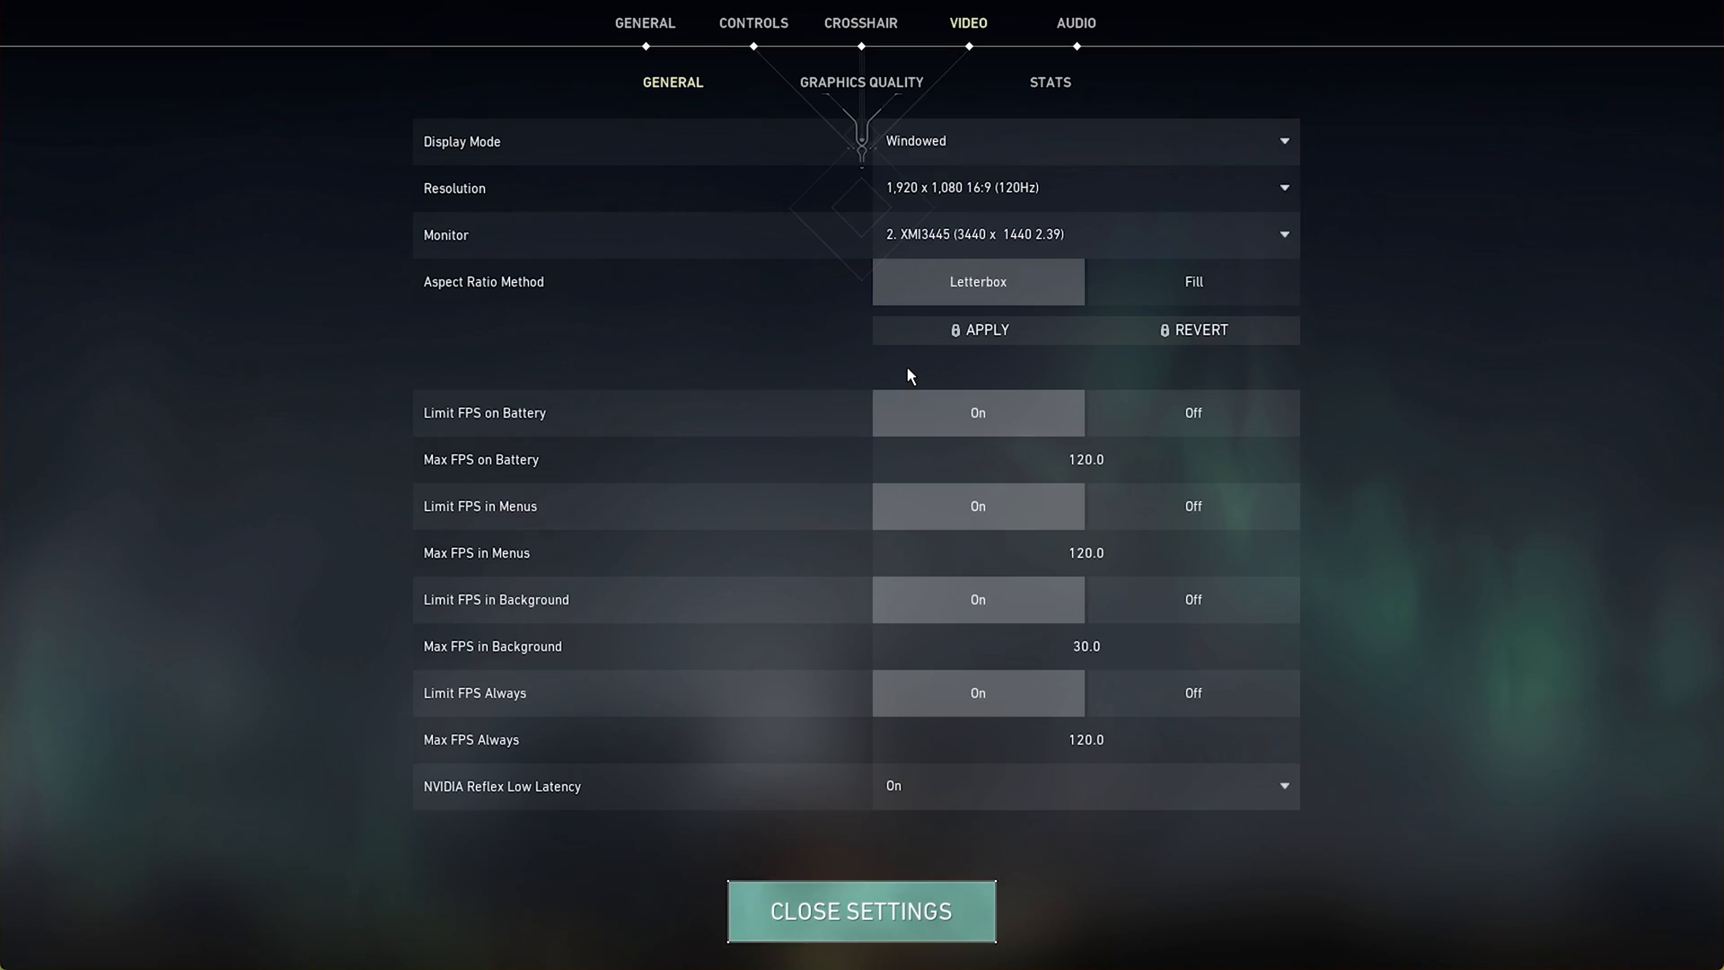
pyautogui.click(1049, 81)
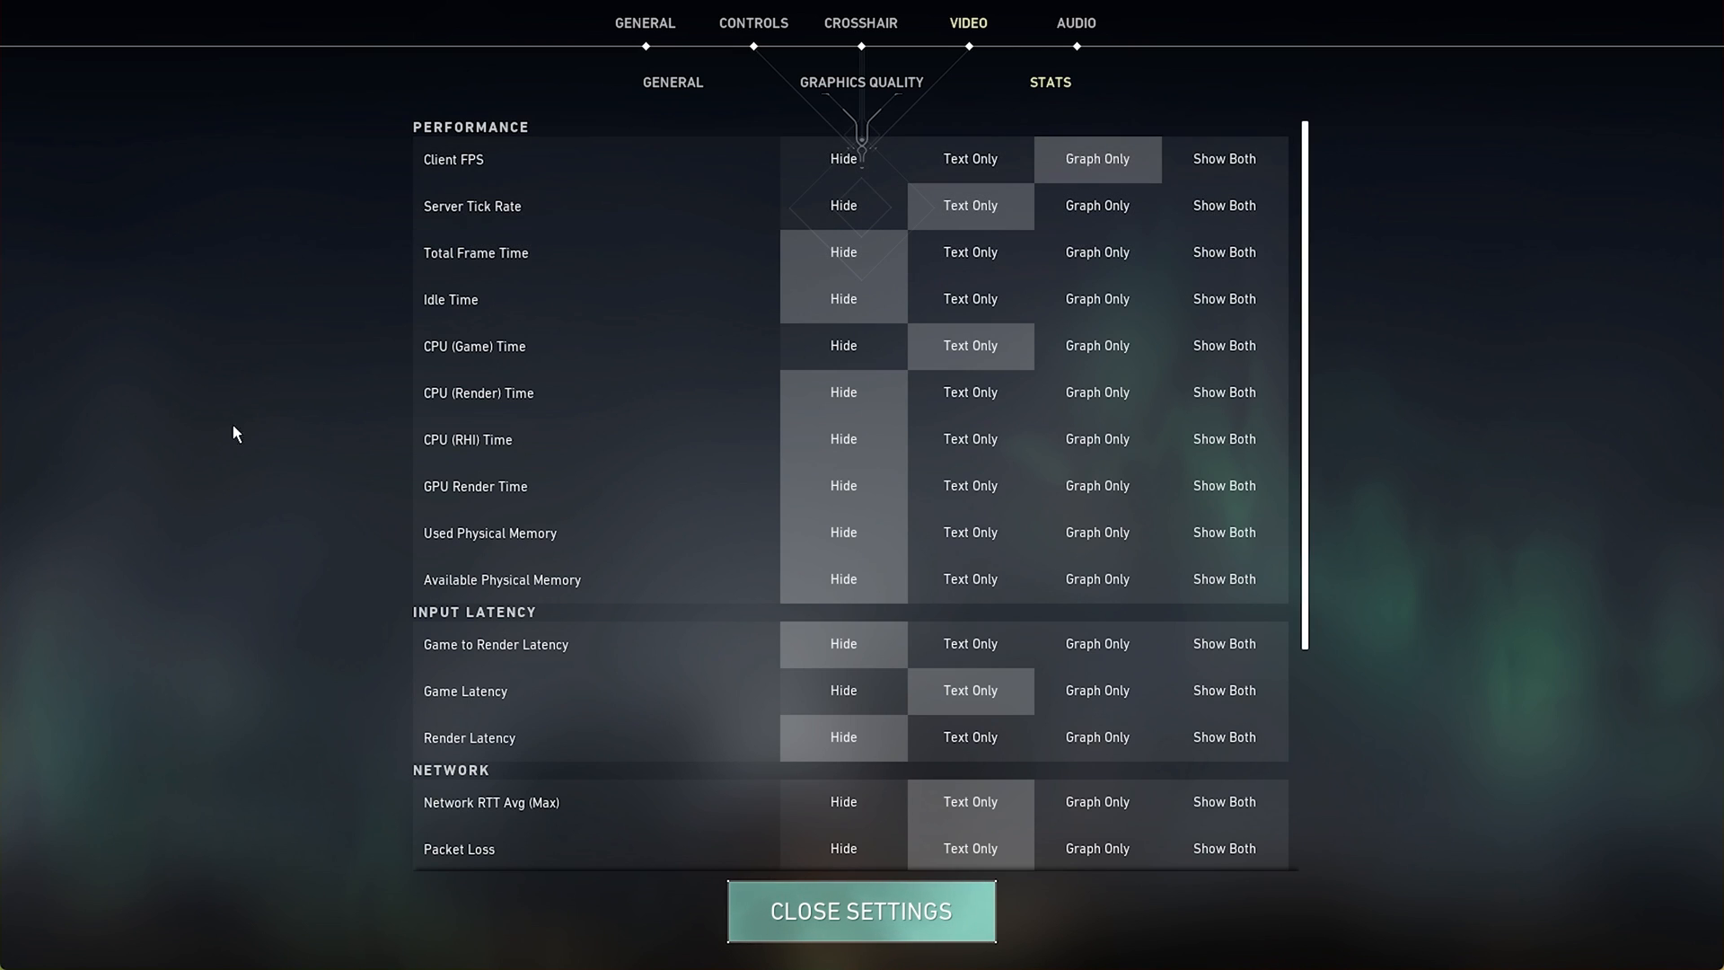
pyautogui.moveTo(229, 517)
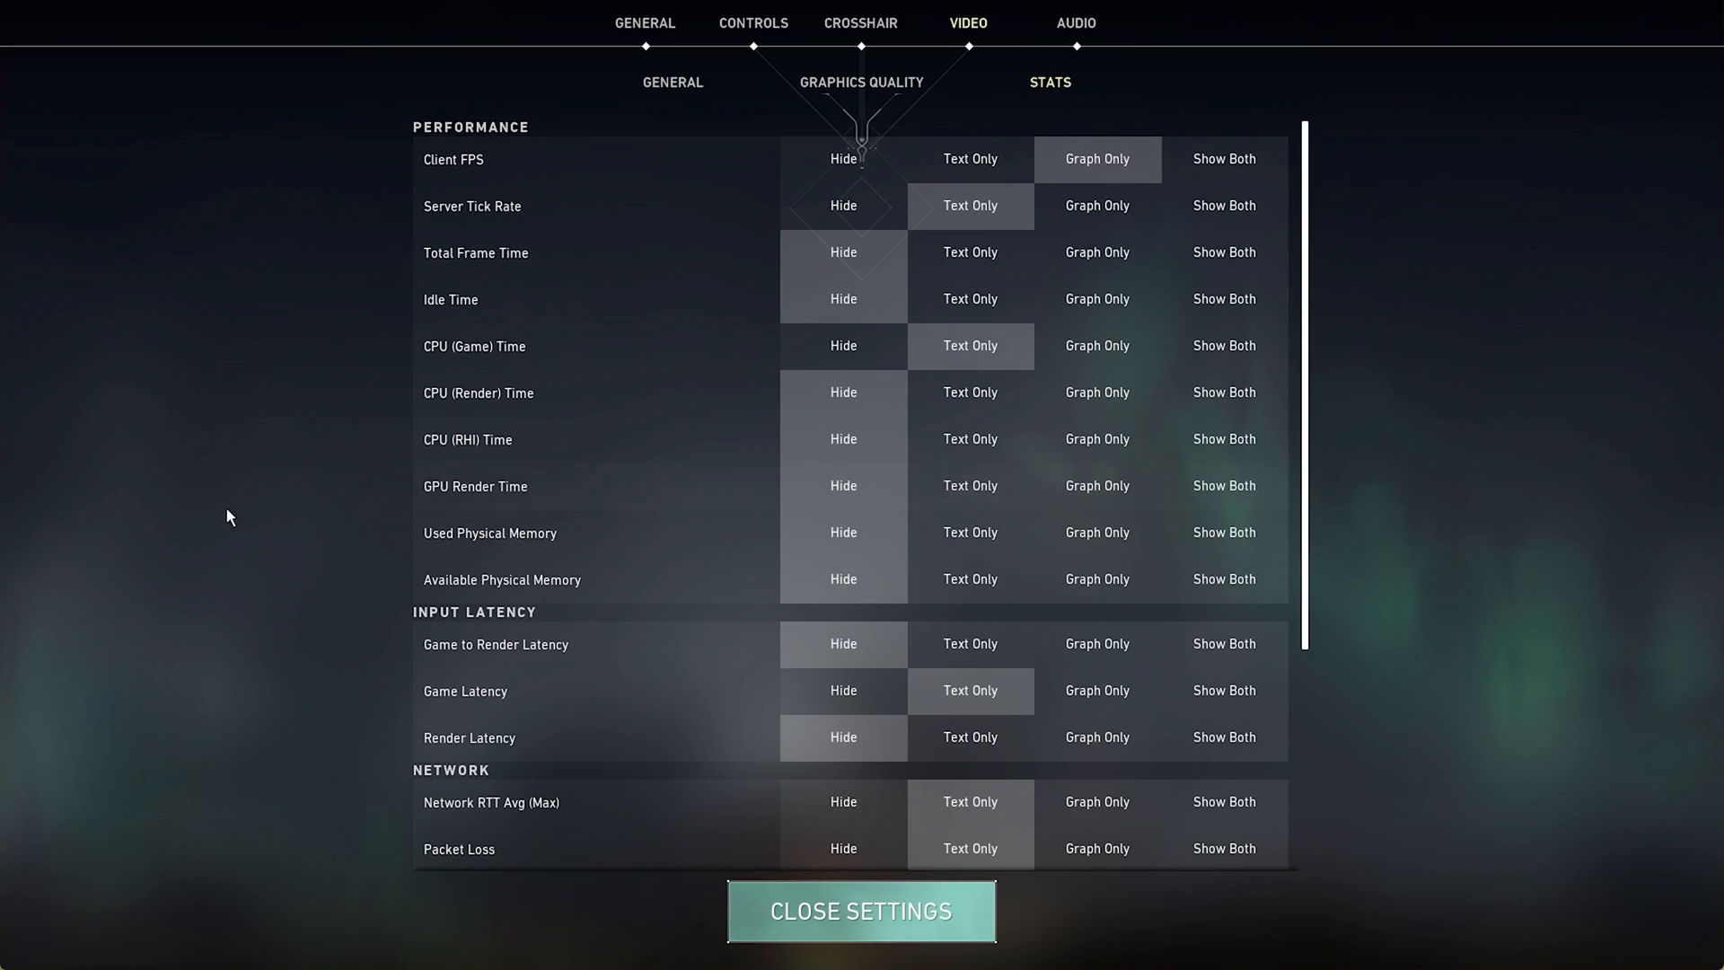
pyautogui.scroll(-3)
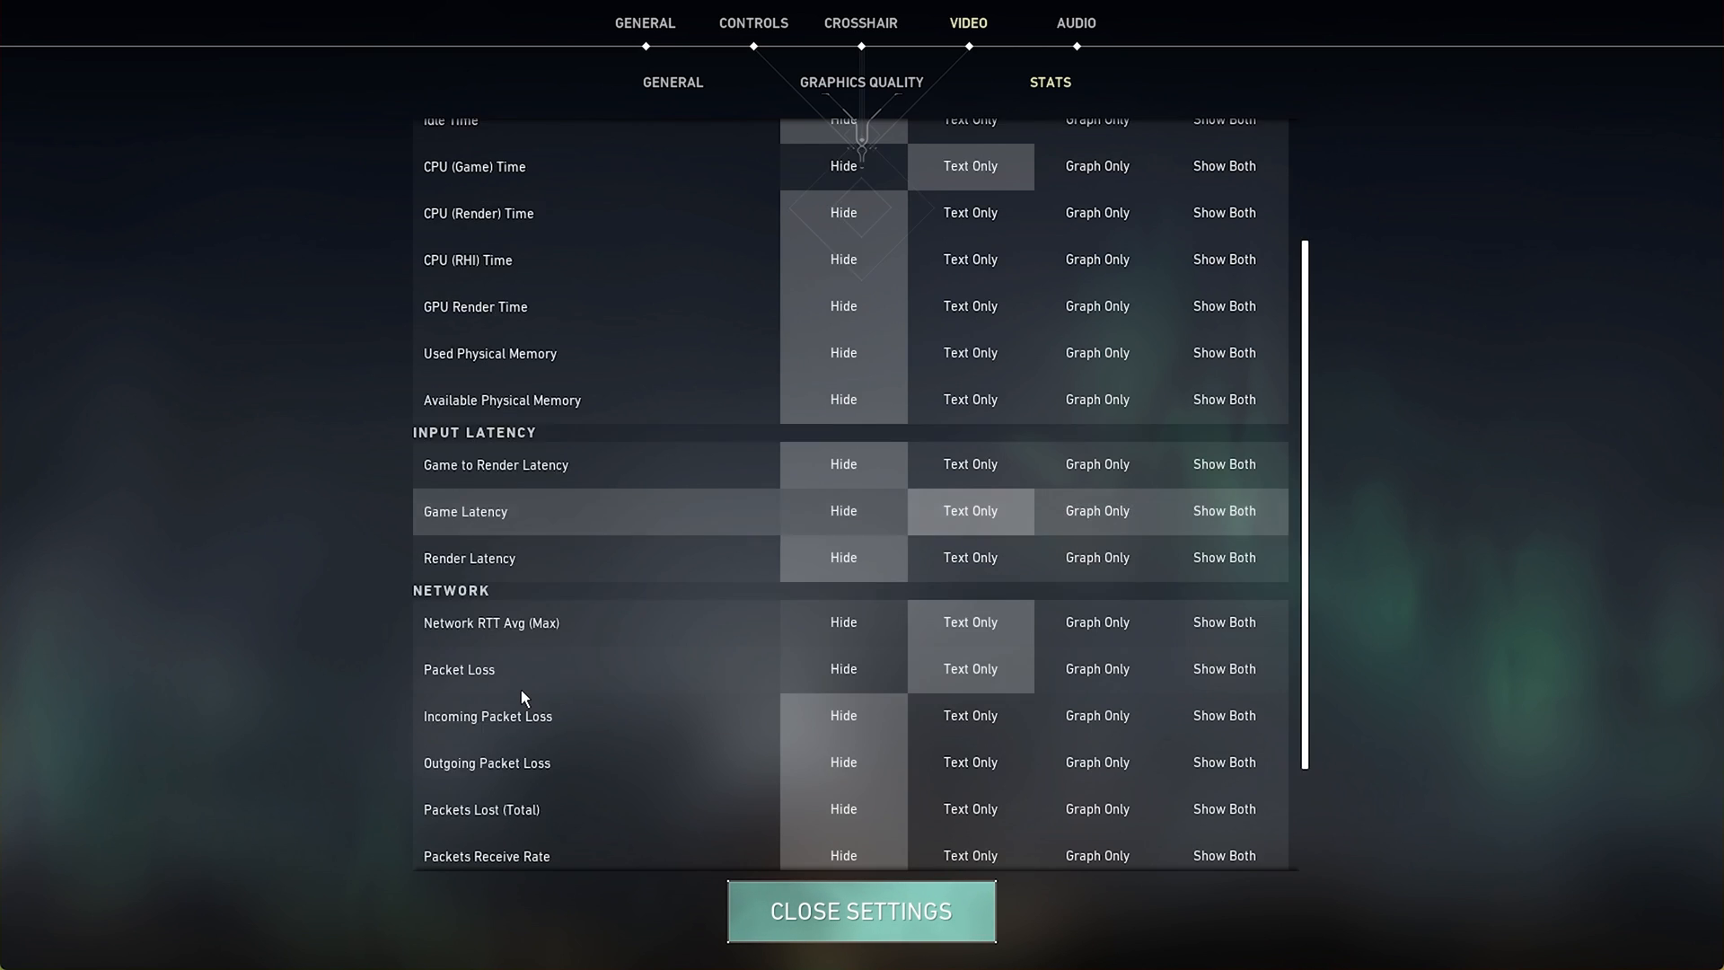
pyautogui.scroll(-3)
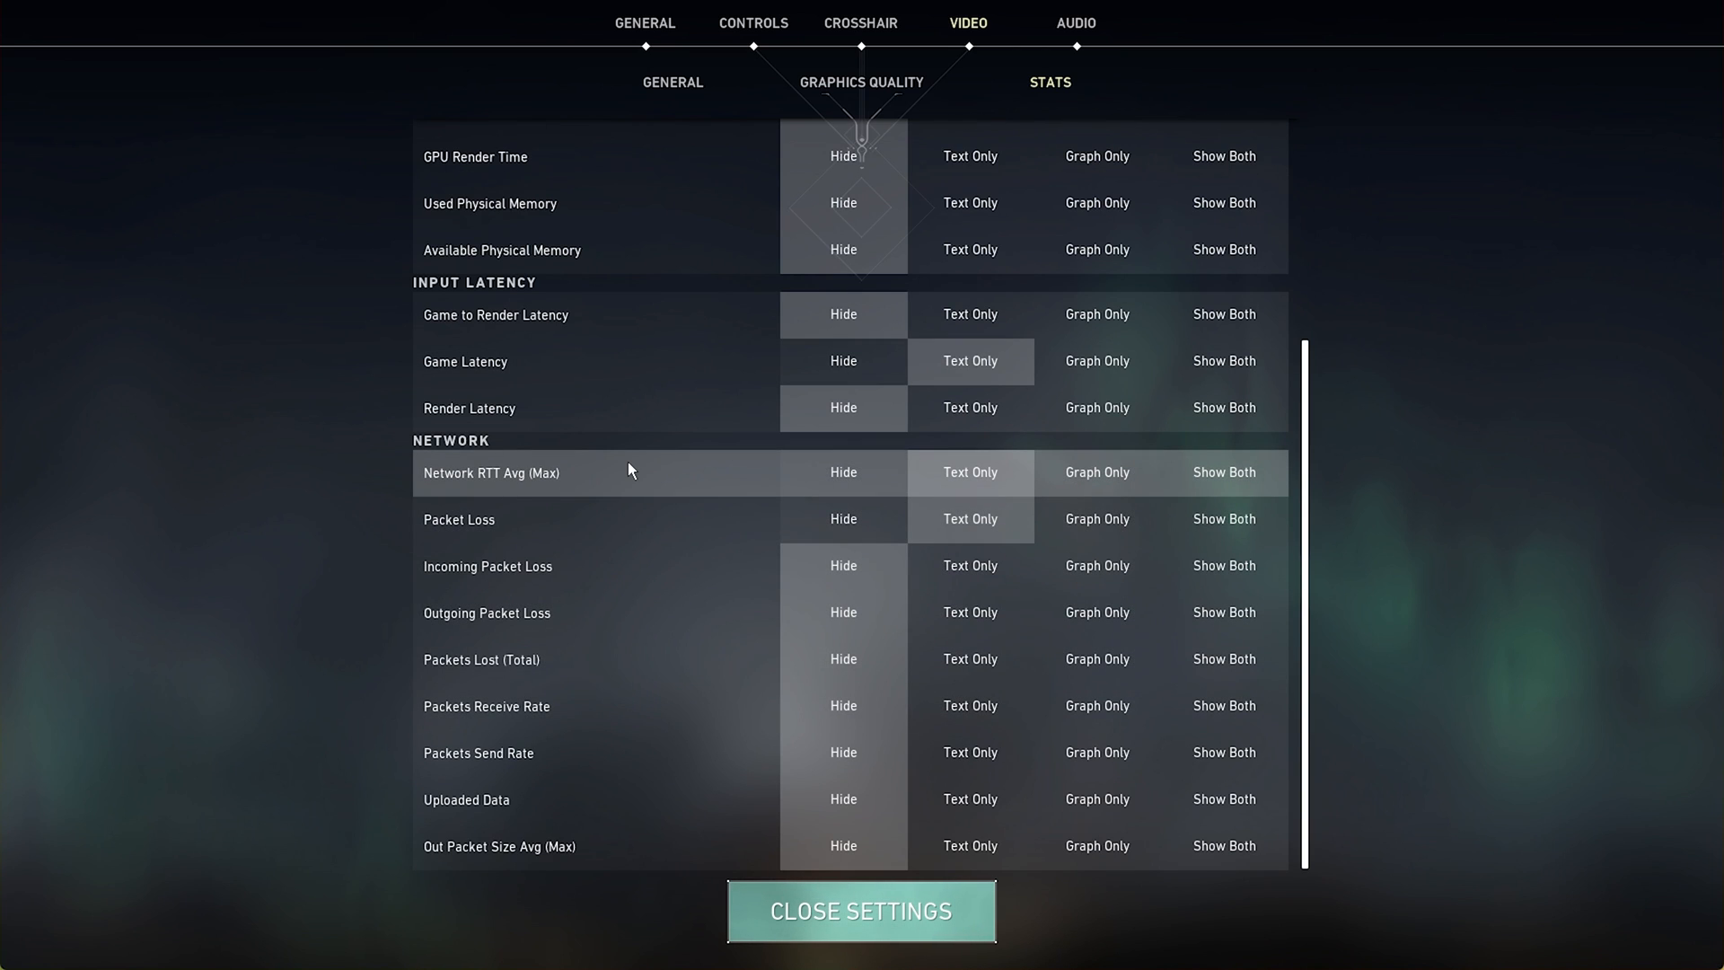
pyautogui.moveTo(613, 513)
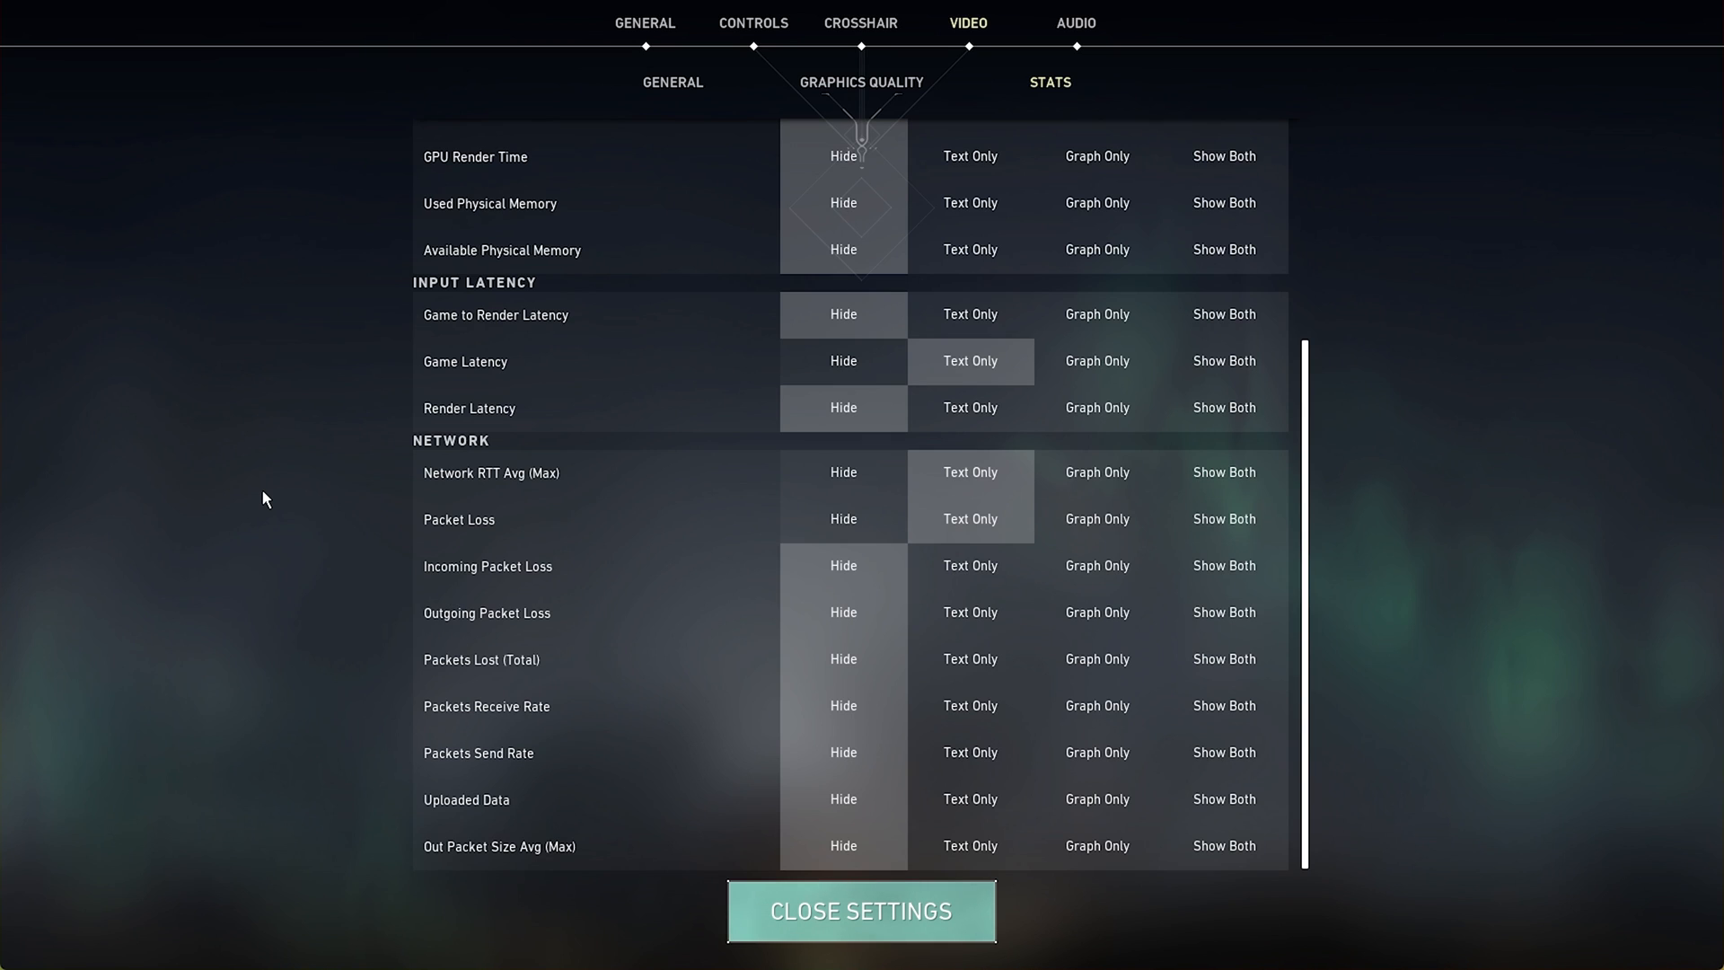
pyautogui.moveTo(274, 455)
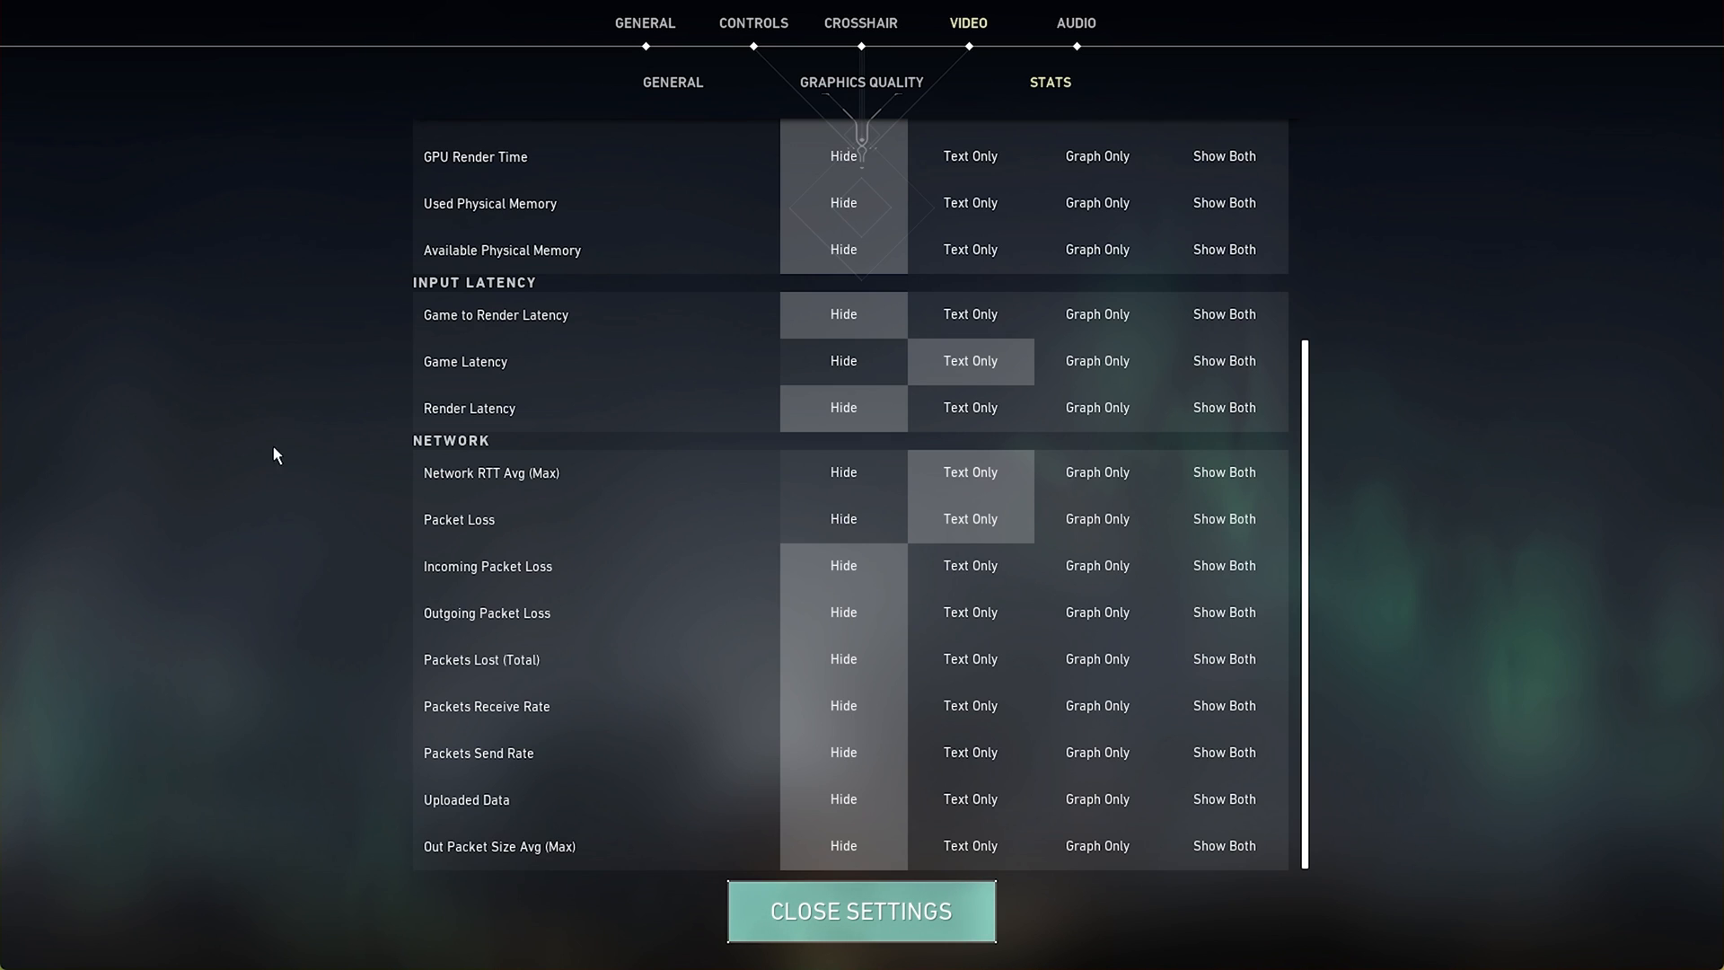
pyautogui.click(672, 82)
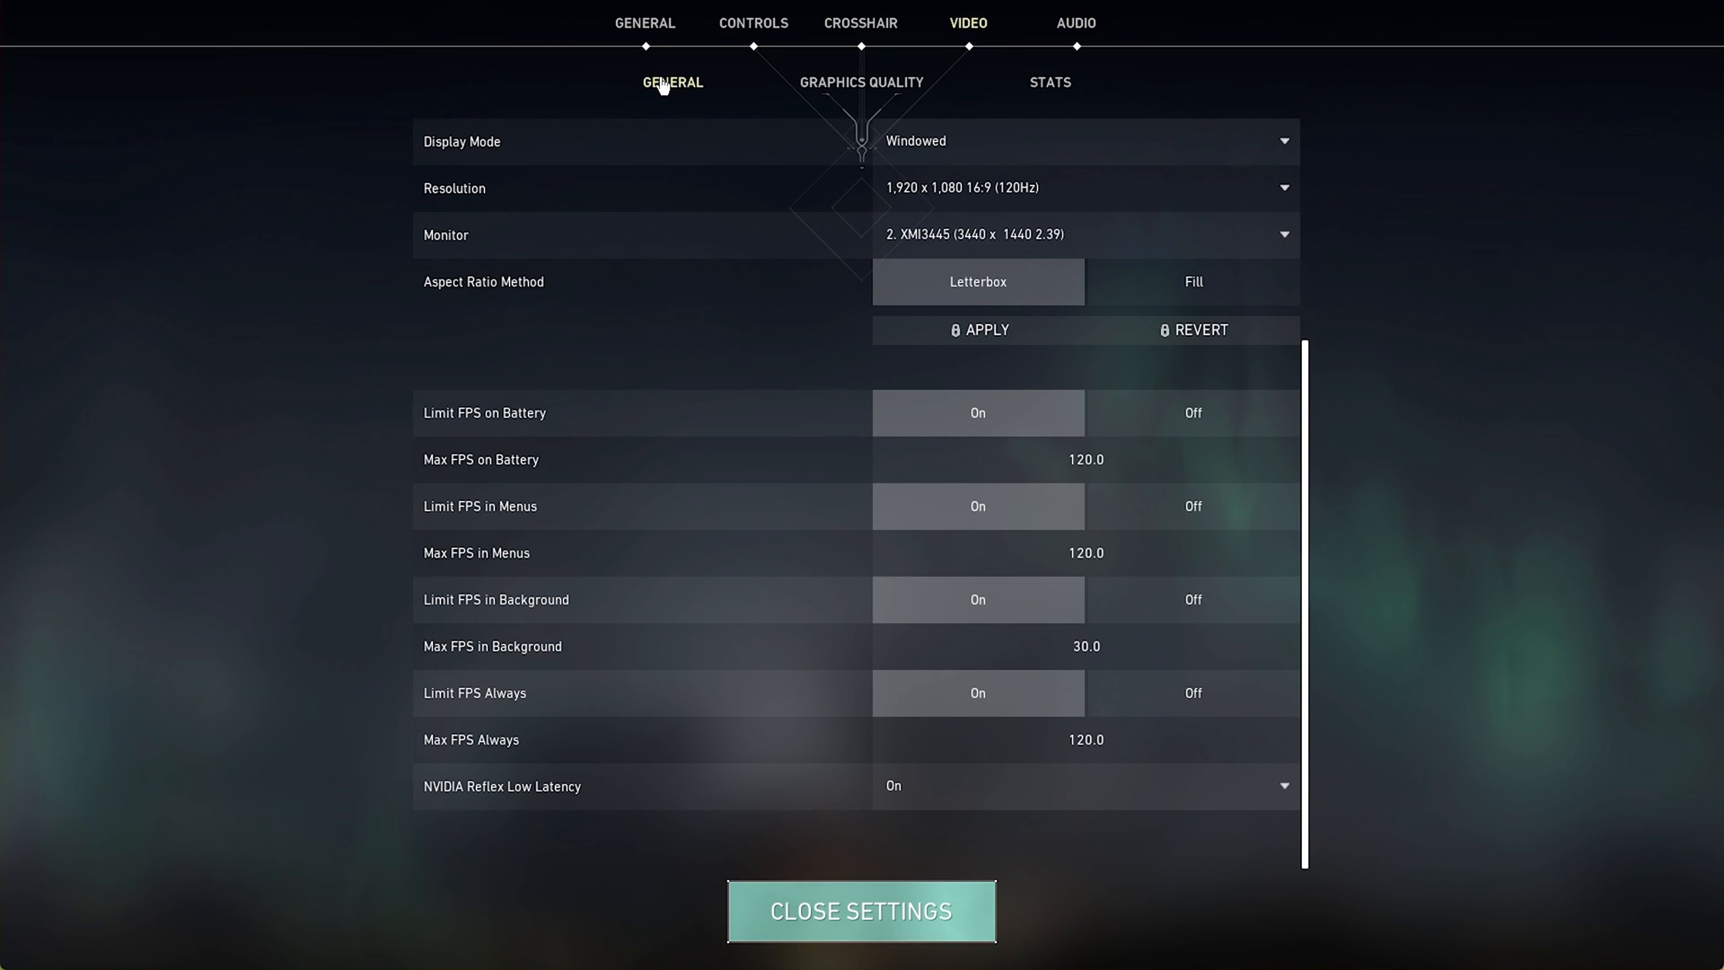
# - Set Valorant to fullscreen at 3440×1440, 100Hz, and browse the Graphics Quality settings
pyautogui.click(1083, 141)
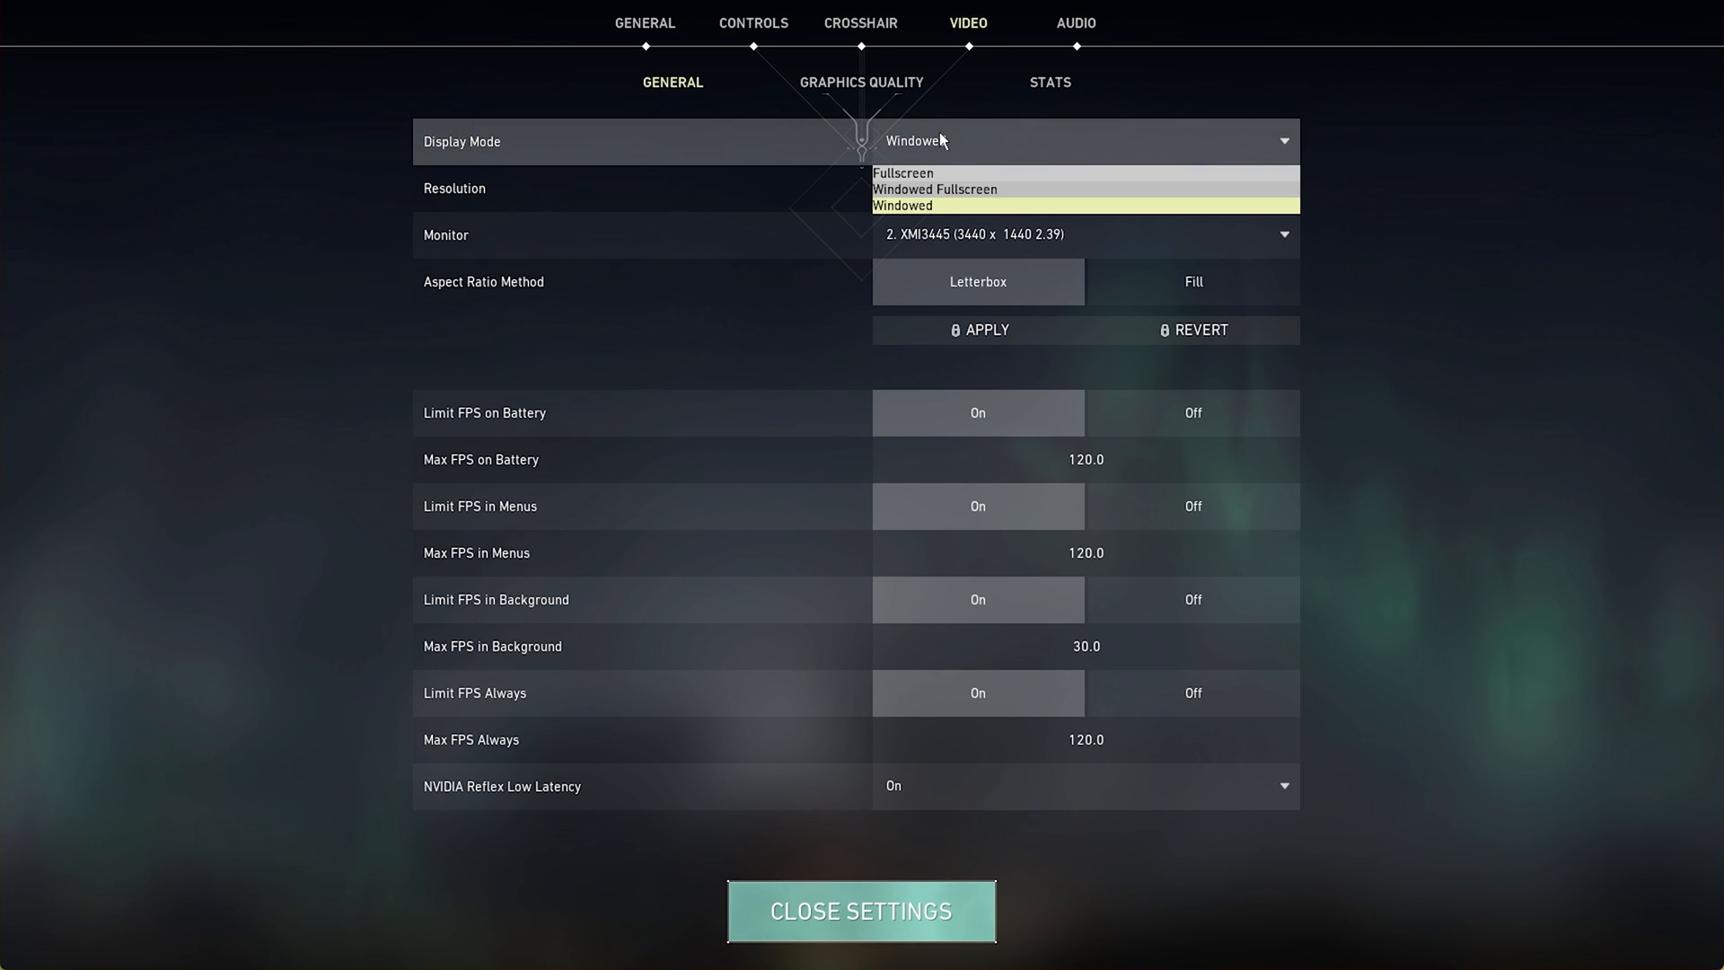
pyautogui.click(903, 173)
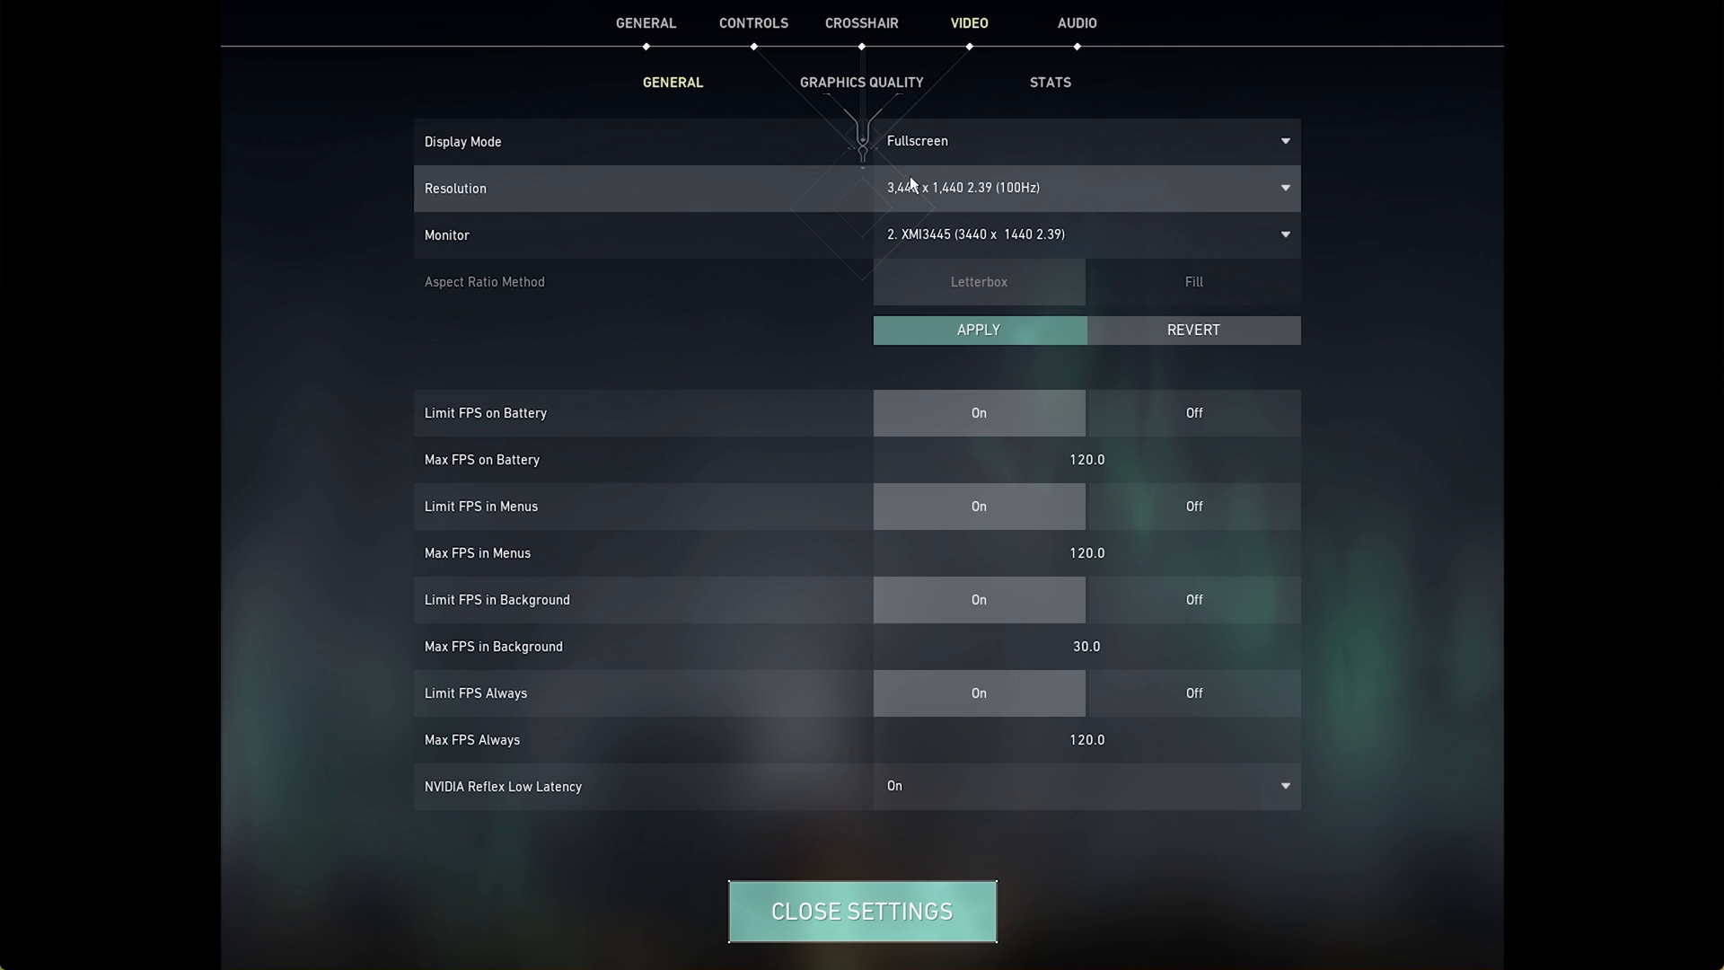
pyautogui.click(1084, 141)
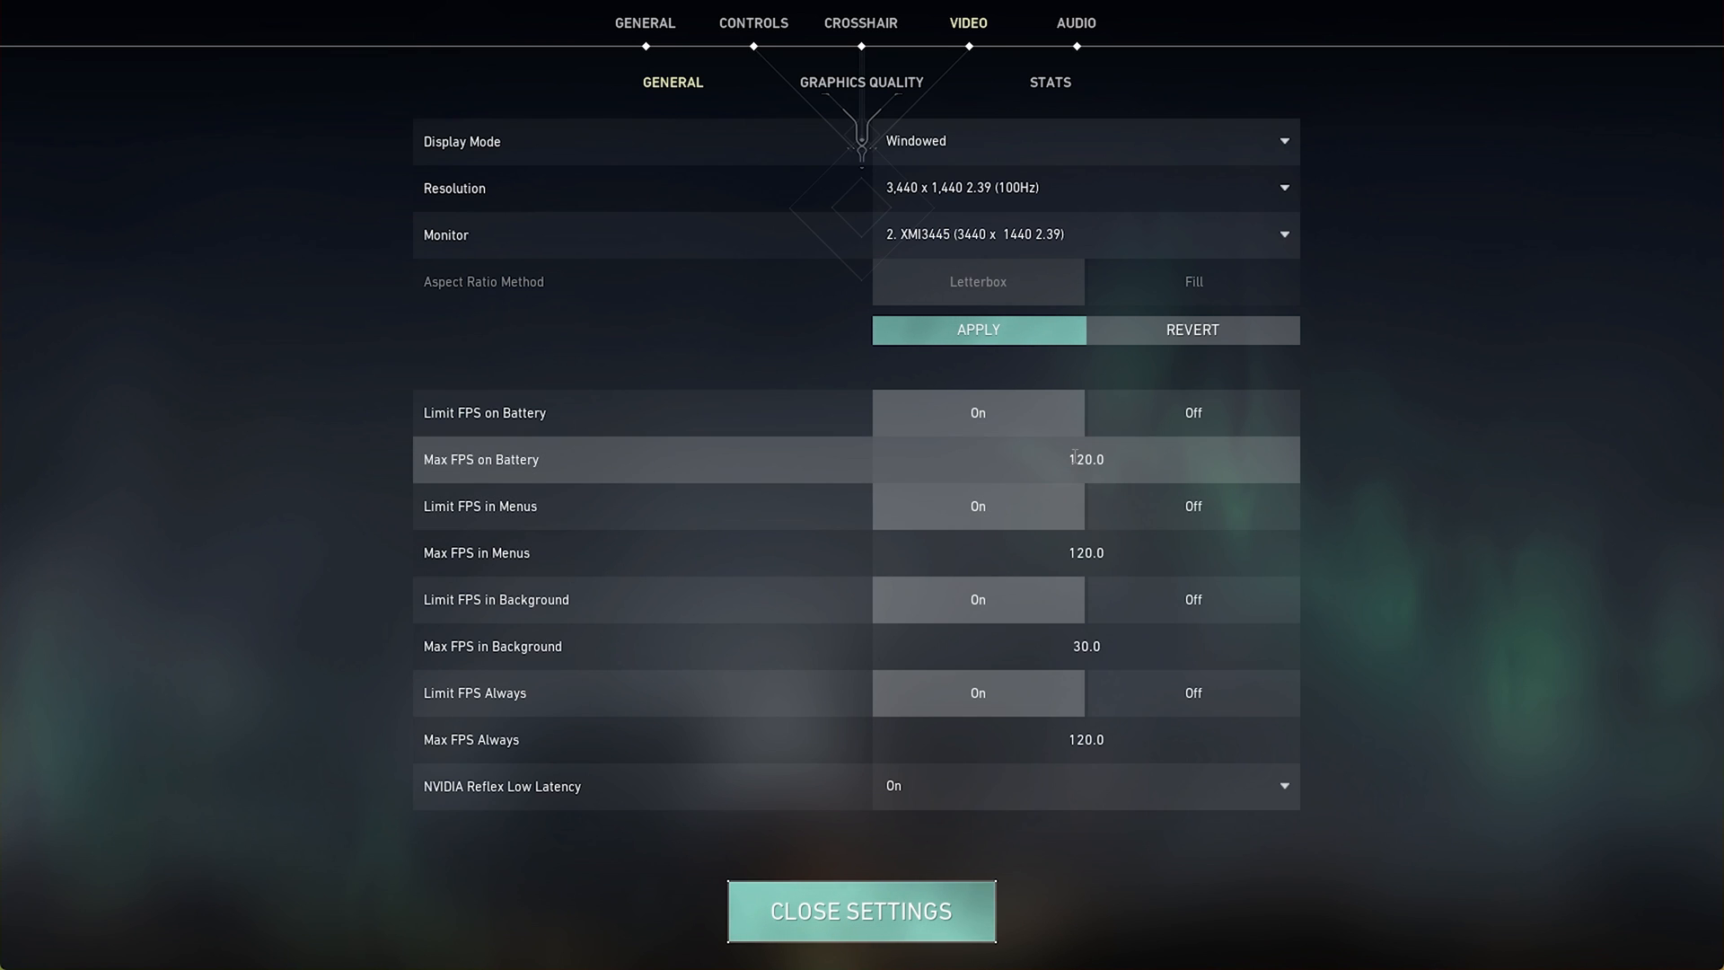
pyautogui.moveTo(995, 786)
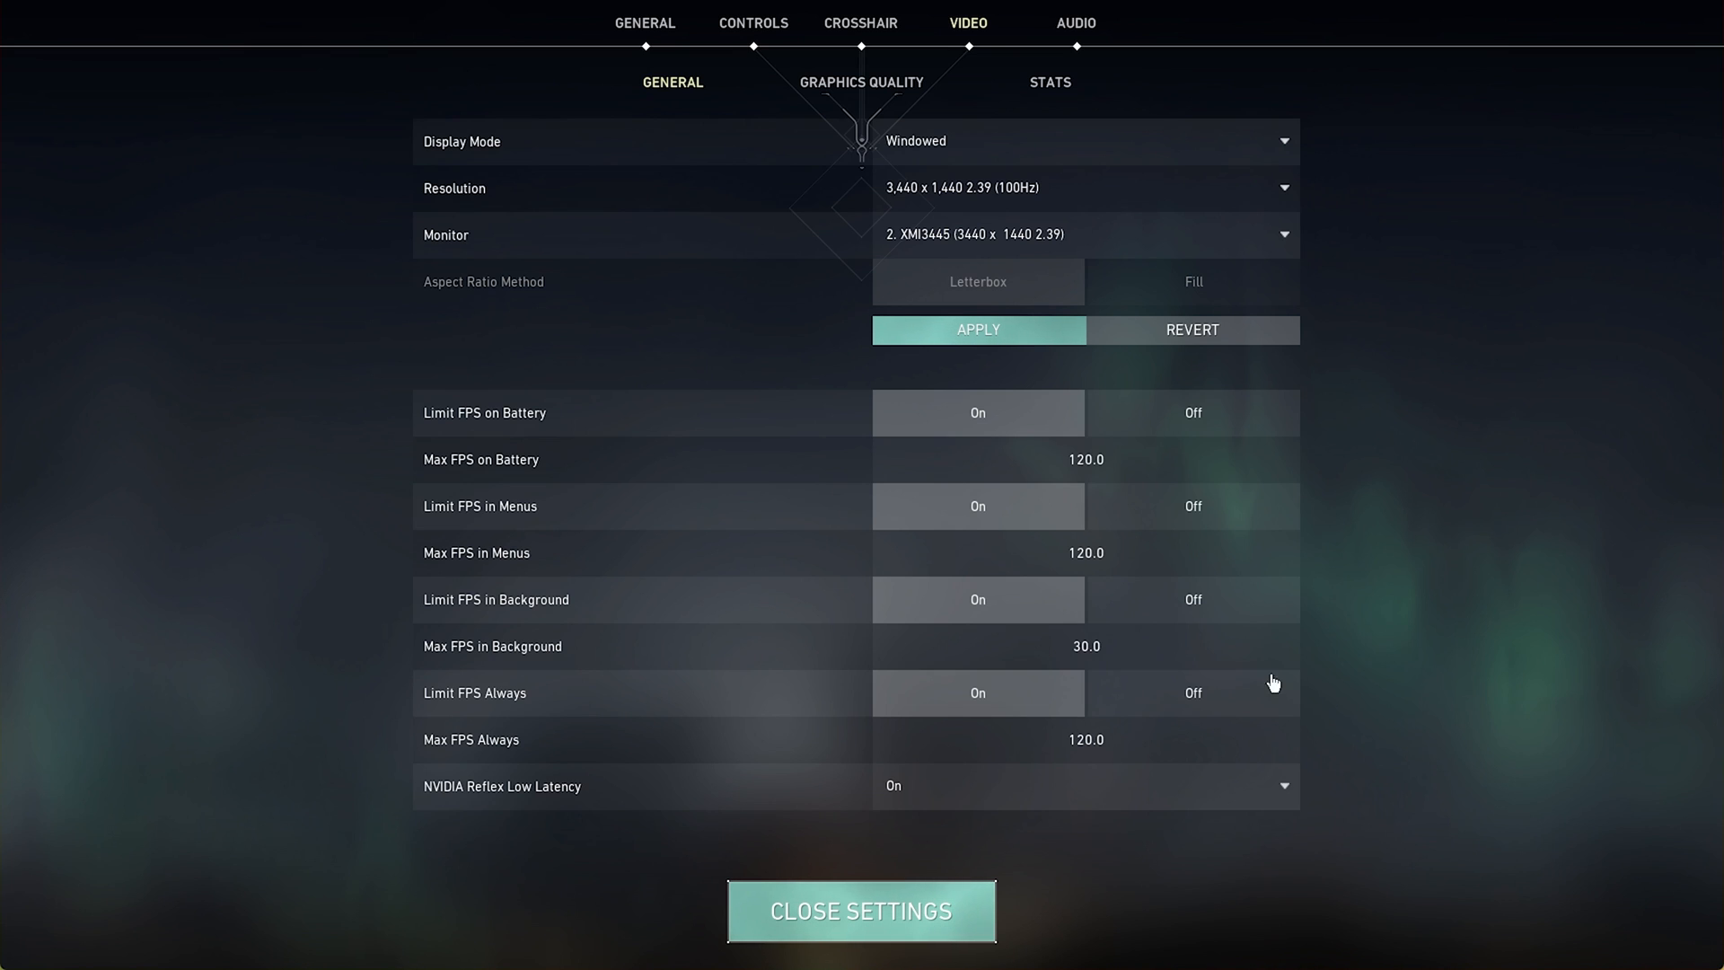
pyautogui.click(861, 82)
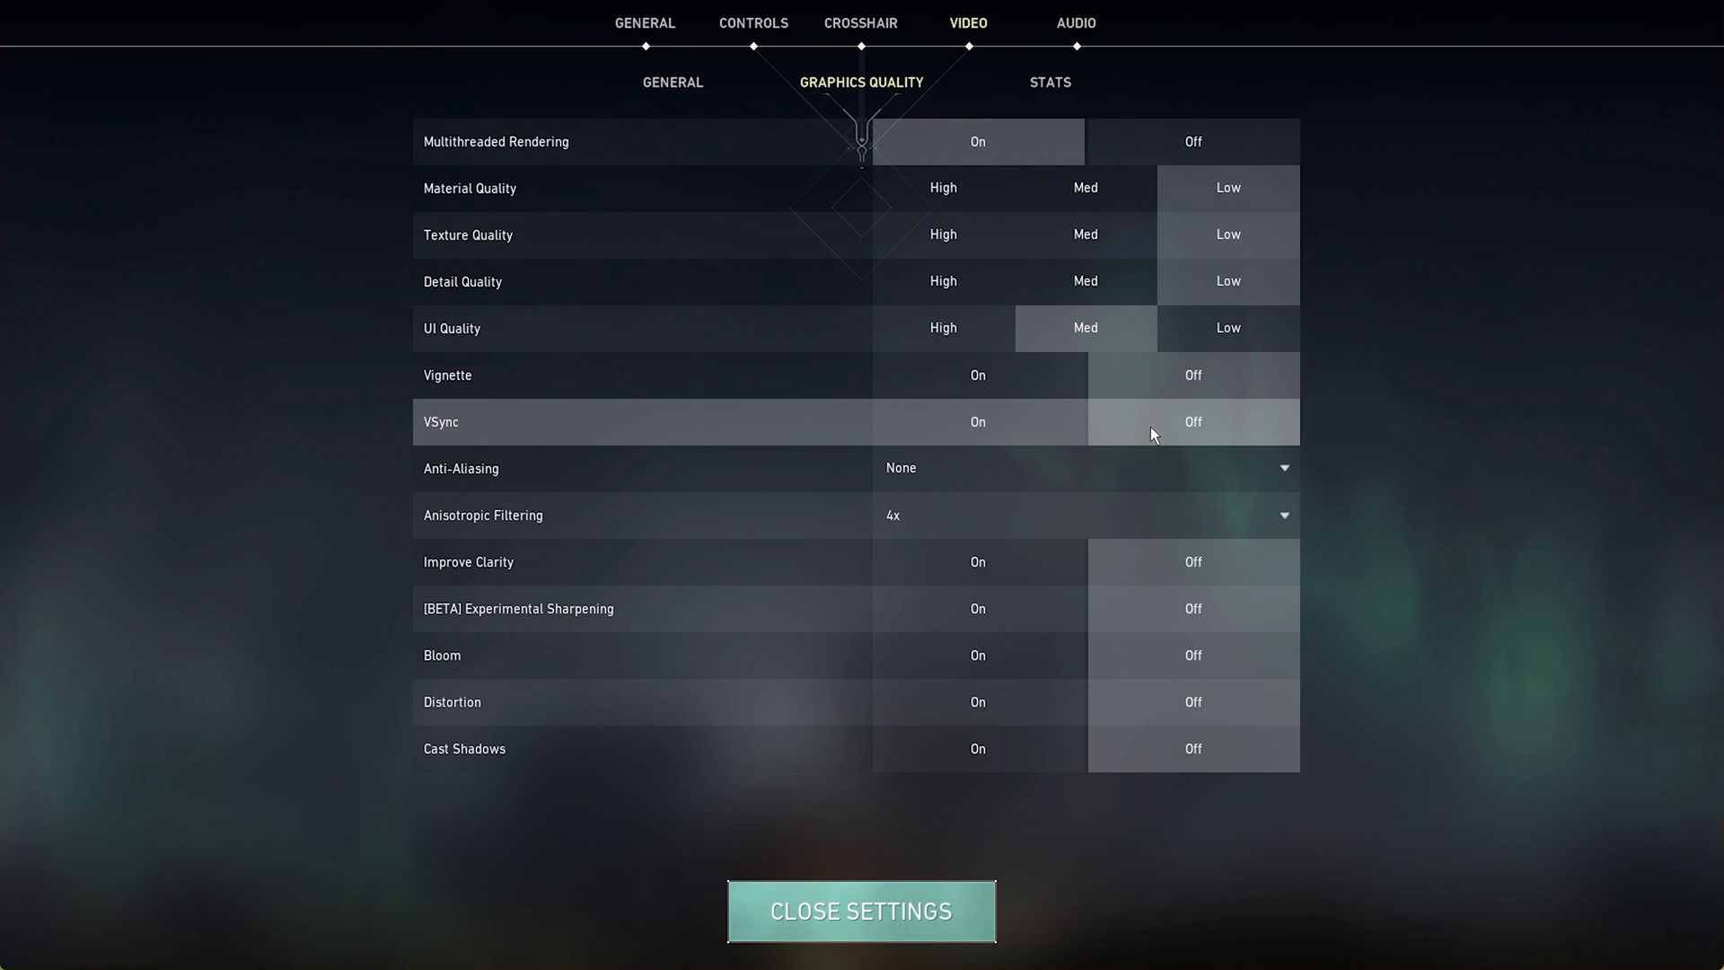
pyautogui.moveTo(1606, 83)
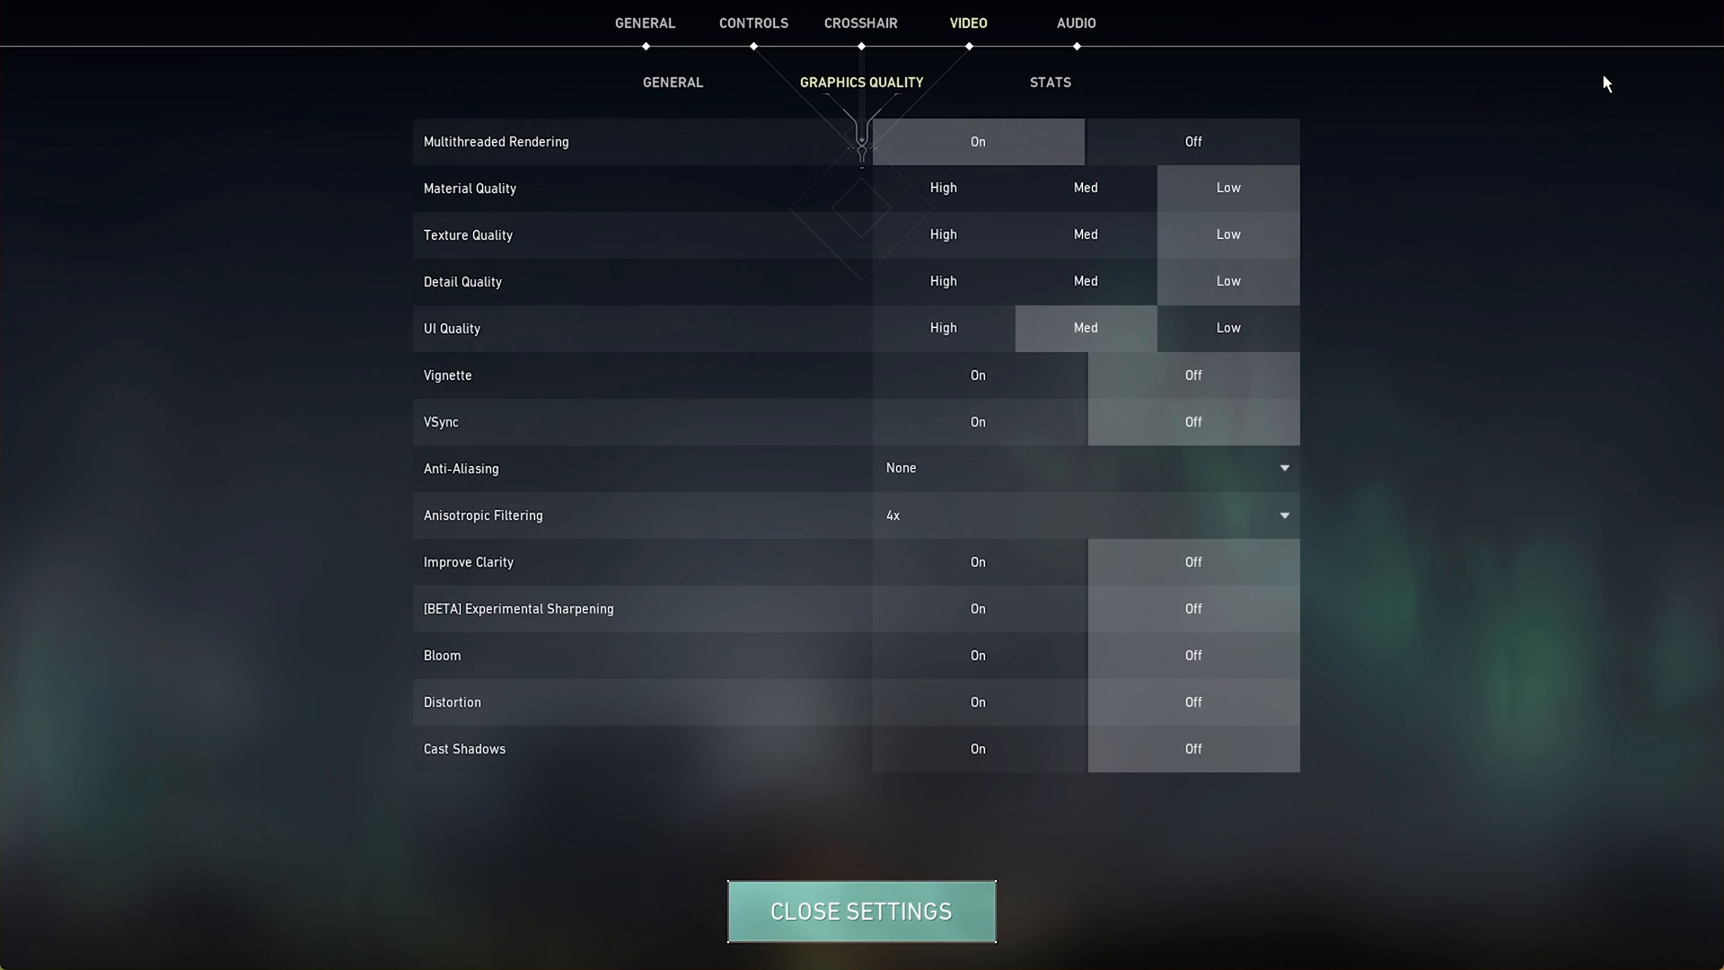
pyautogui.scroll(-3)
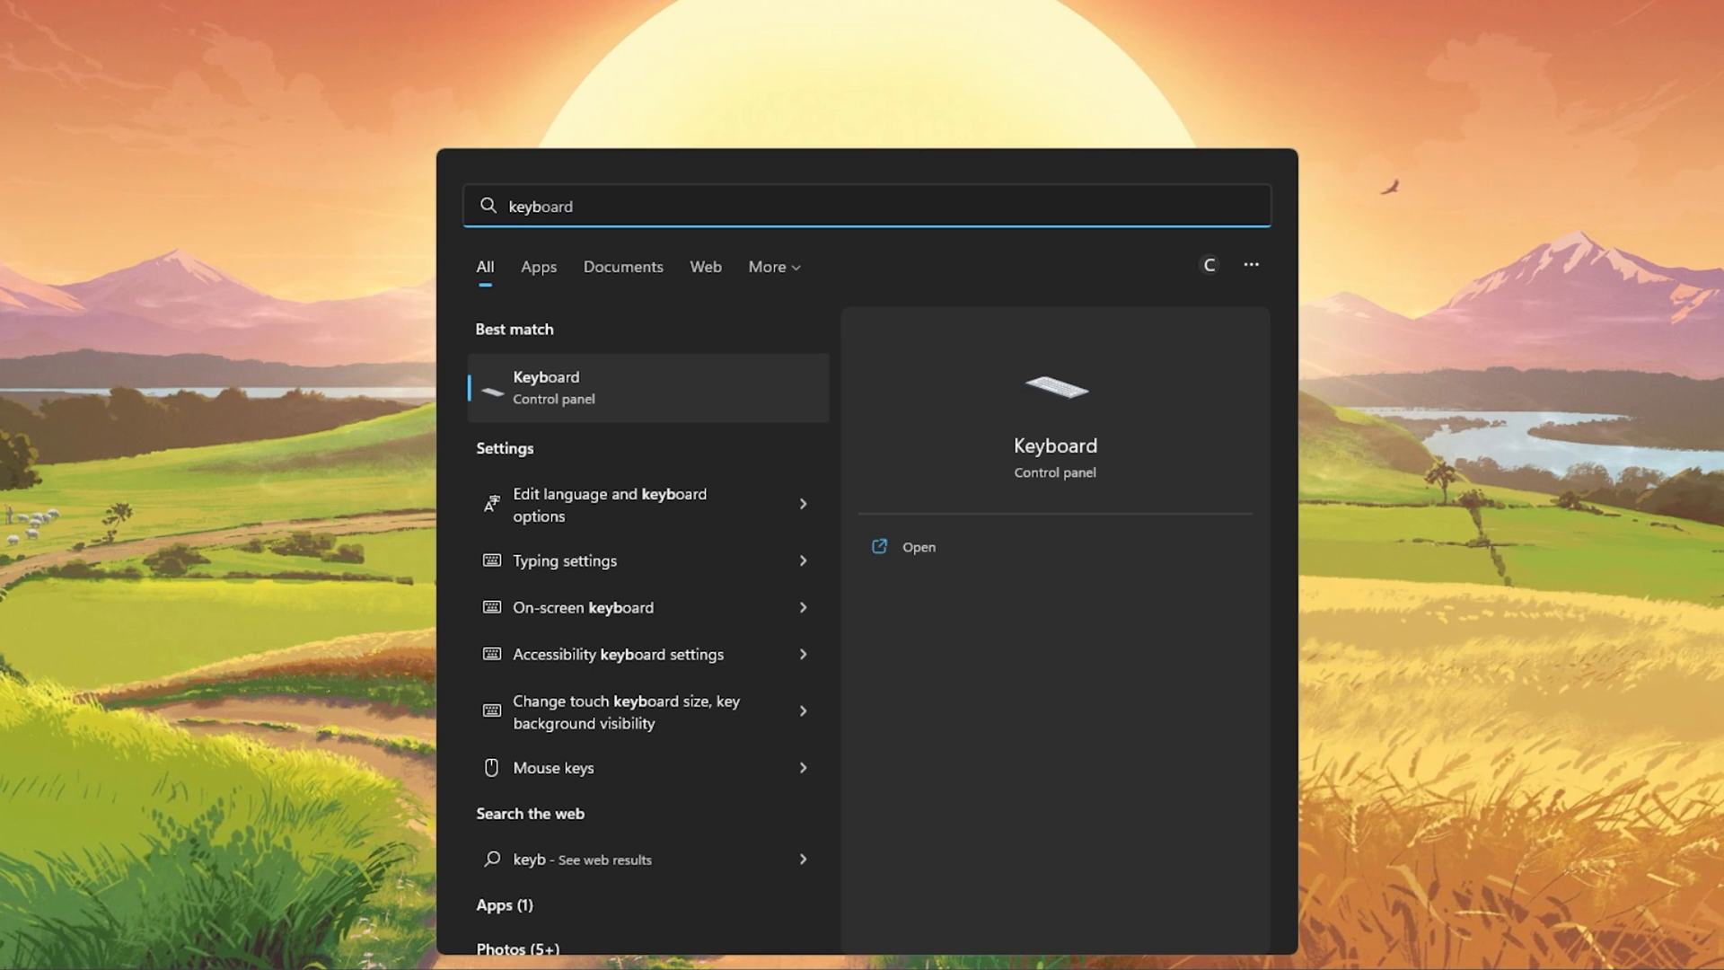
# - Set the keyboard character repeat rate to Fast in Keyboard Properties and confirm with OK
pyautogui.click(647, 387)
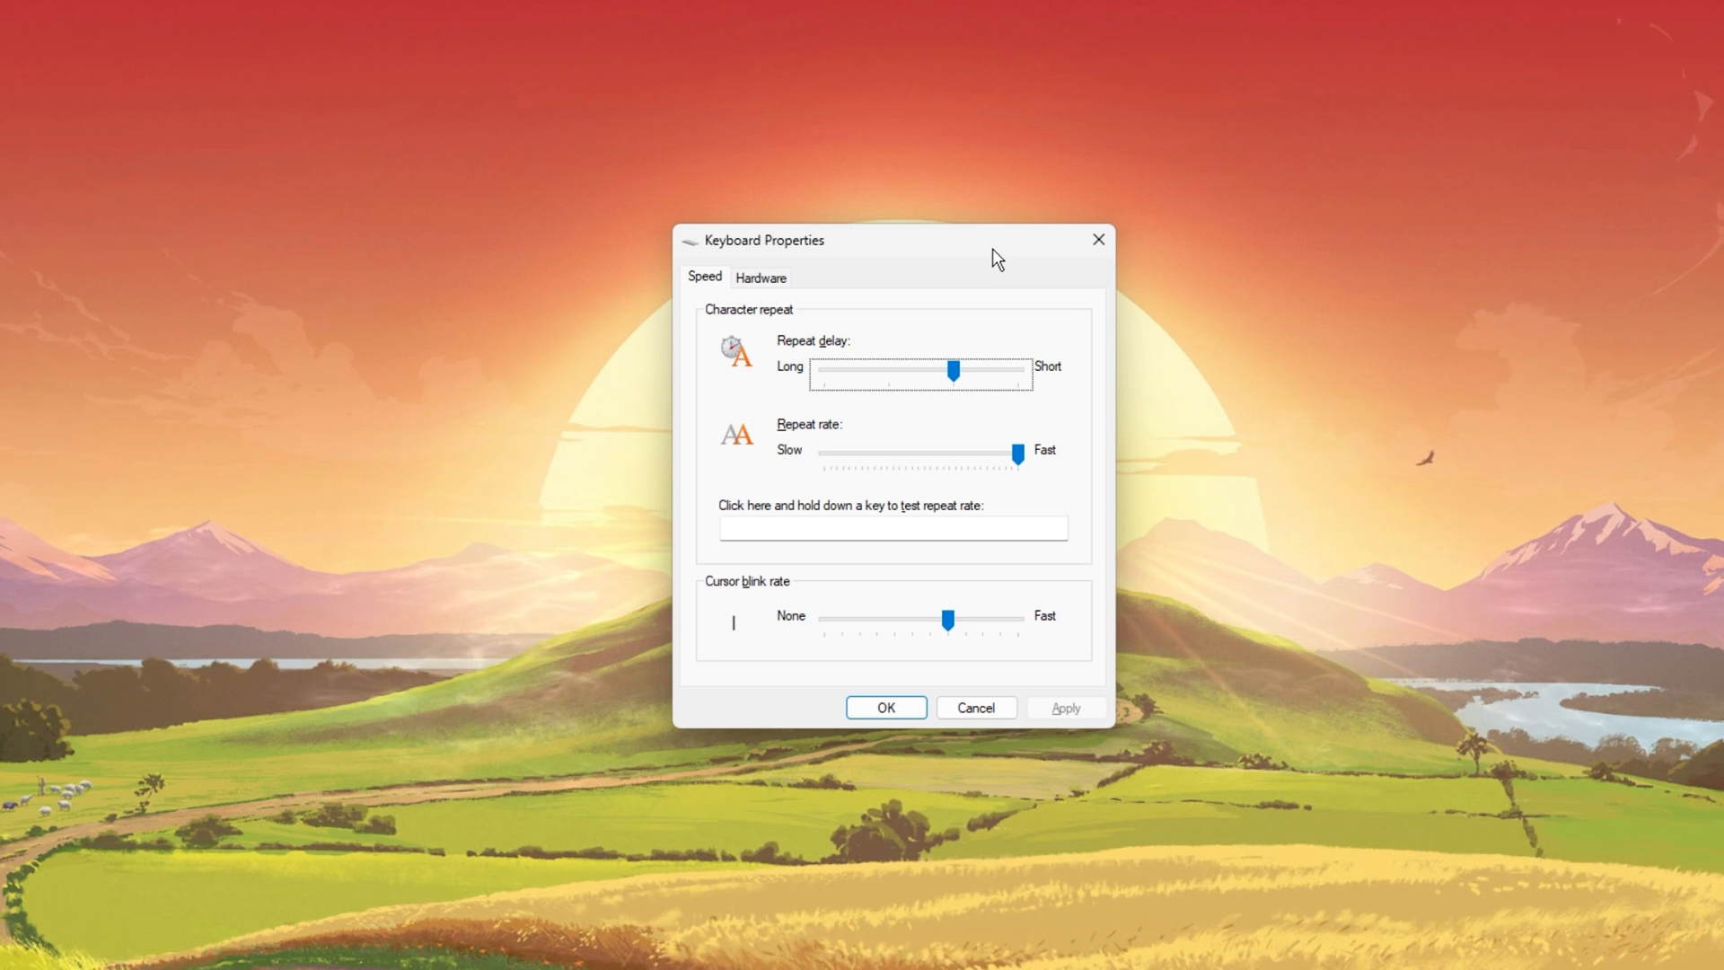
pyautogui.click(952, 370)
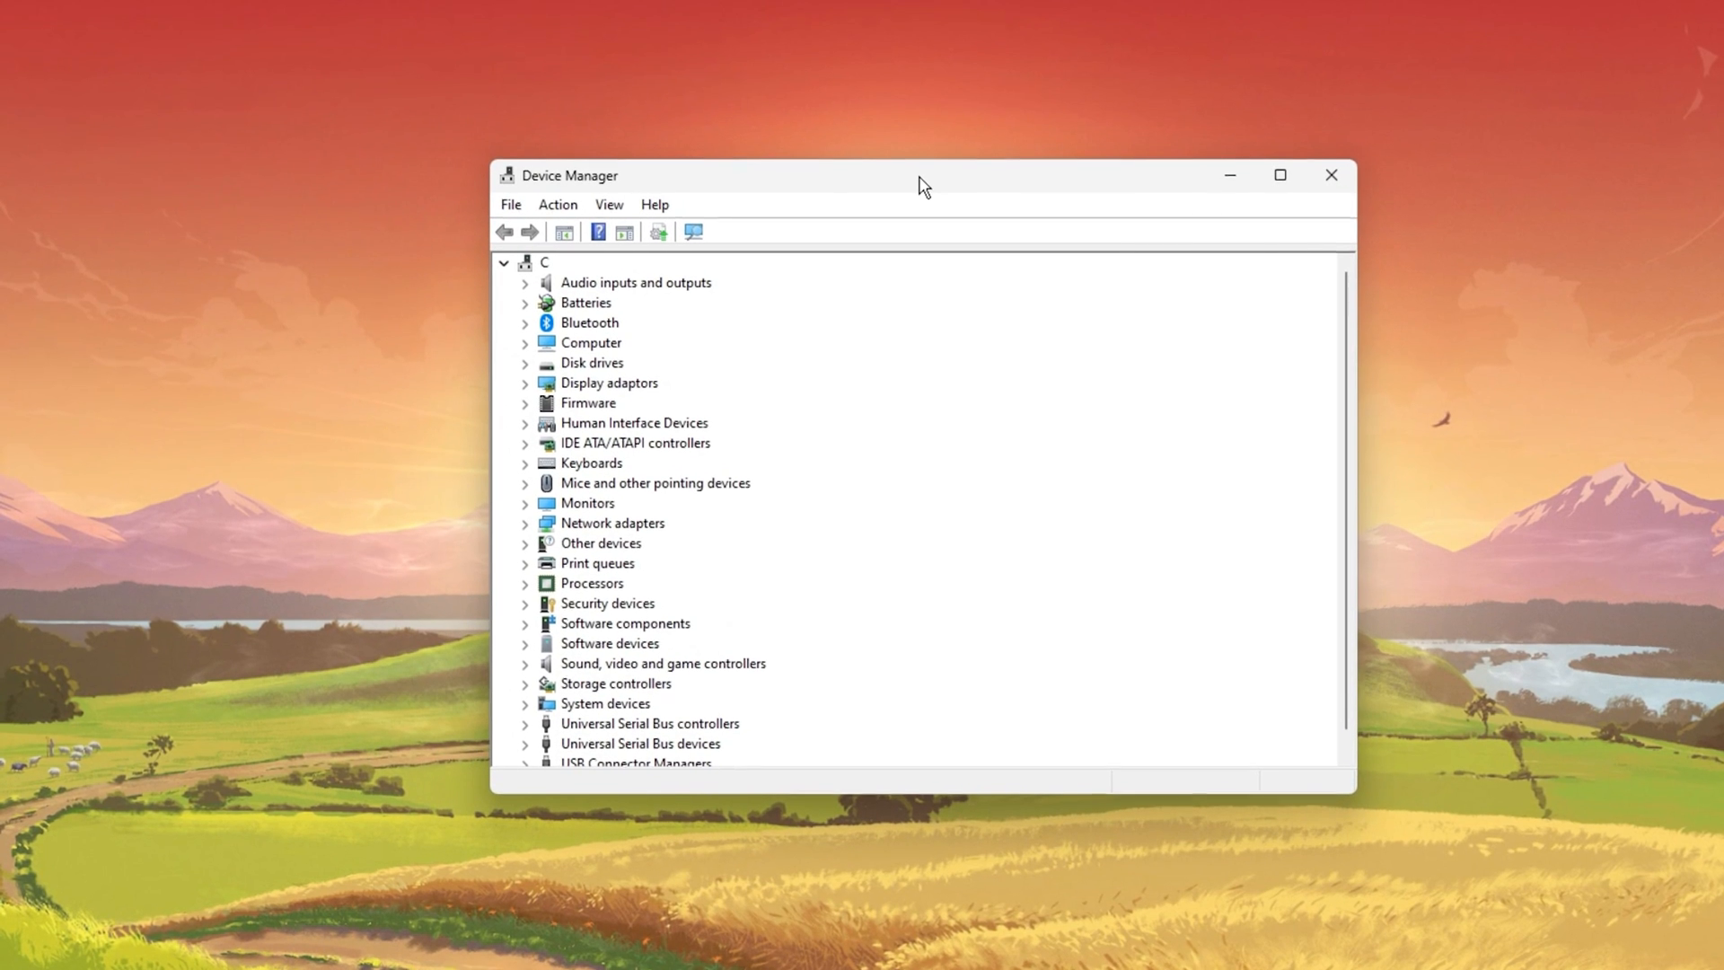
# - Expand 'Mice and other pointing devices' and 'Sound, video and game controllers', then close Device Manager
pyautogui.click(526, 484)
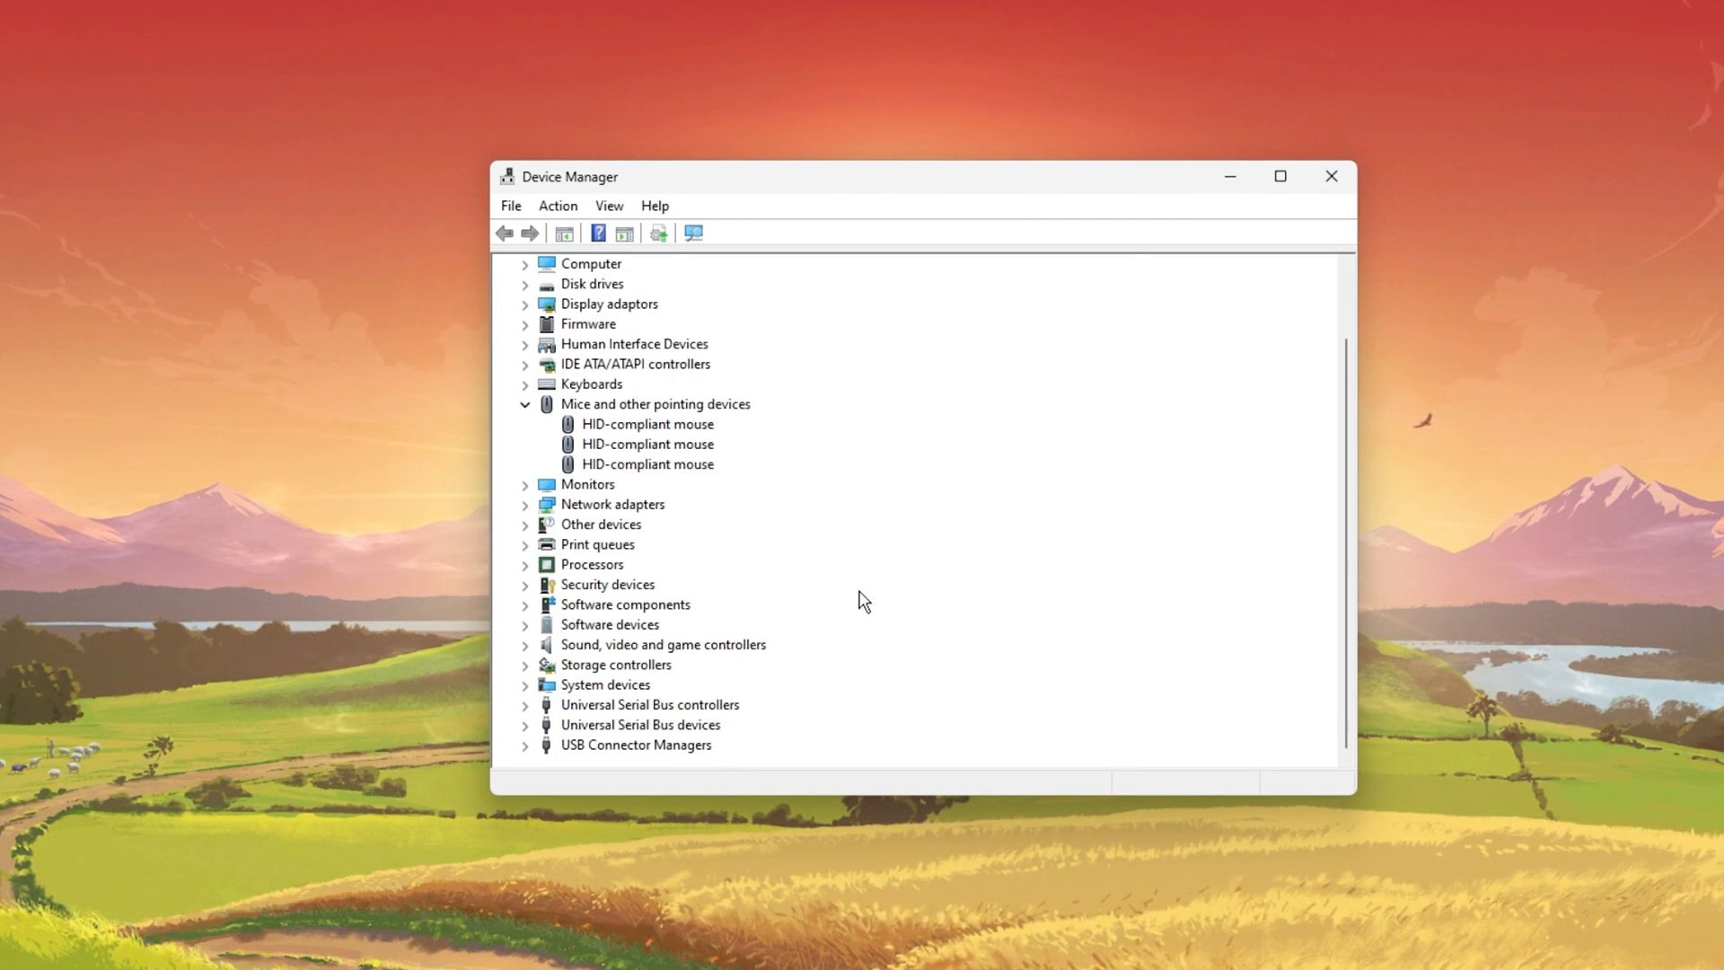
pyautogui.moveTo(539, 648)
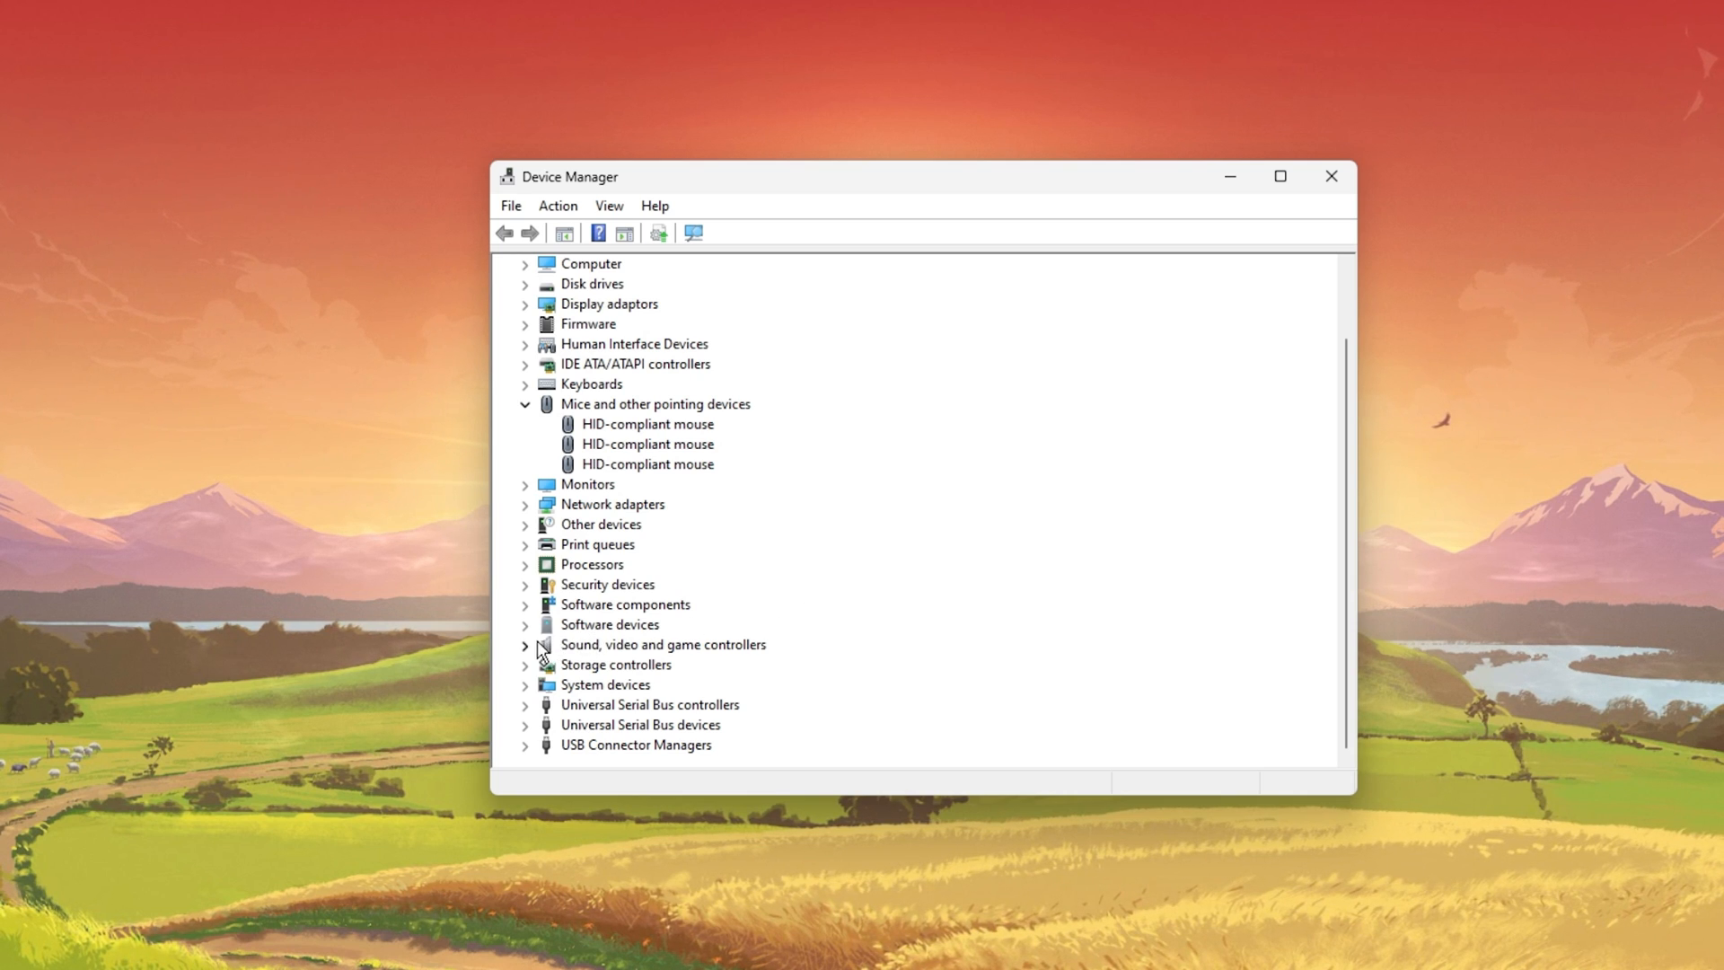
pyautogui.click(525, 645)
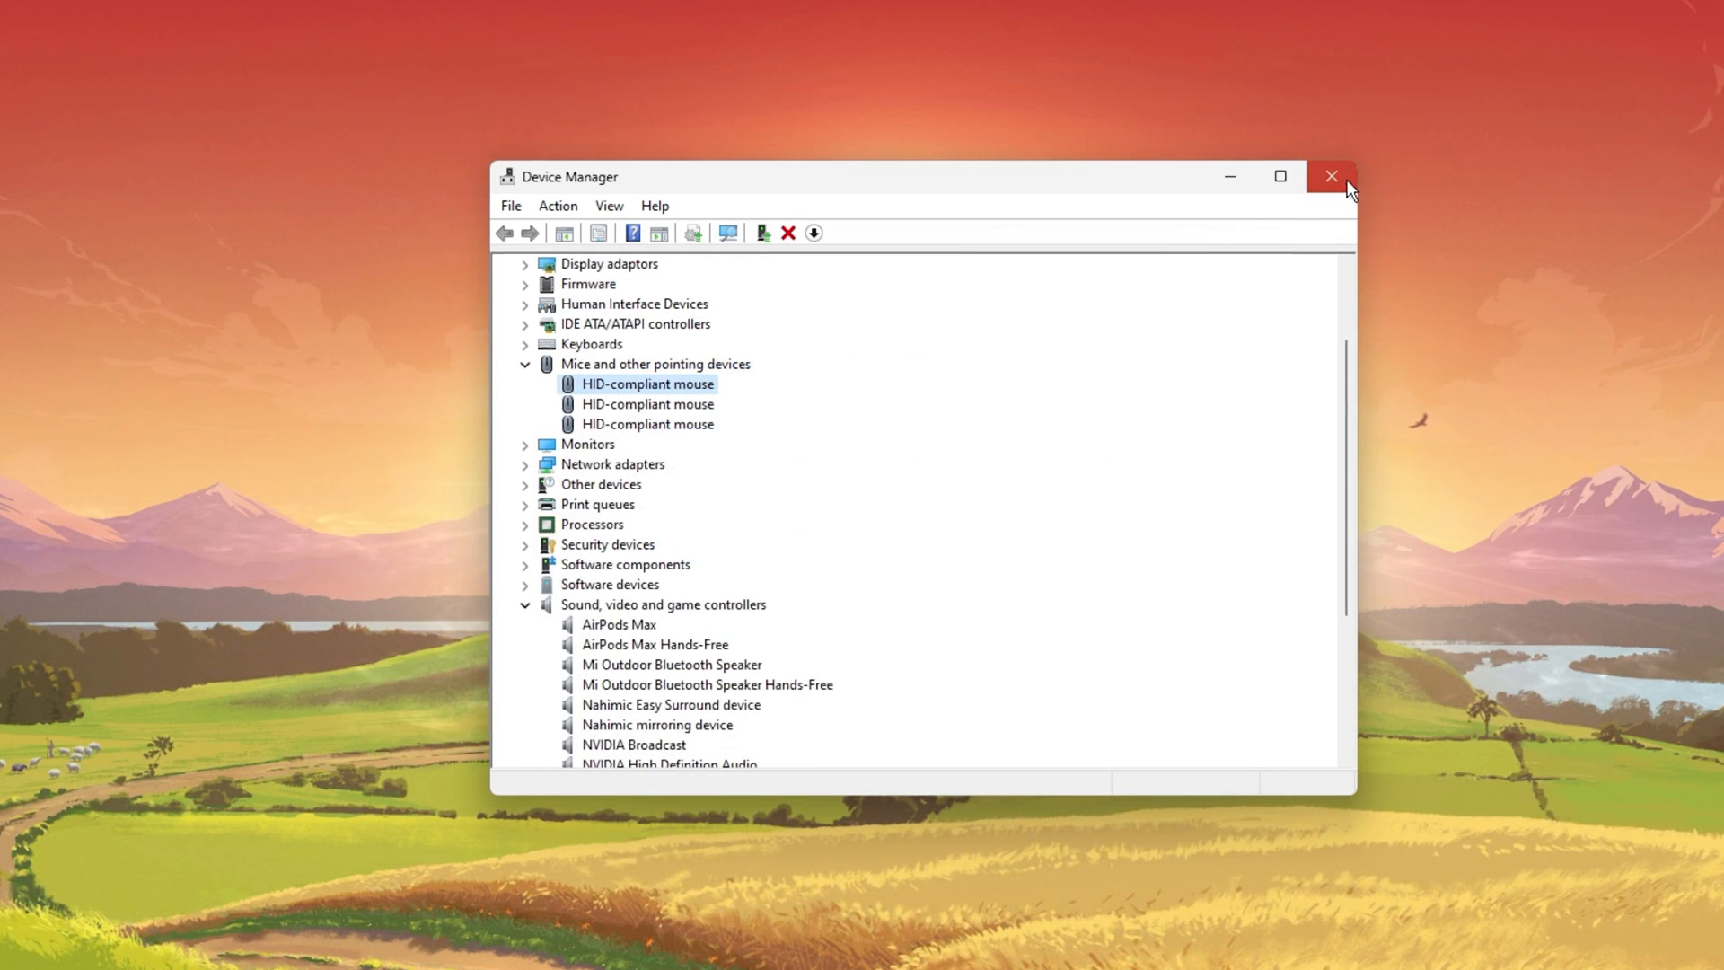
pyautogui.click(1331, 176)
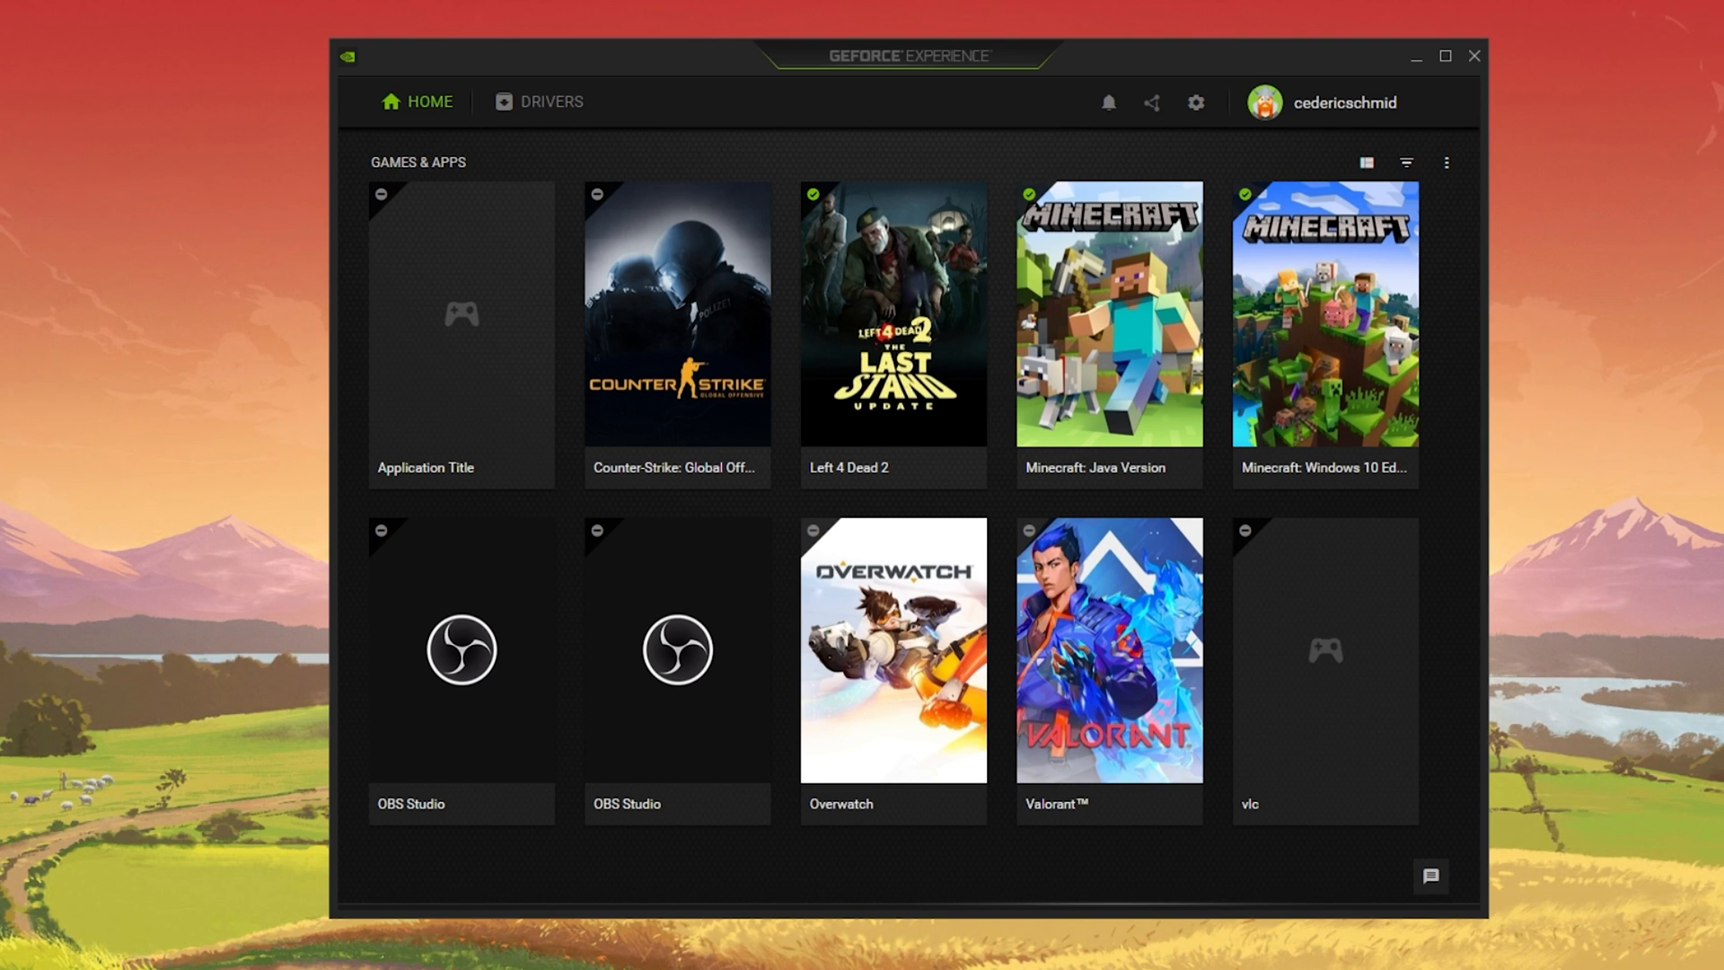
# - Start downloading GeForce Game Ready Driver 512.15 from the Drivers page
pyautogui.click(549, 102)
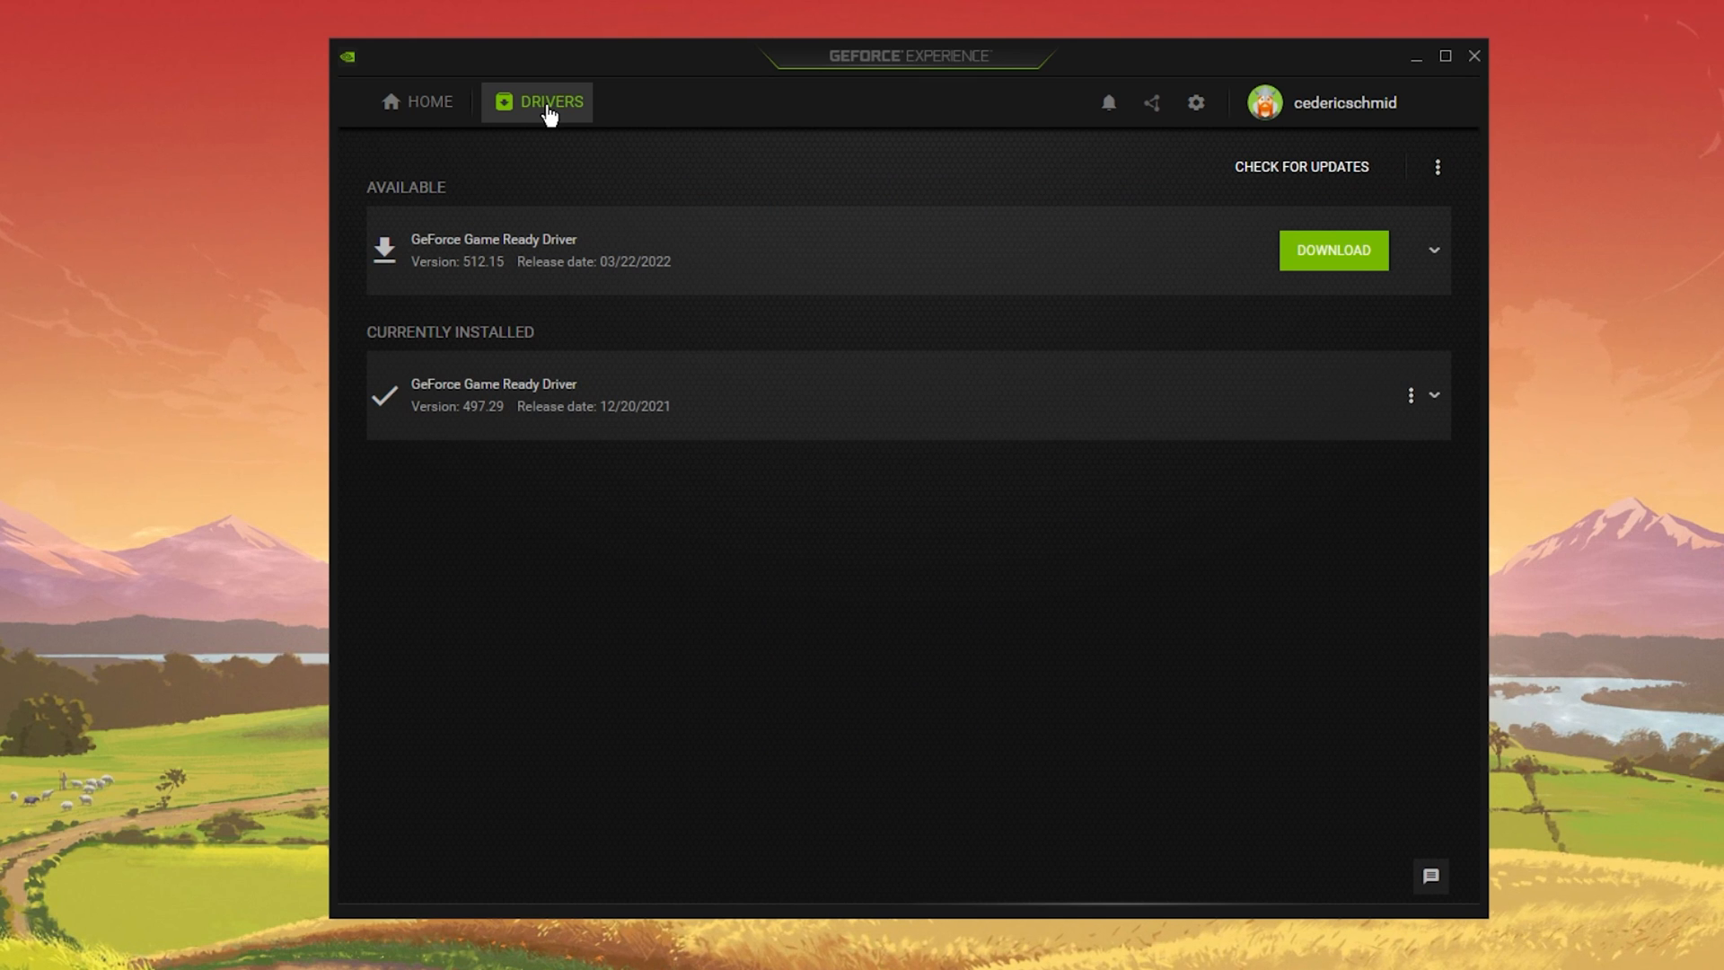
pyautogui.moveTo(1332, 249)
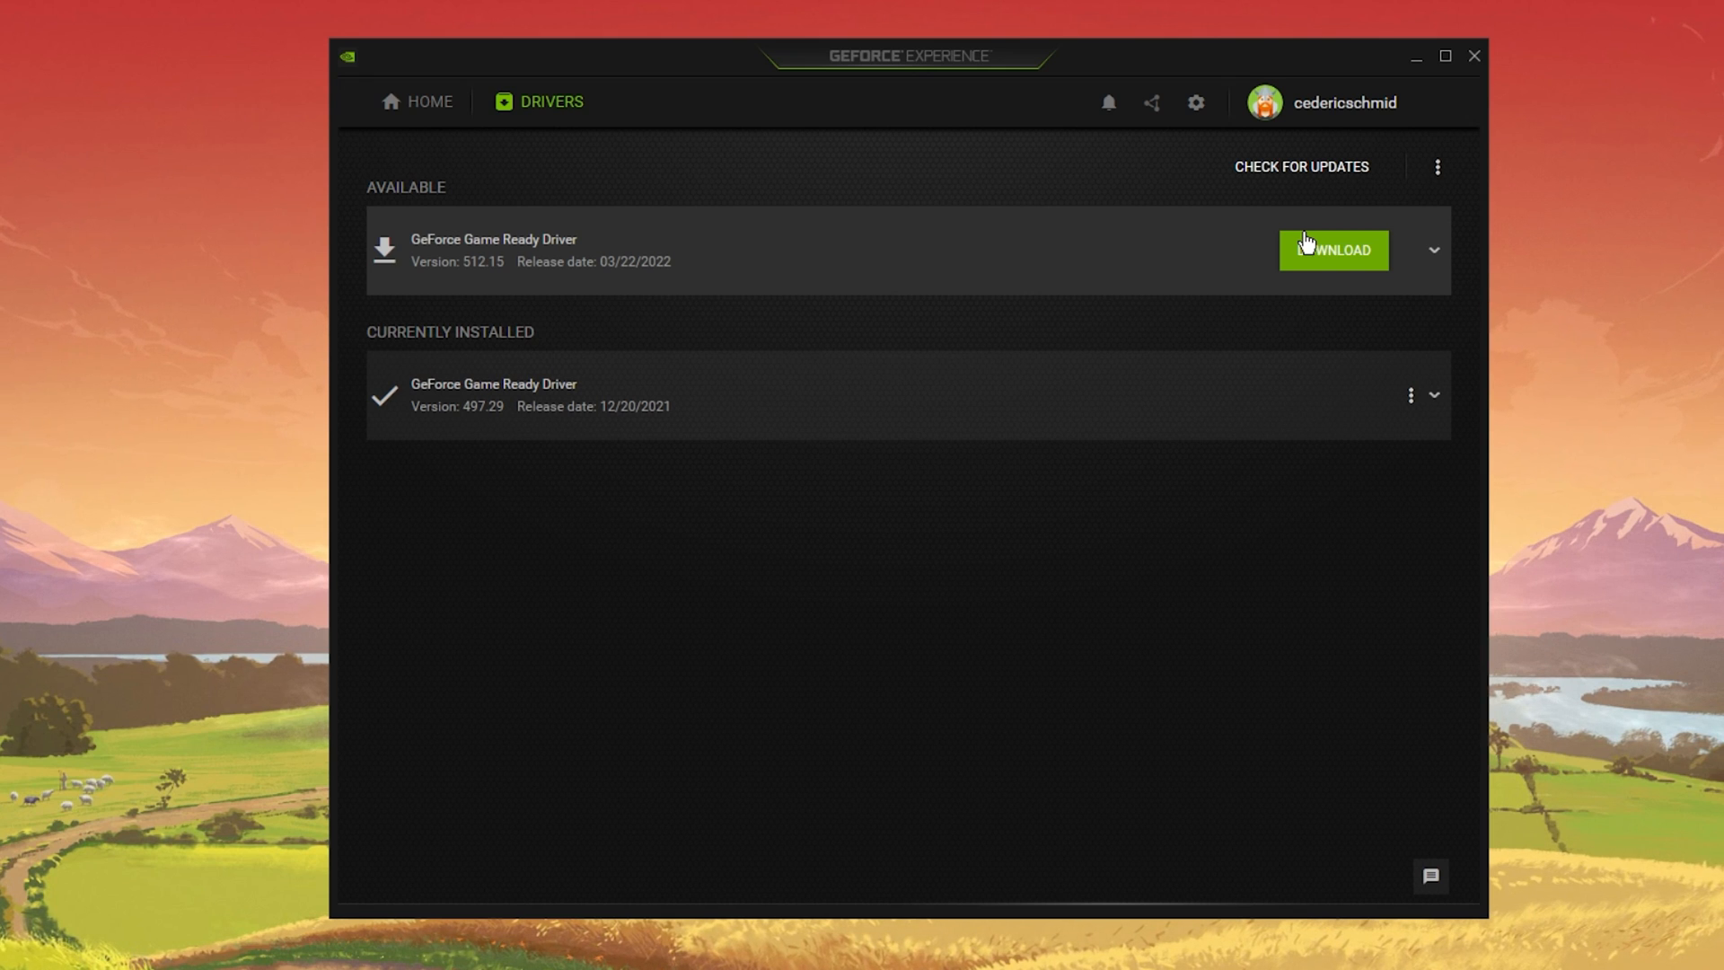
pyautogui.click(429, 102)
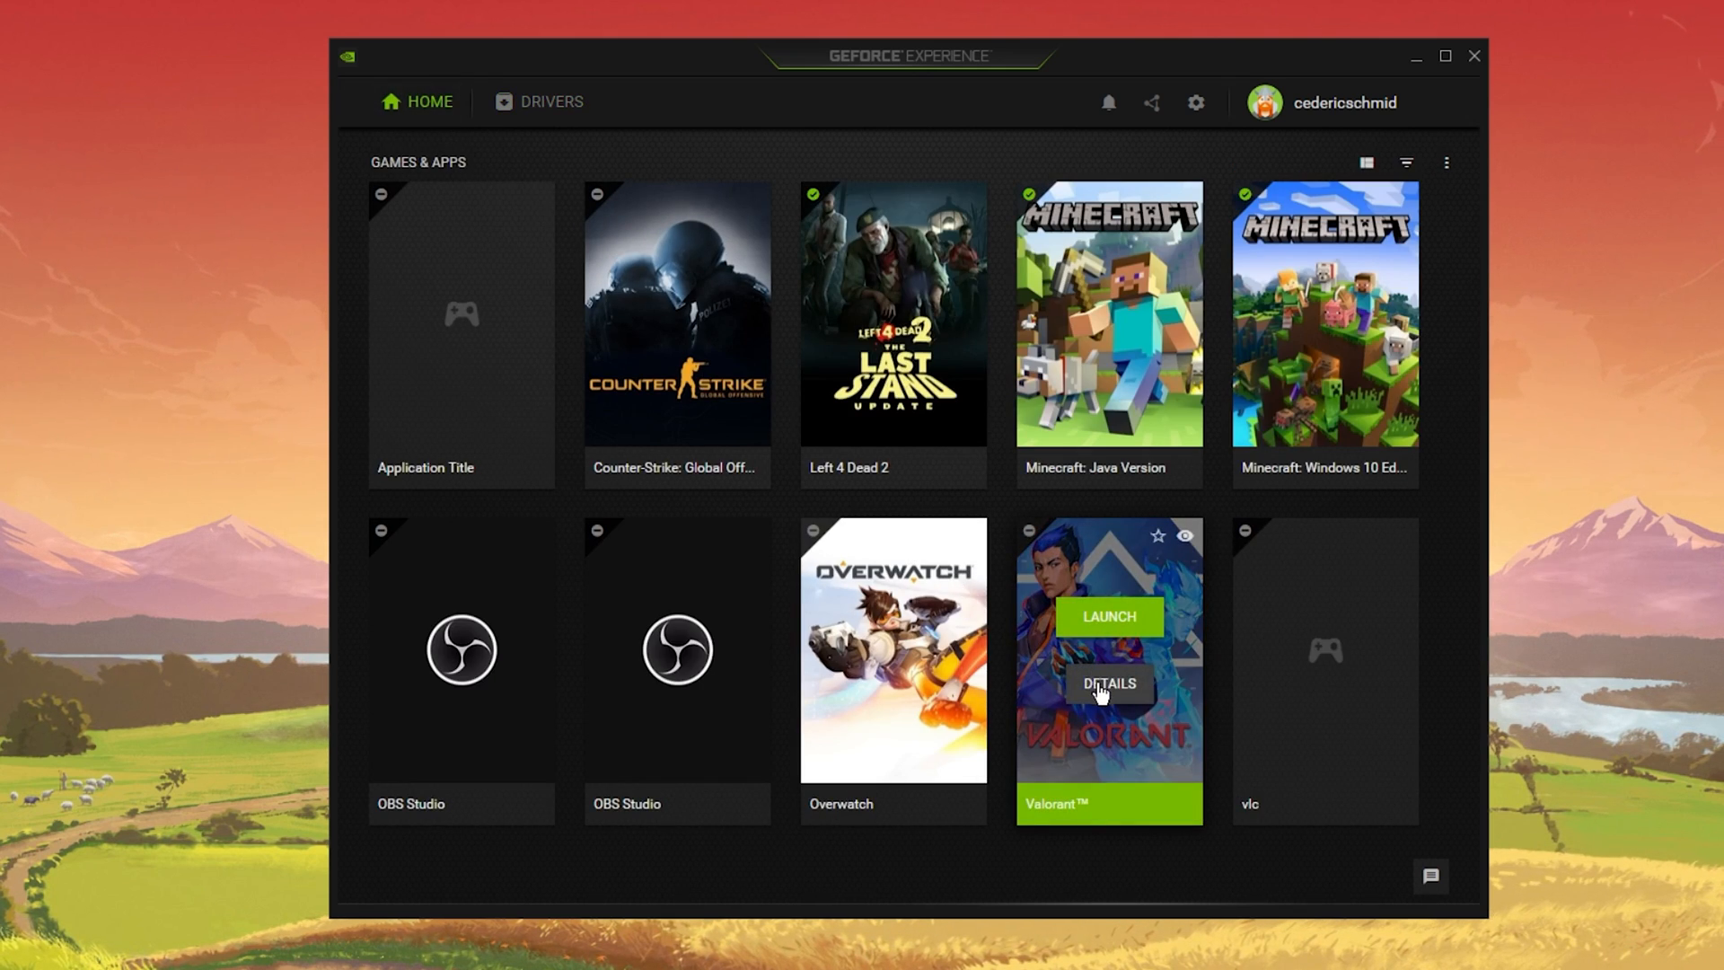
# - Slide Valorant's custom optimisation fully to Performance in its GeForce Experience details and apply
pyautogui.click(1107, 682)
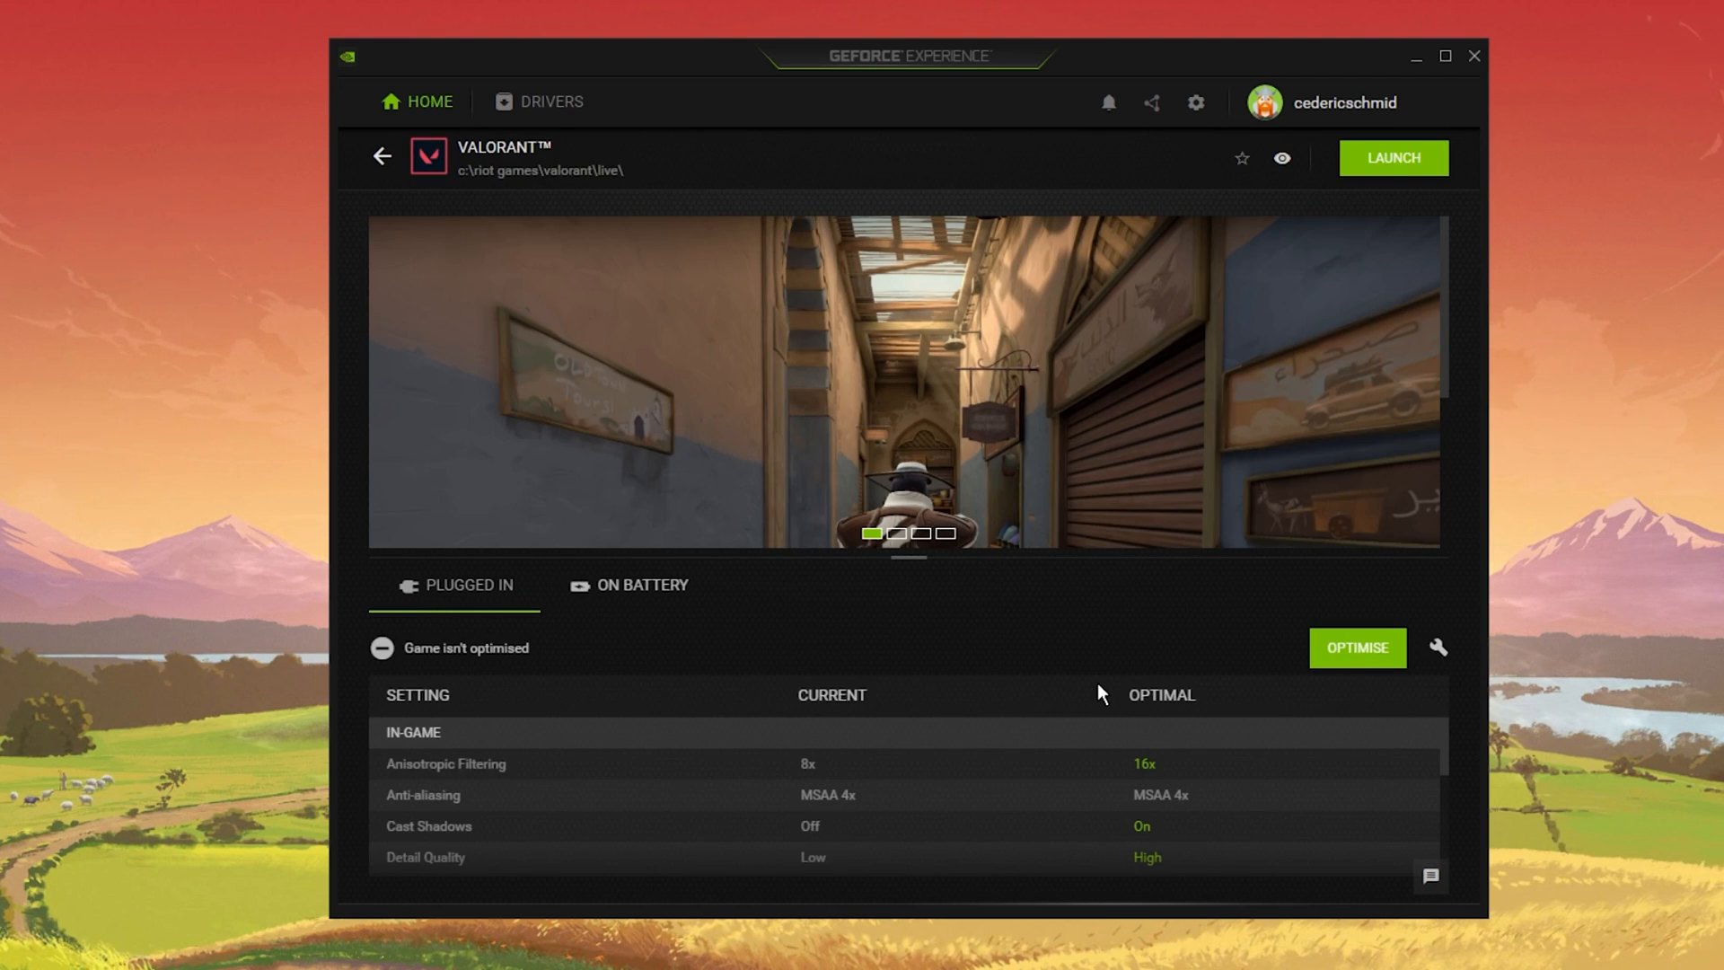
pyautogui.moveTo(1081, 625)
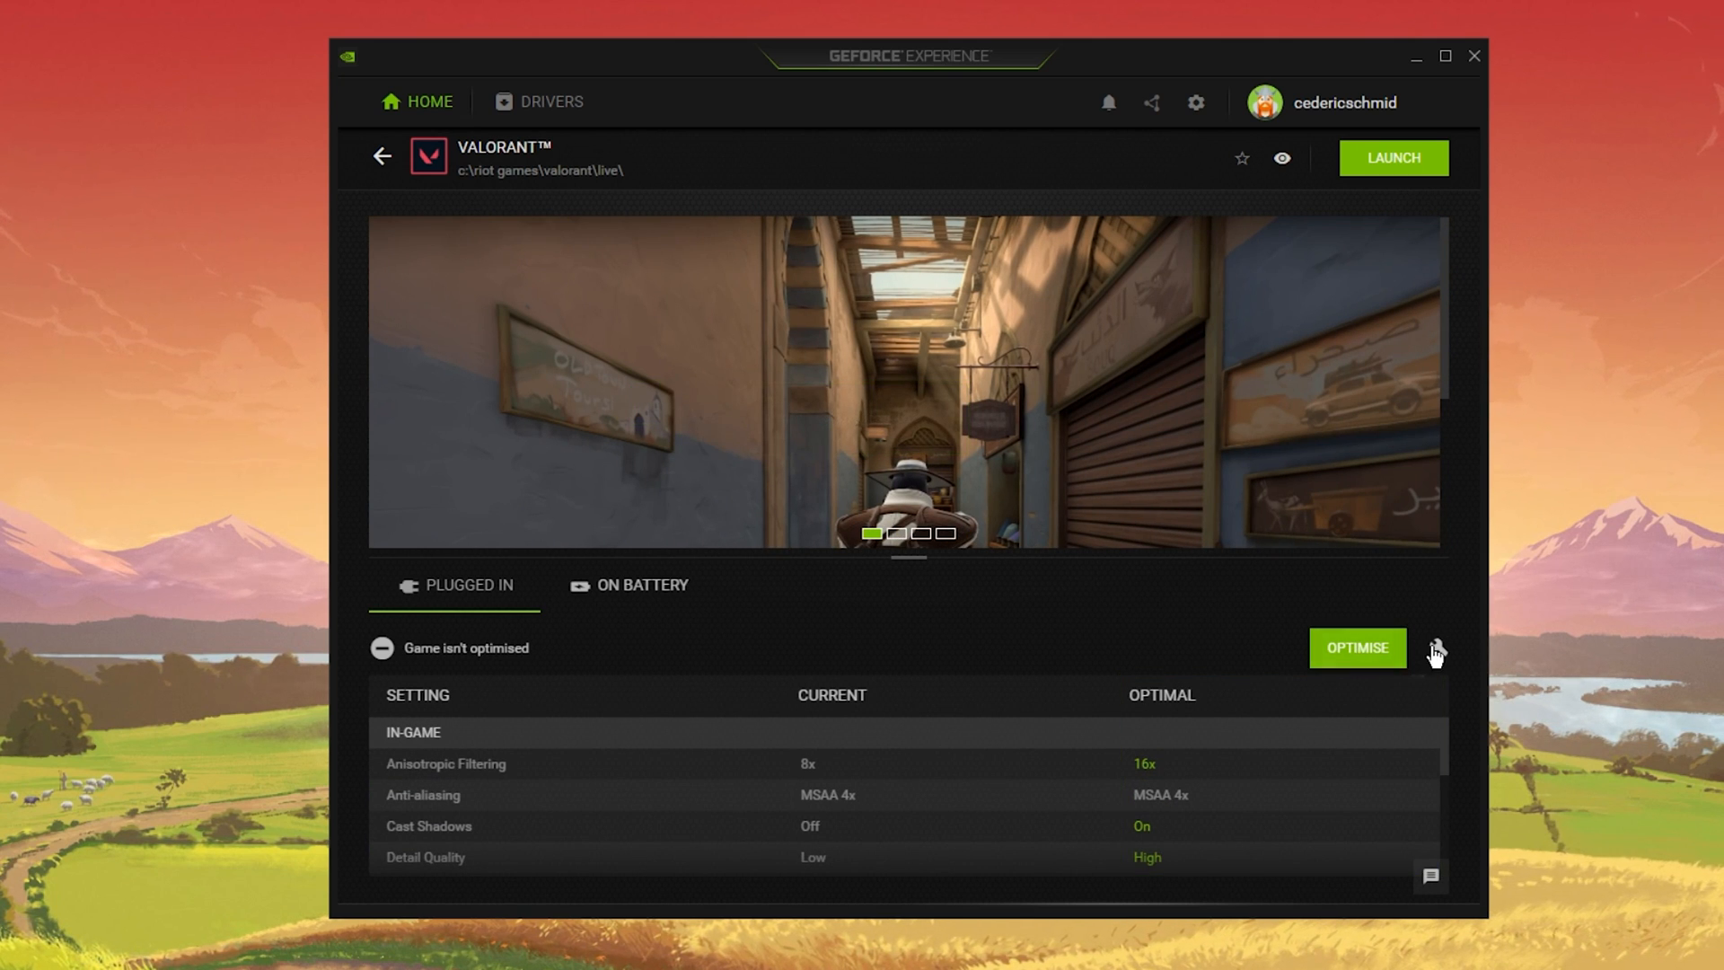
pyautogui.click(1437, 647)
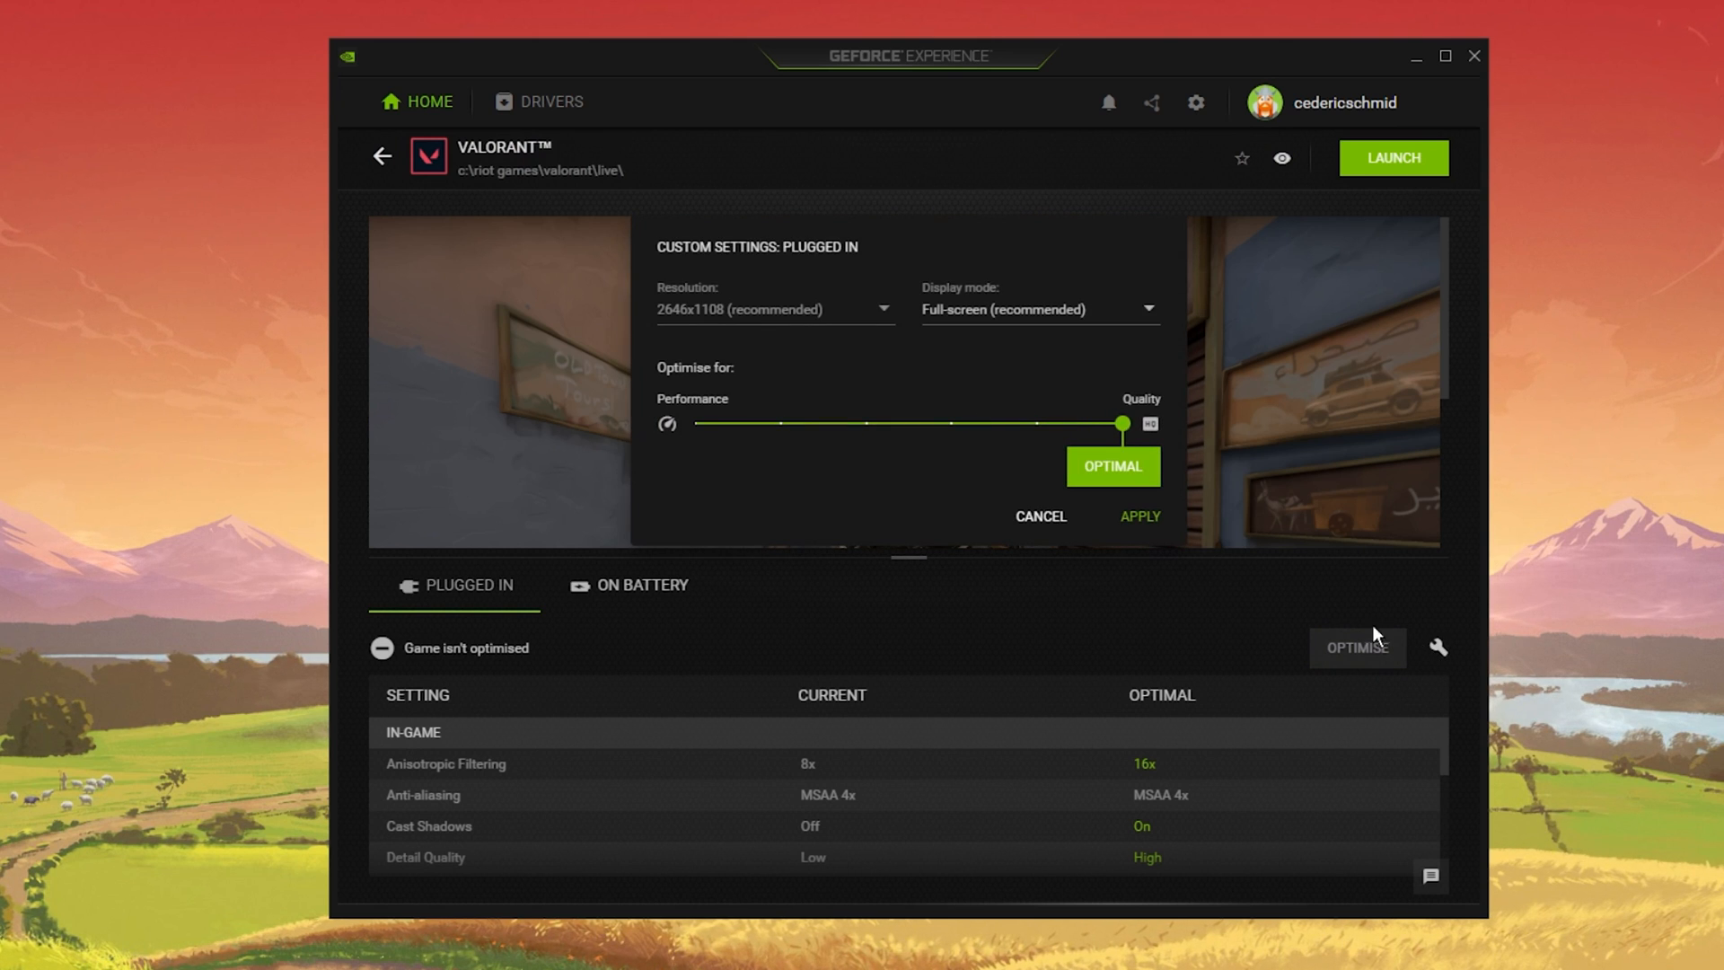
pyautogui.moveTo(962, 500)
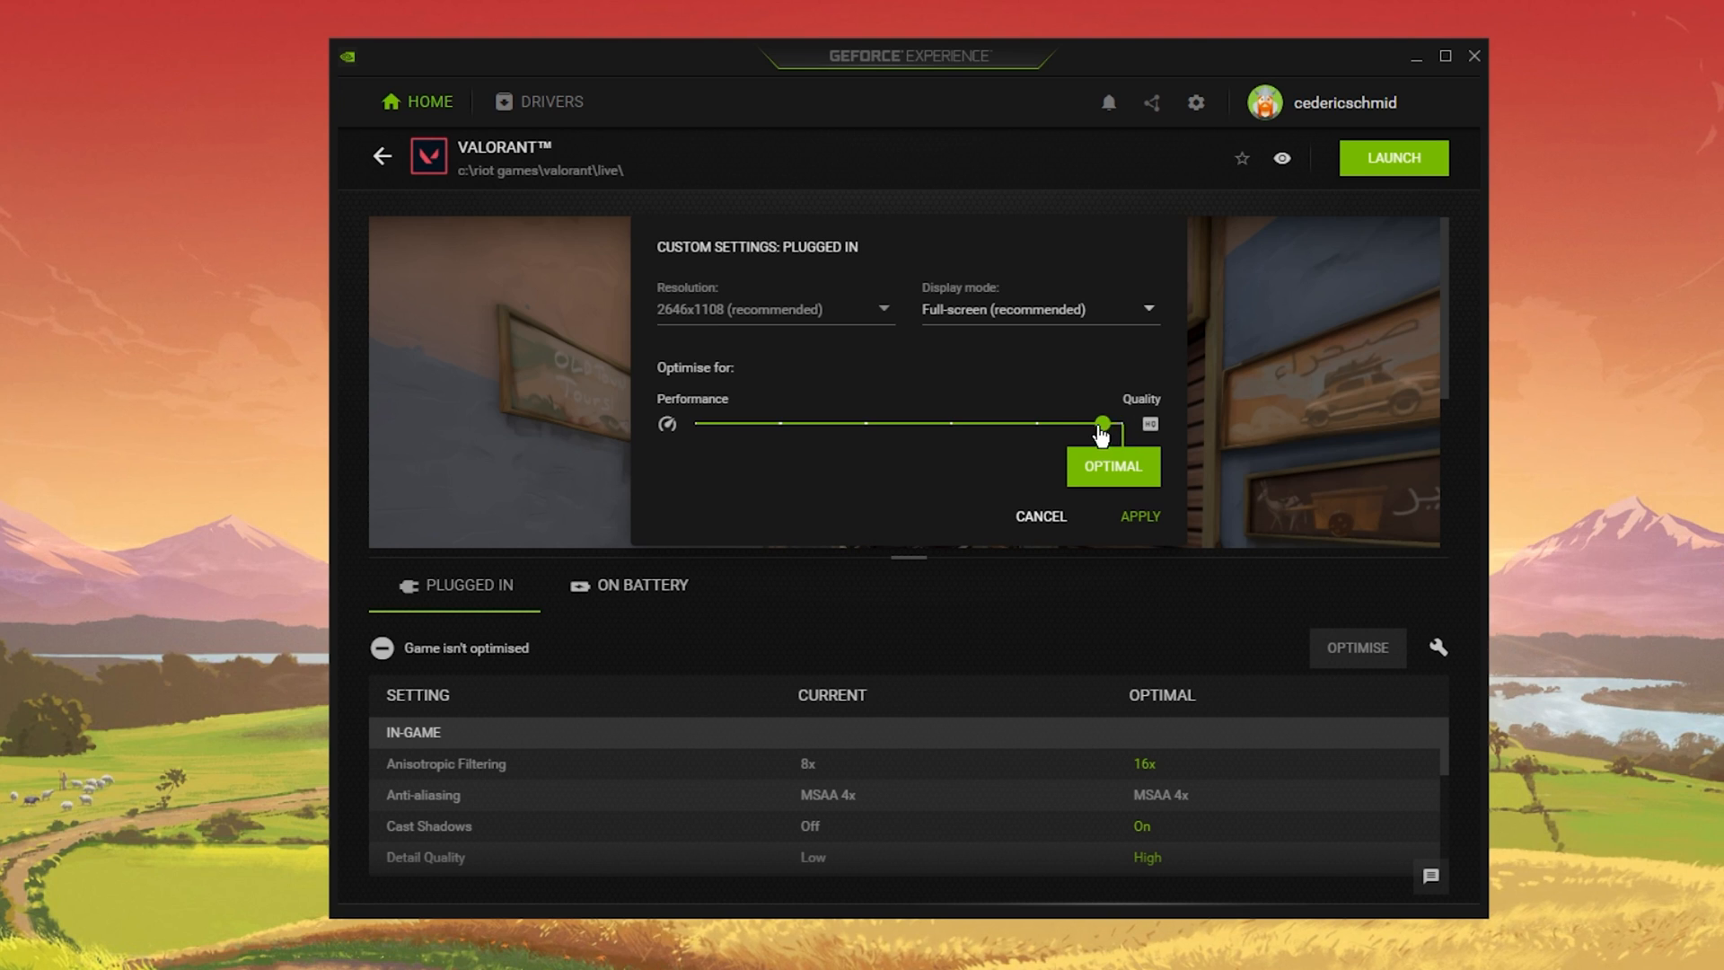
pyautogui.moveTo(1102, 425); pyautogui.dragTo(694, 425)
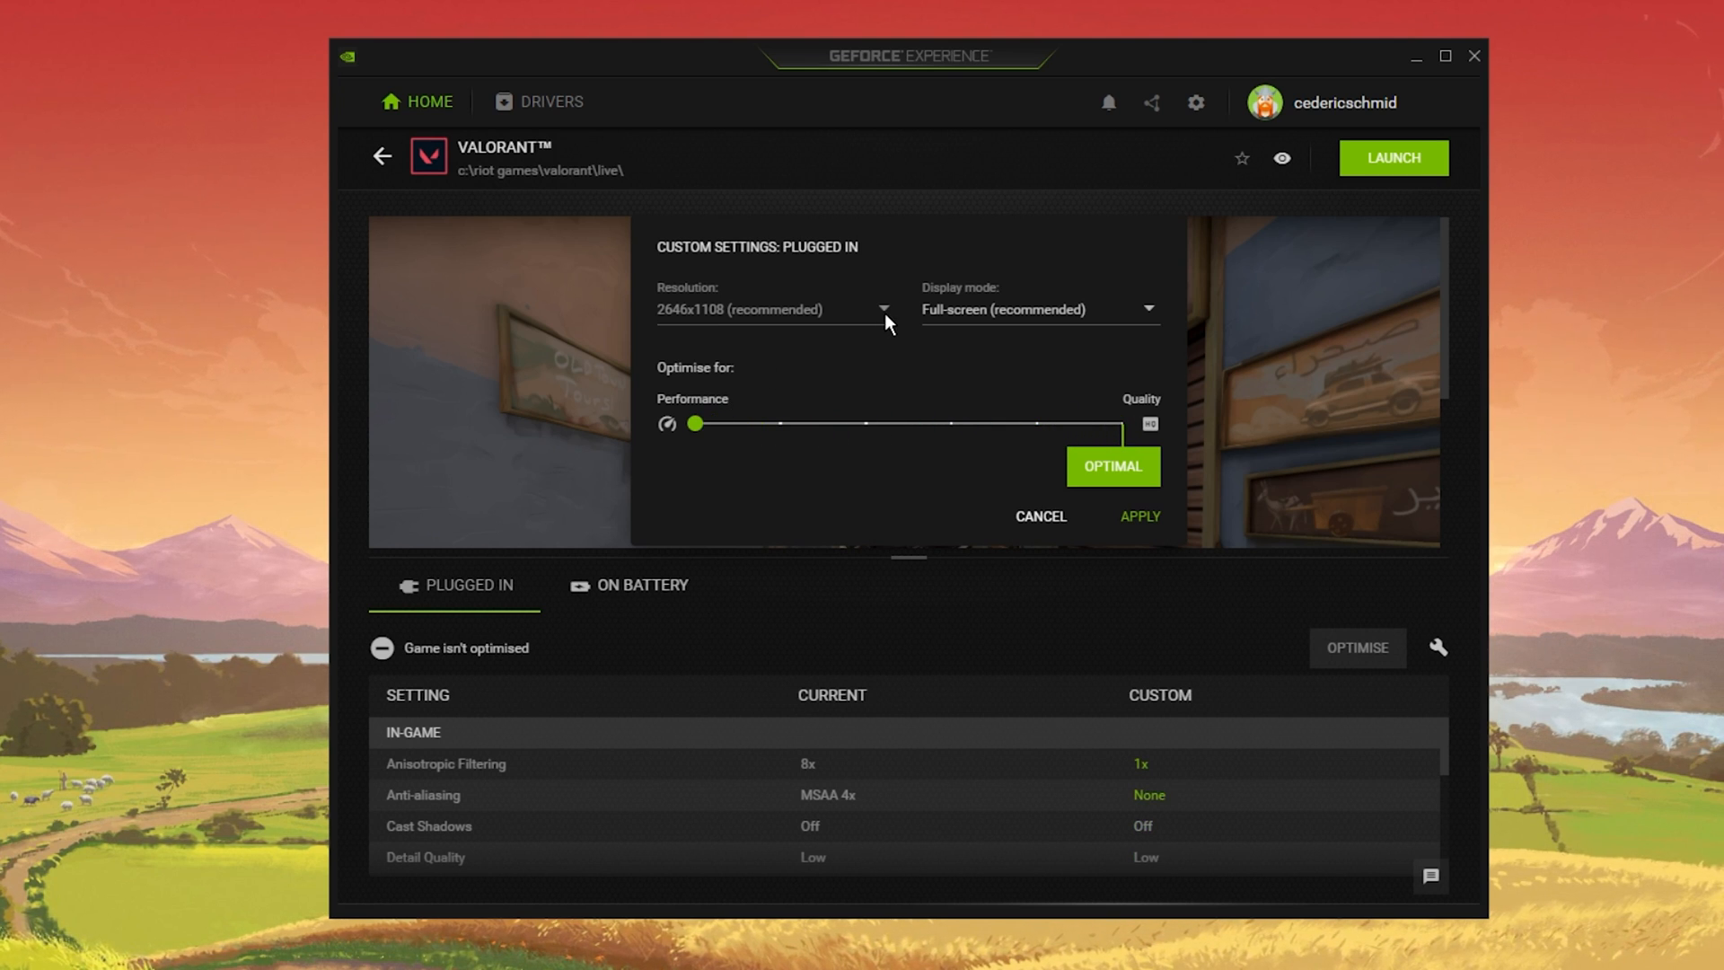
pyautogui.click(1038, 516)
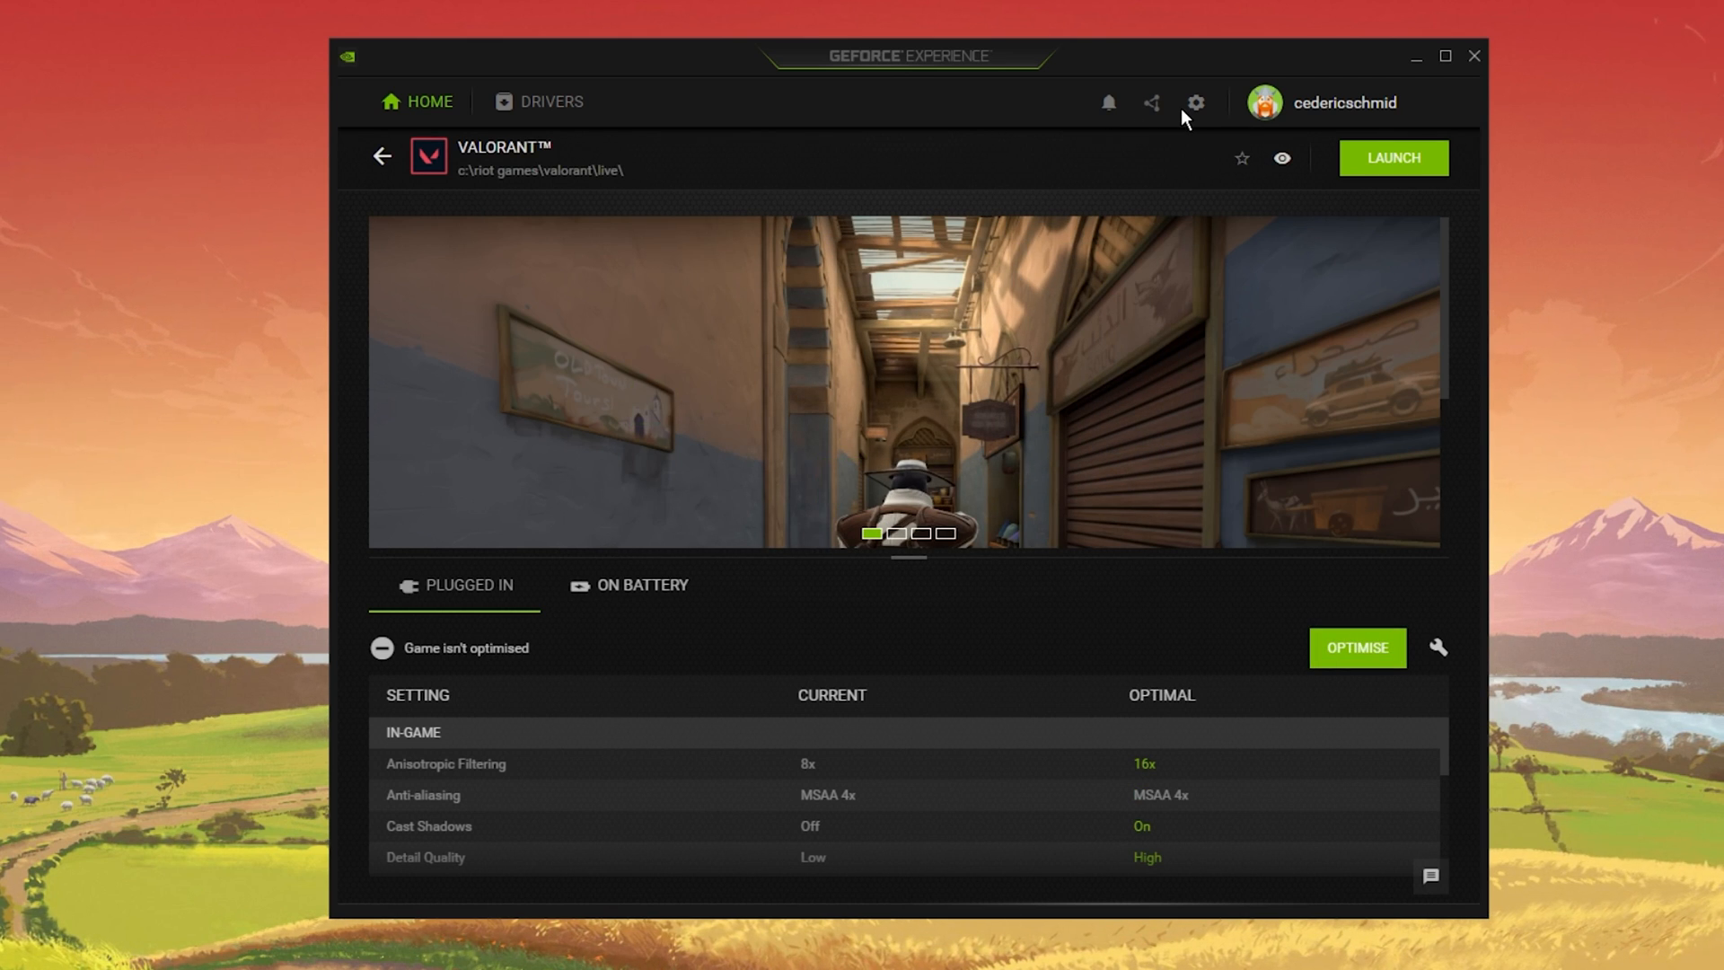
# - Review Image Scaling and Battery Boost on GeForce Experience's General settings page
pyautogui.click(1194, 102)
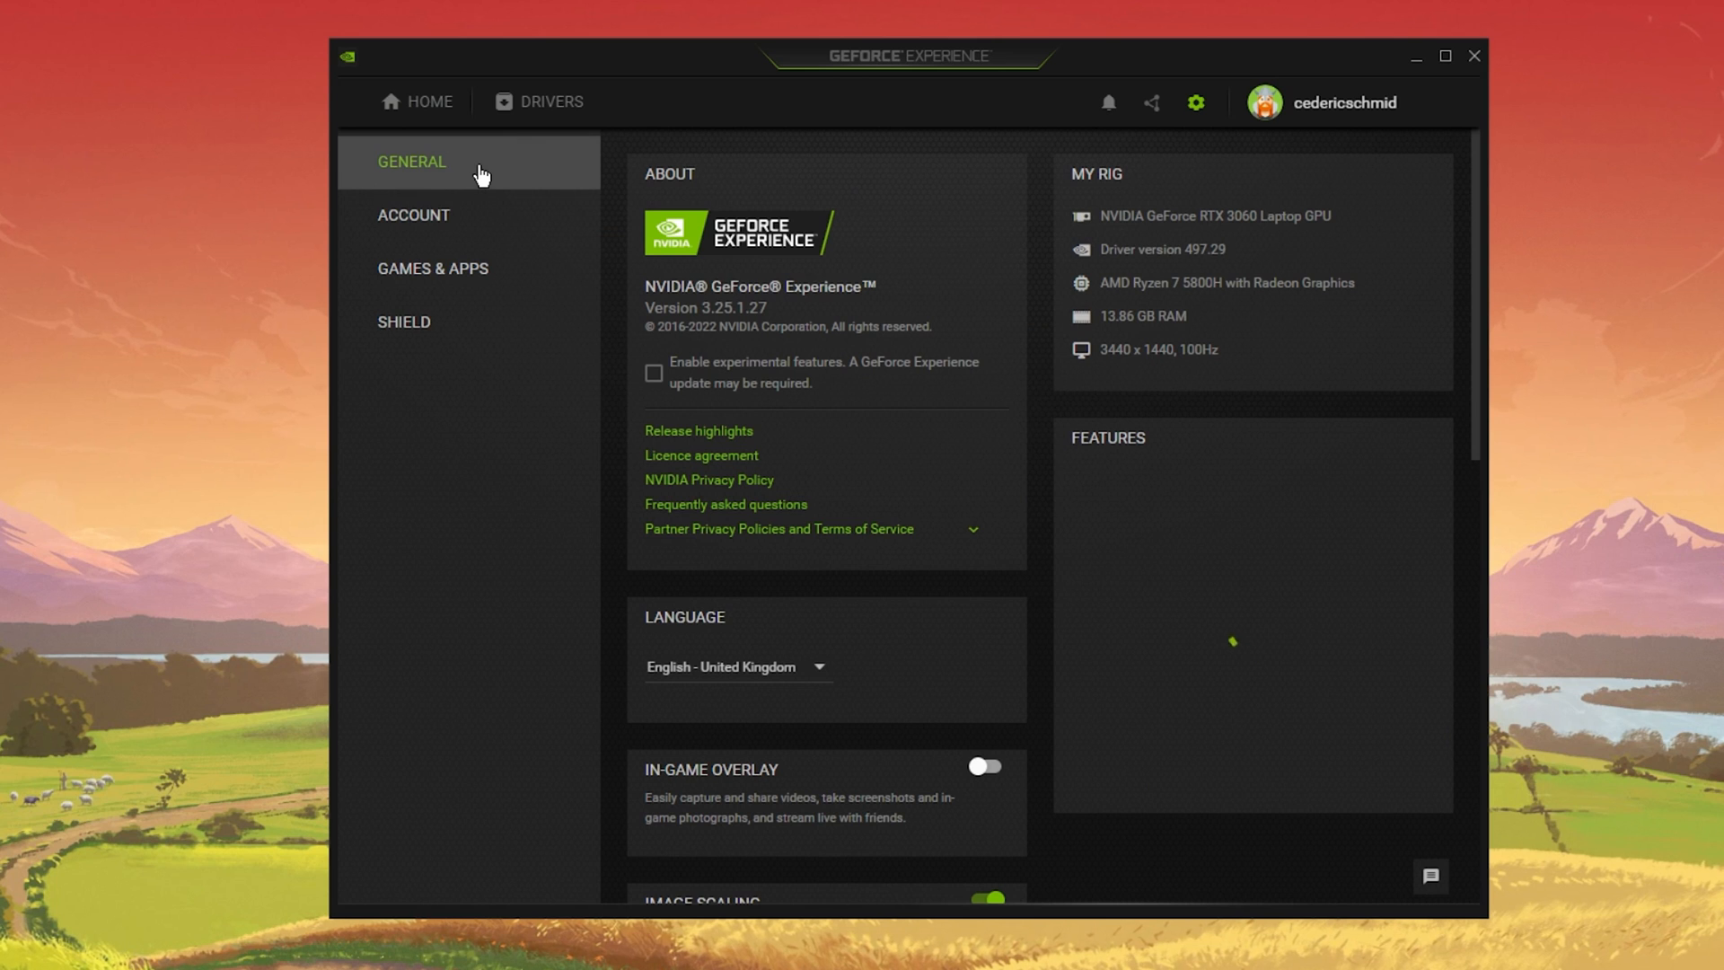
pyautogui.scroll(-3)
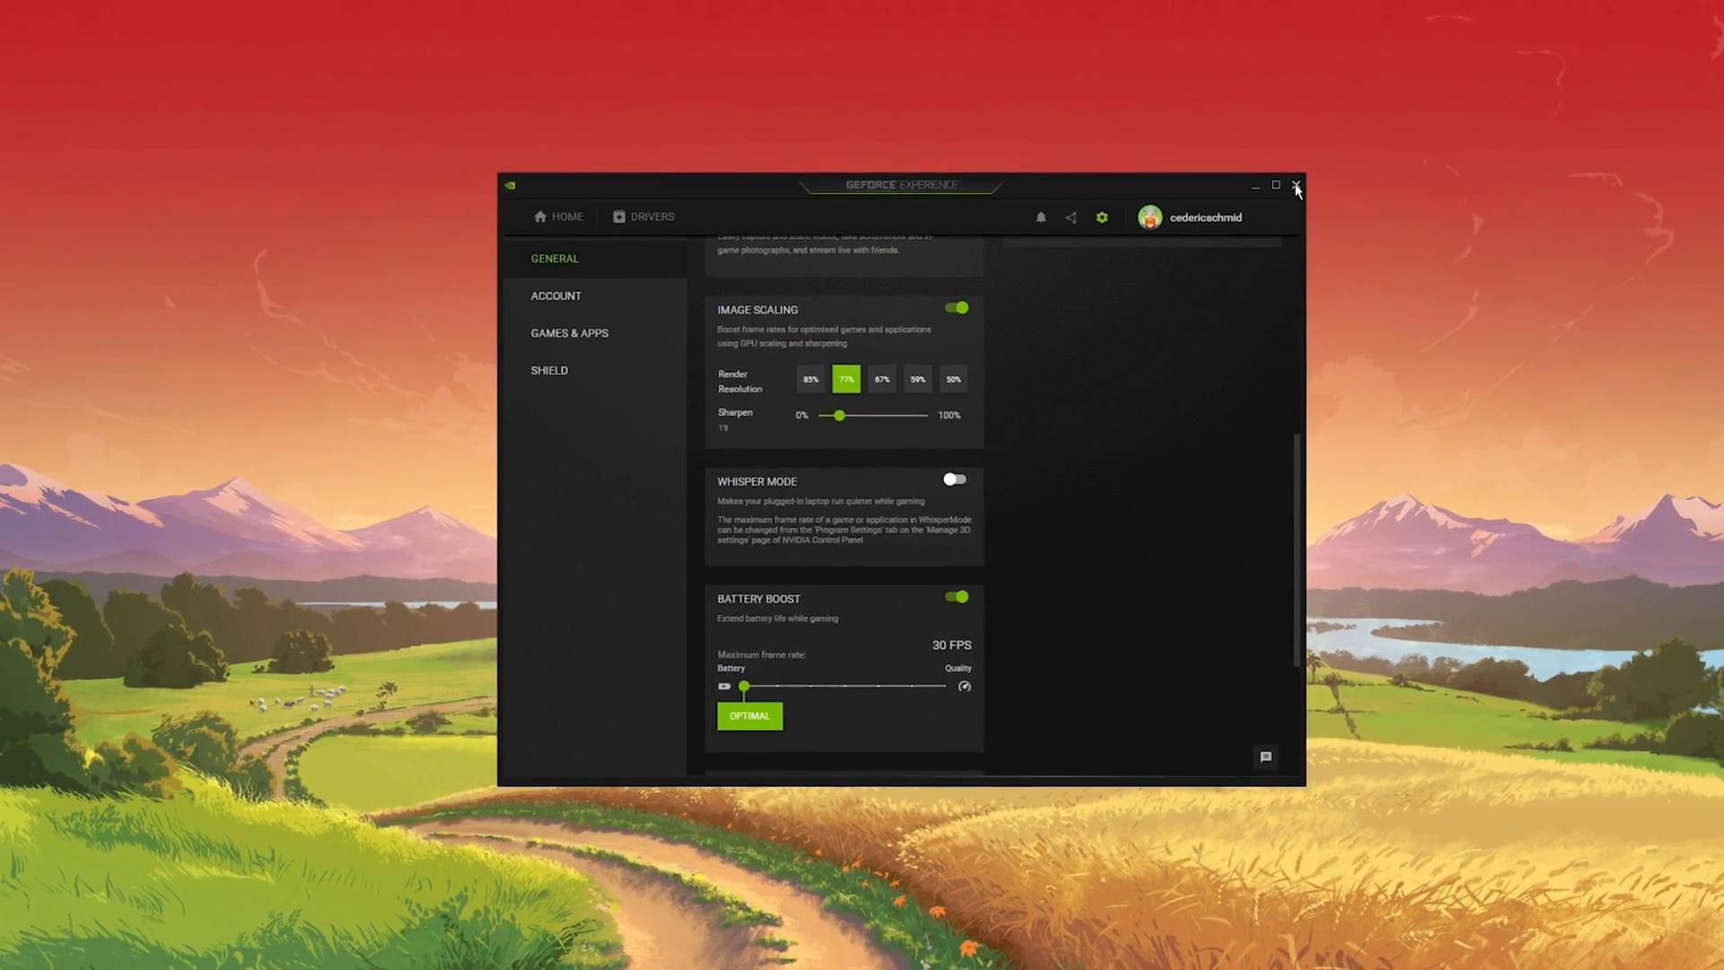
pyautogui.rightClick(593, 209)
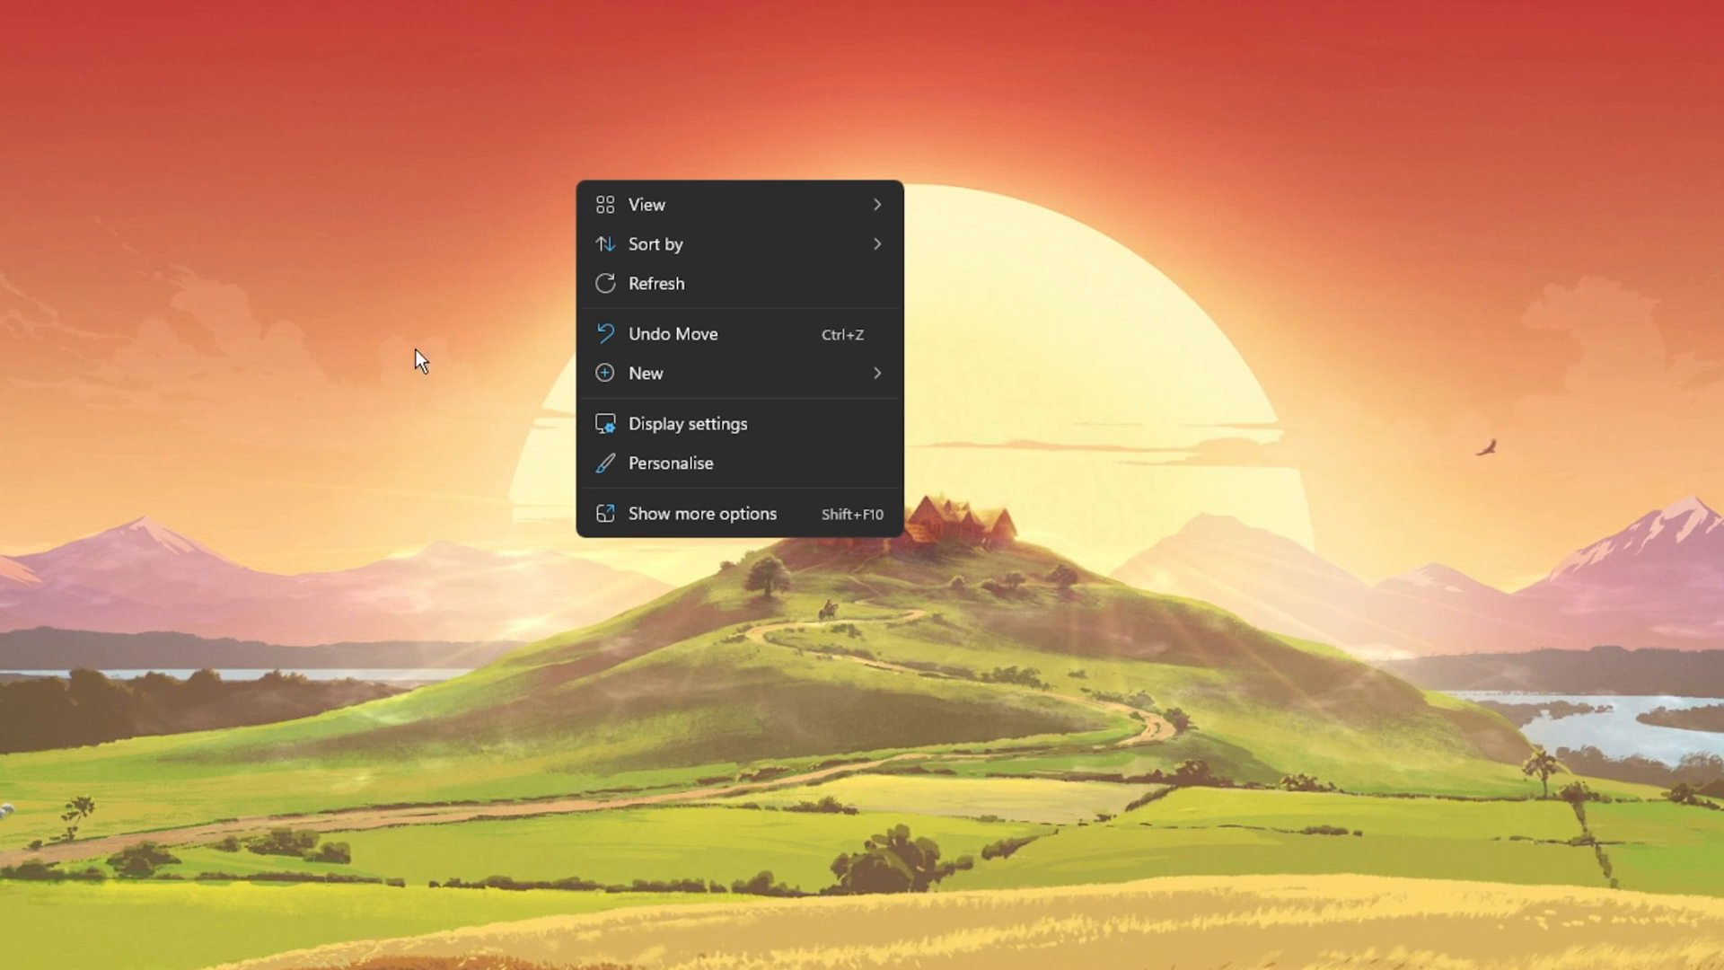
pyautogui.moveTo(769, 426)
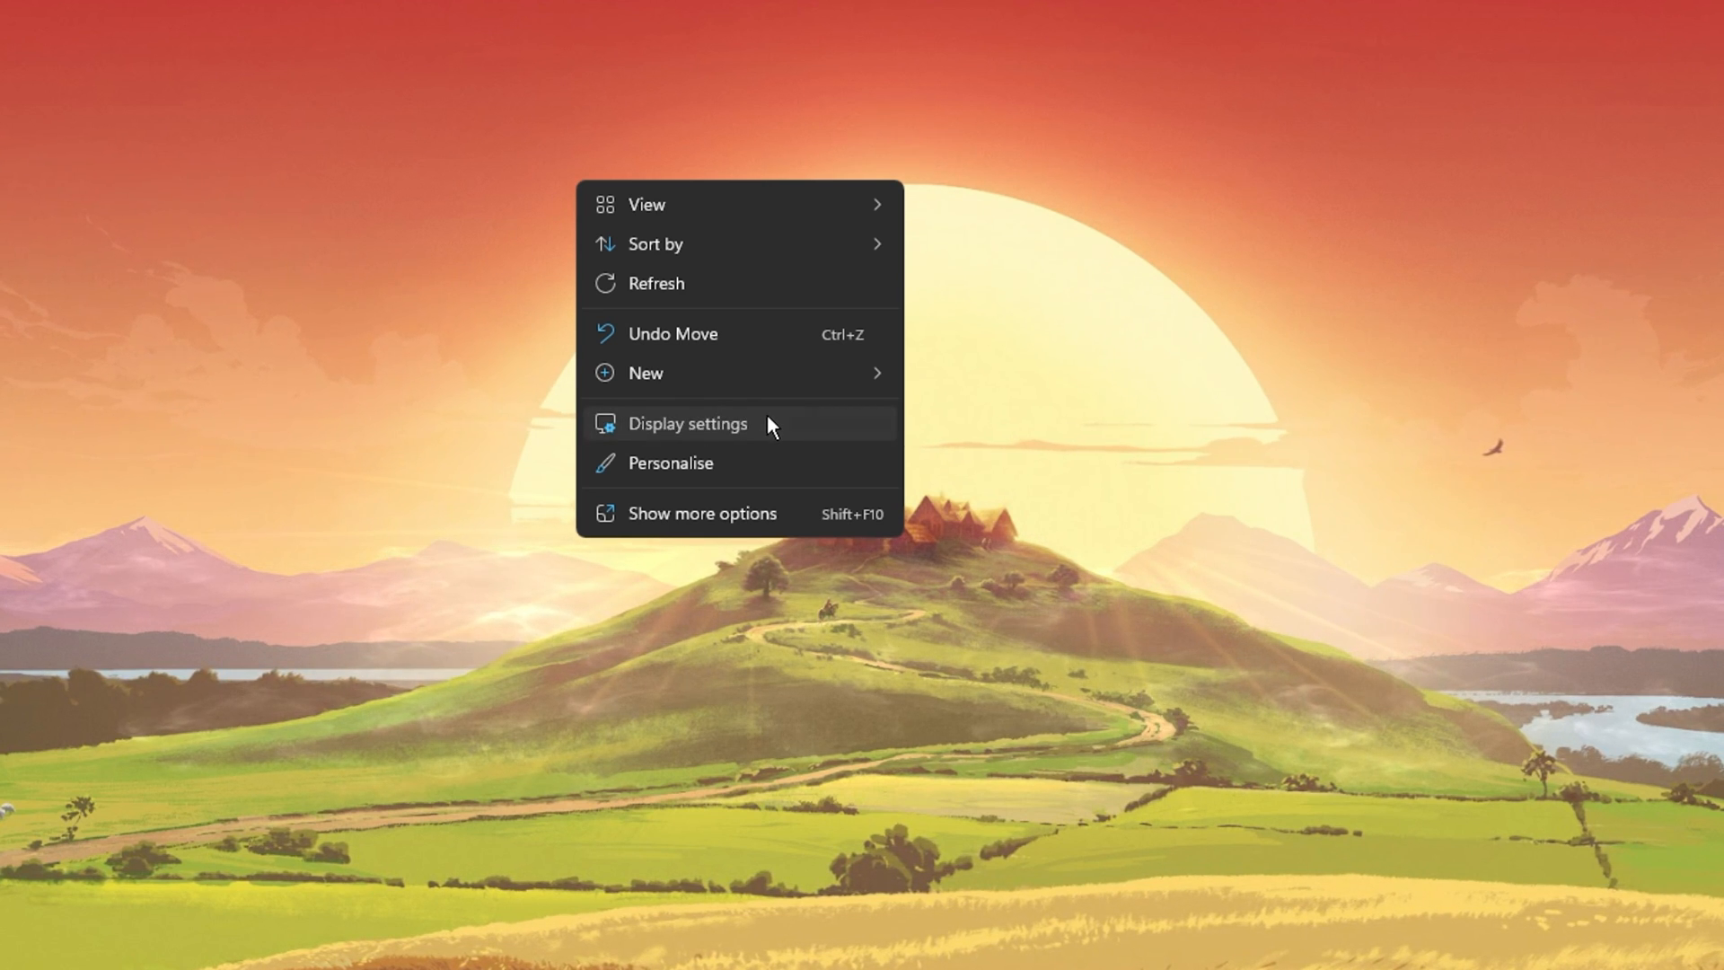
# - Keep the display resolution at 3440 × 1440 (Recommended) in Windows Display settings
pyautogui.click(687, 423)
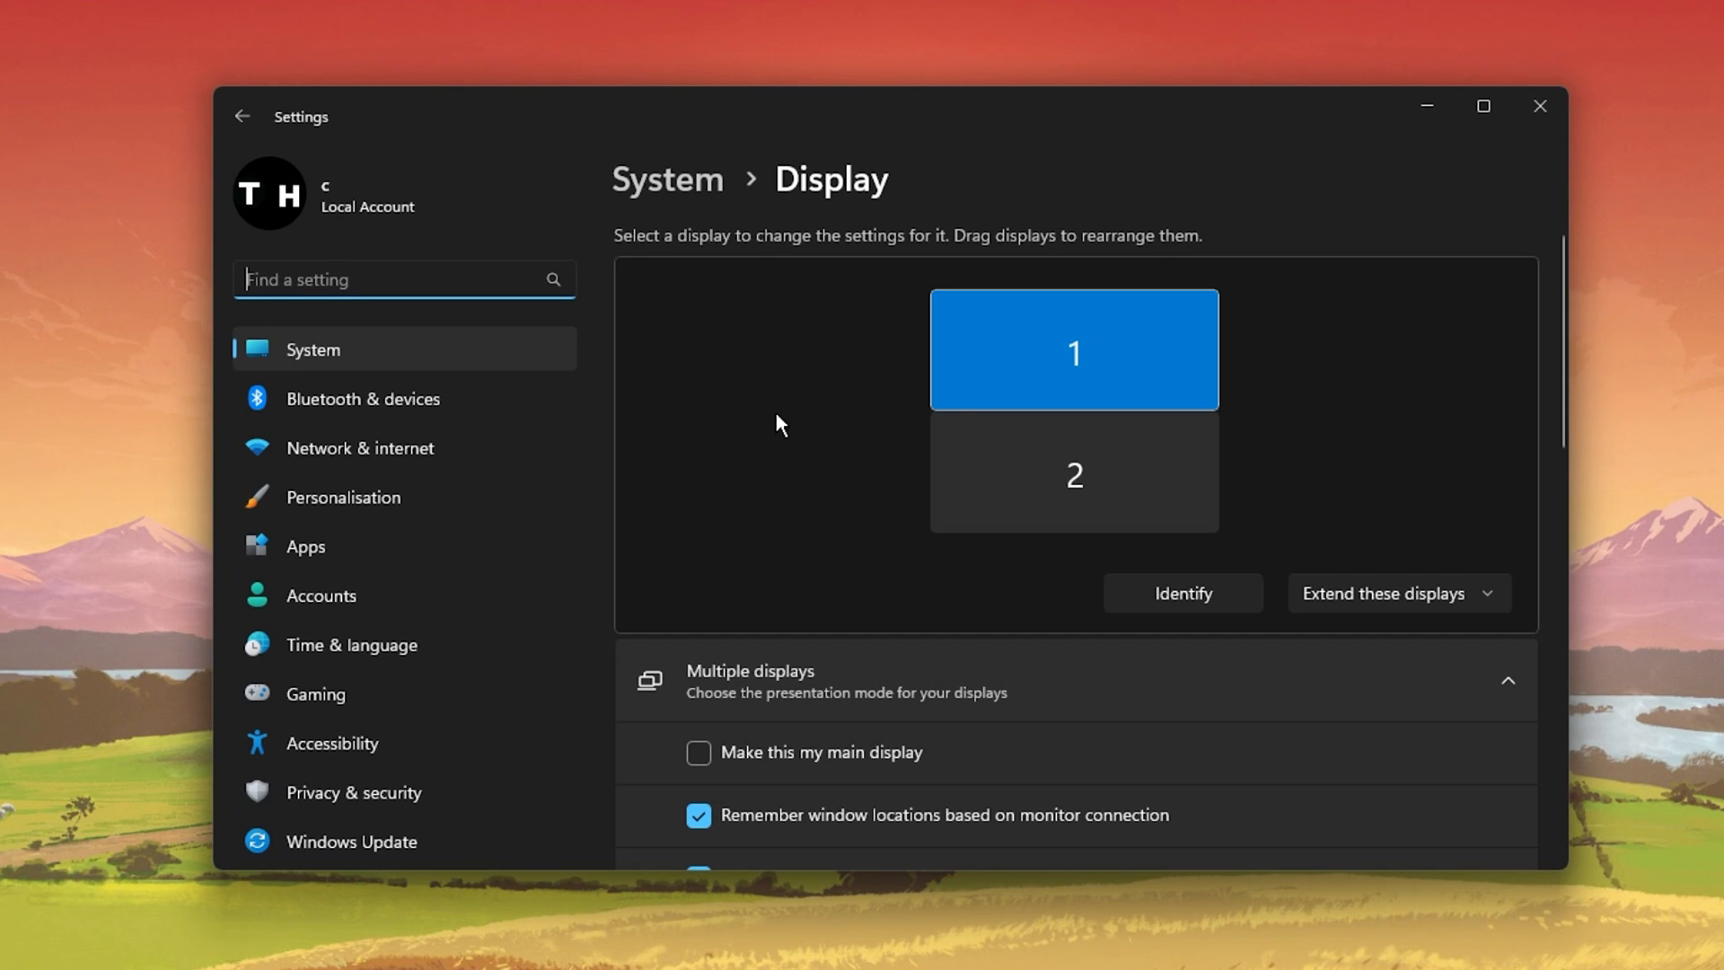
pyautogui.moveTo(983, 411)
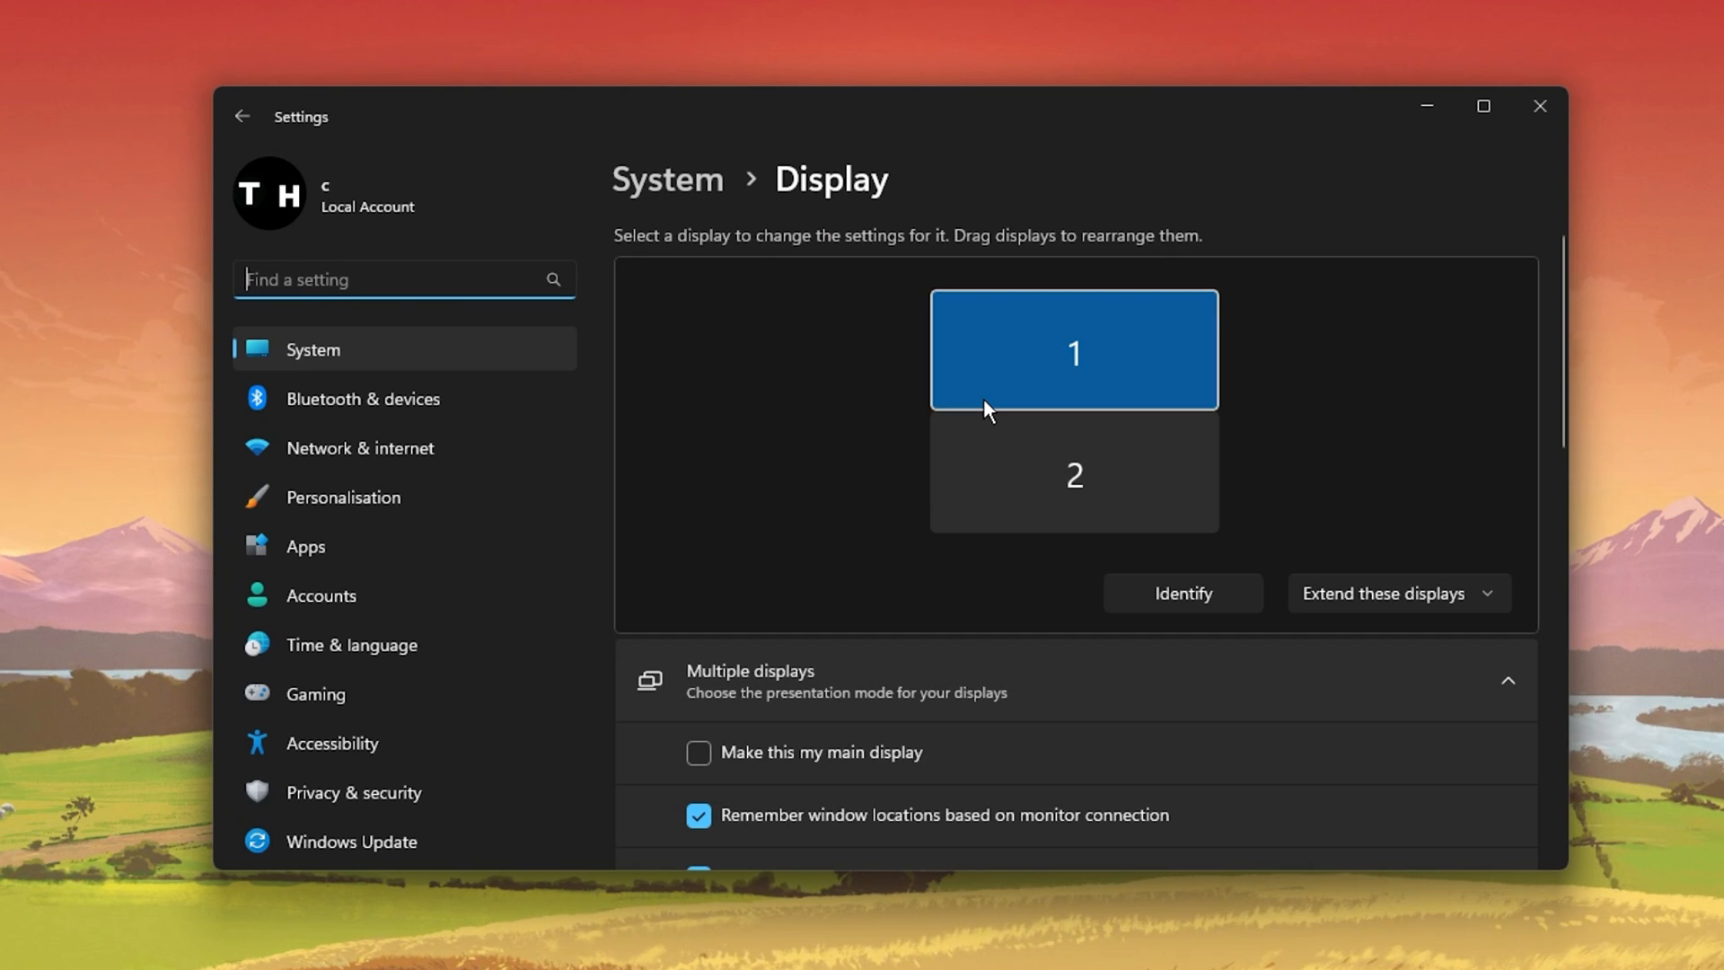
pyautogui.scroll(-3)
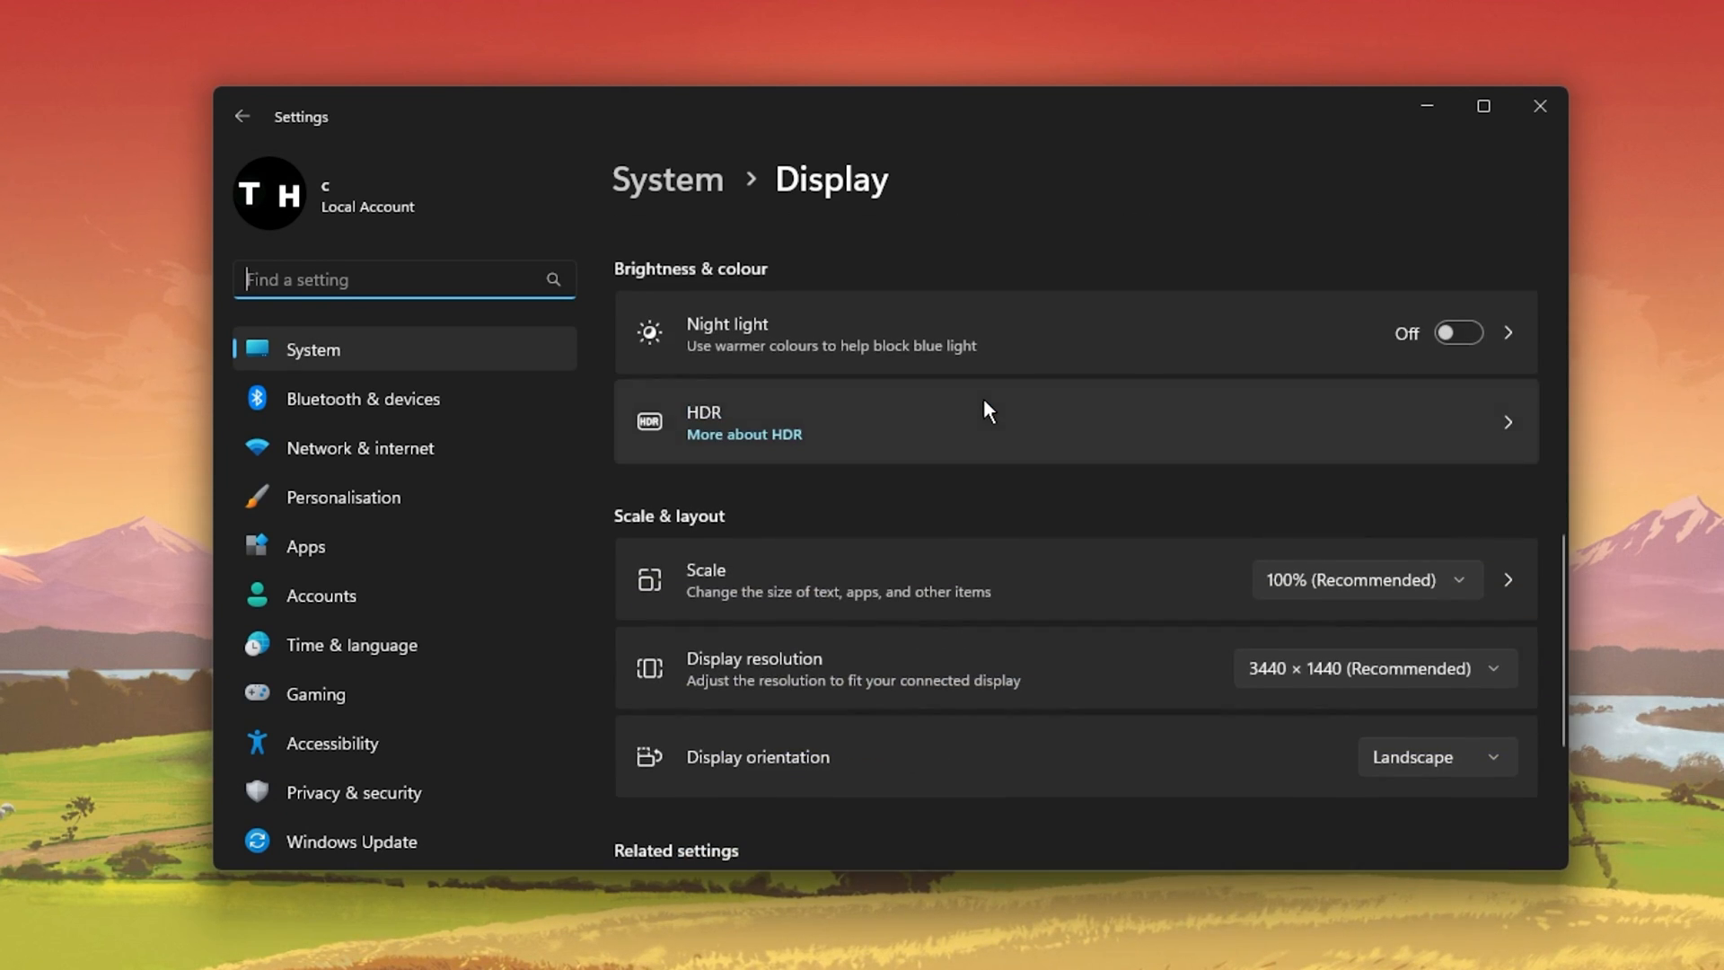
pyautogui.scroll(-3)
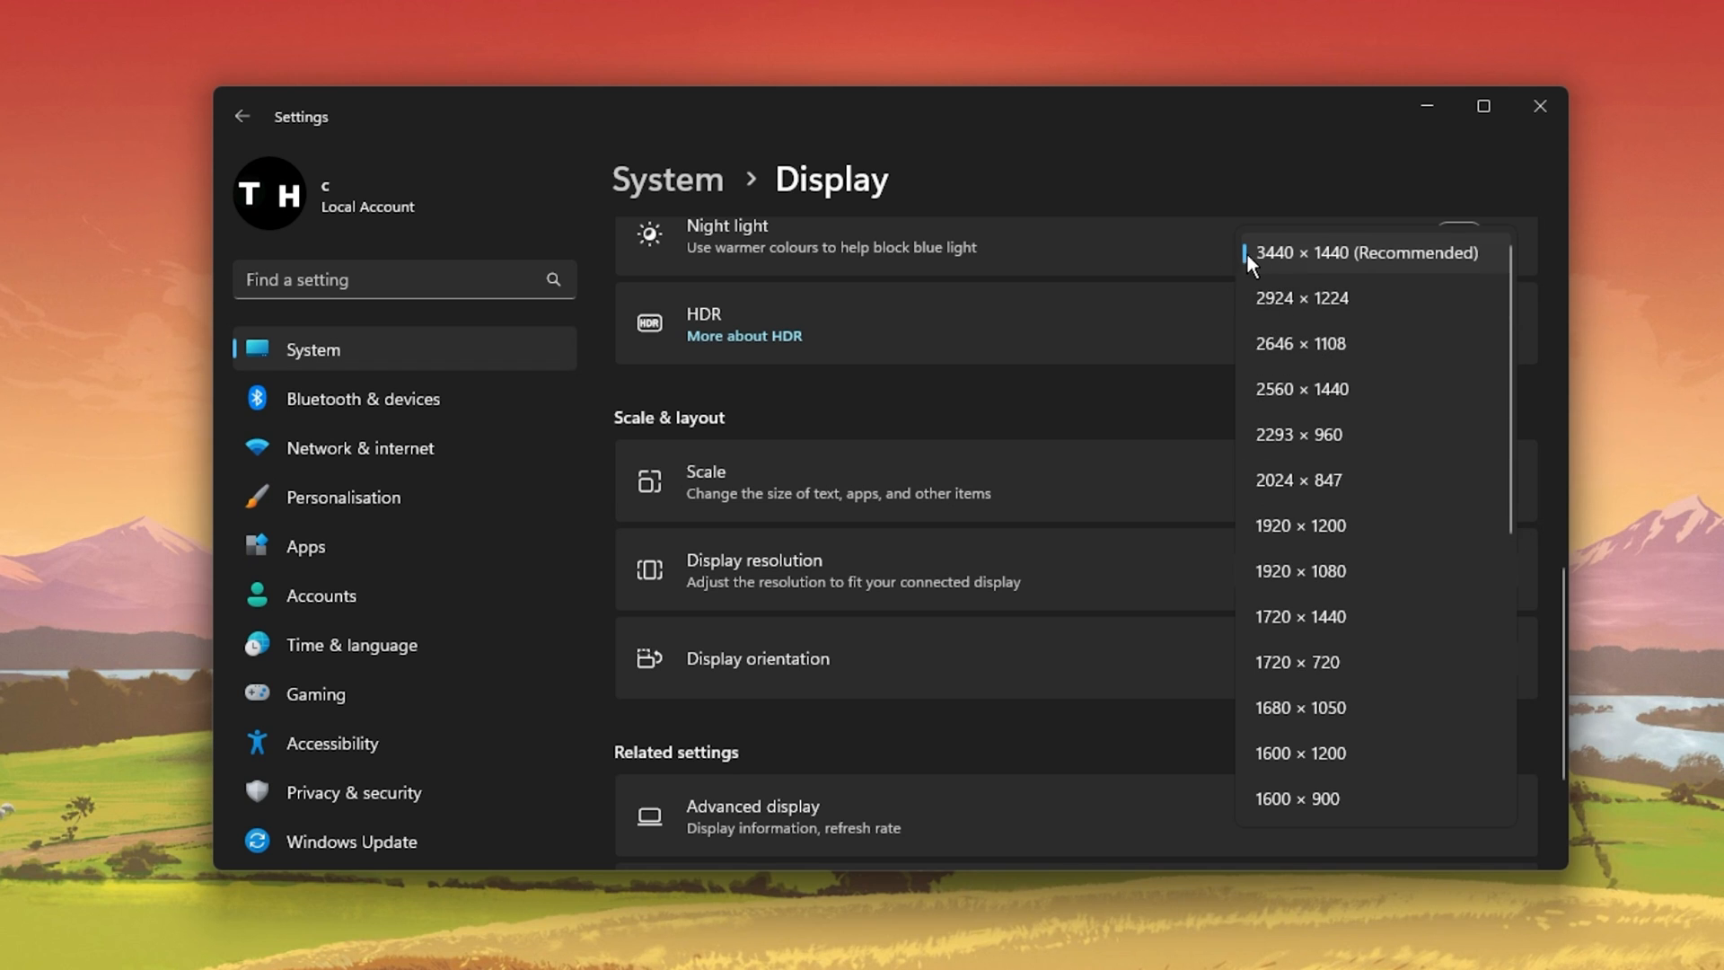
pyautogui.click(1366, 253)
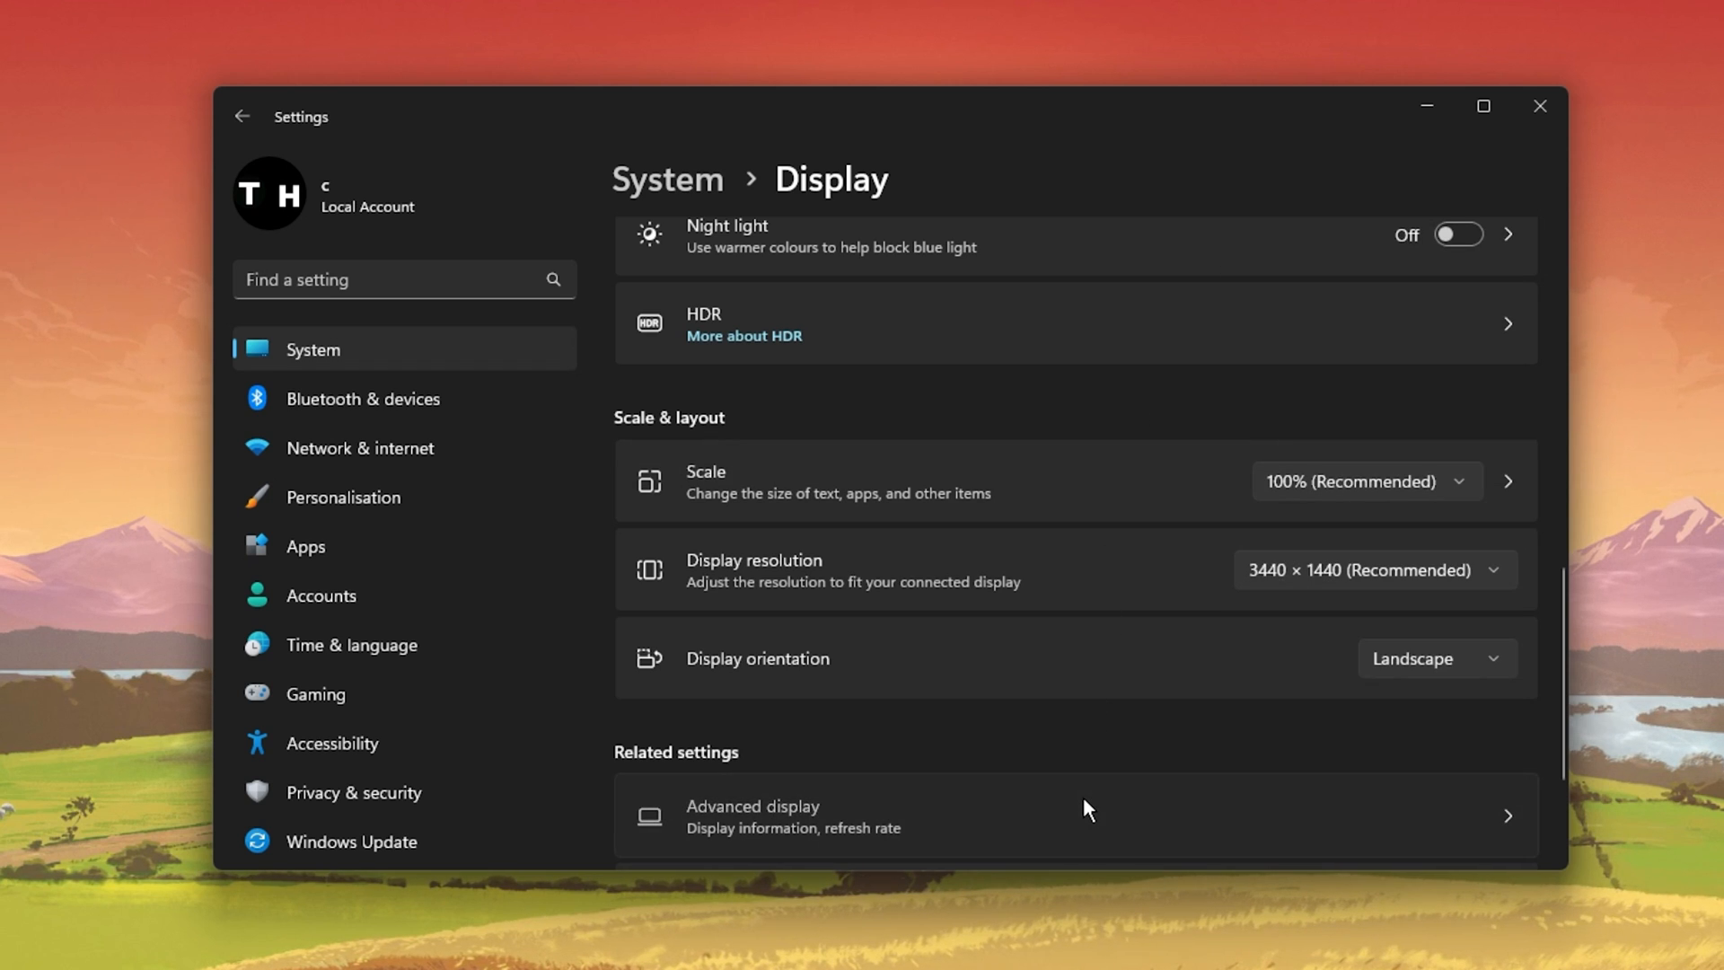
# - Choose a 99.99 Hz refresh rate for the Mi Monitor under Advanced display
pyautogui.click(752, 816)
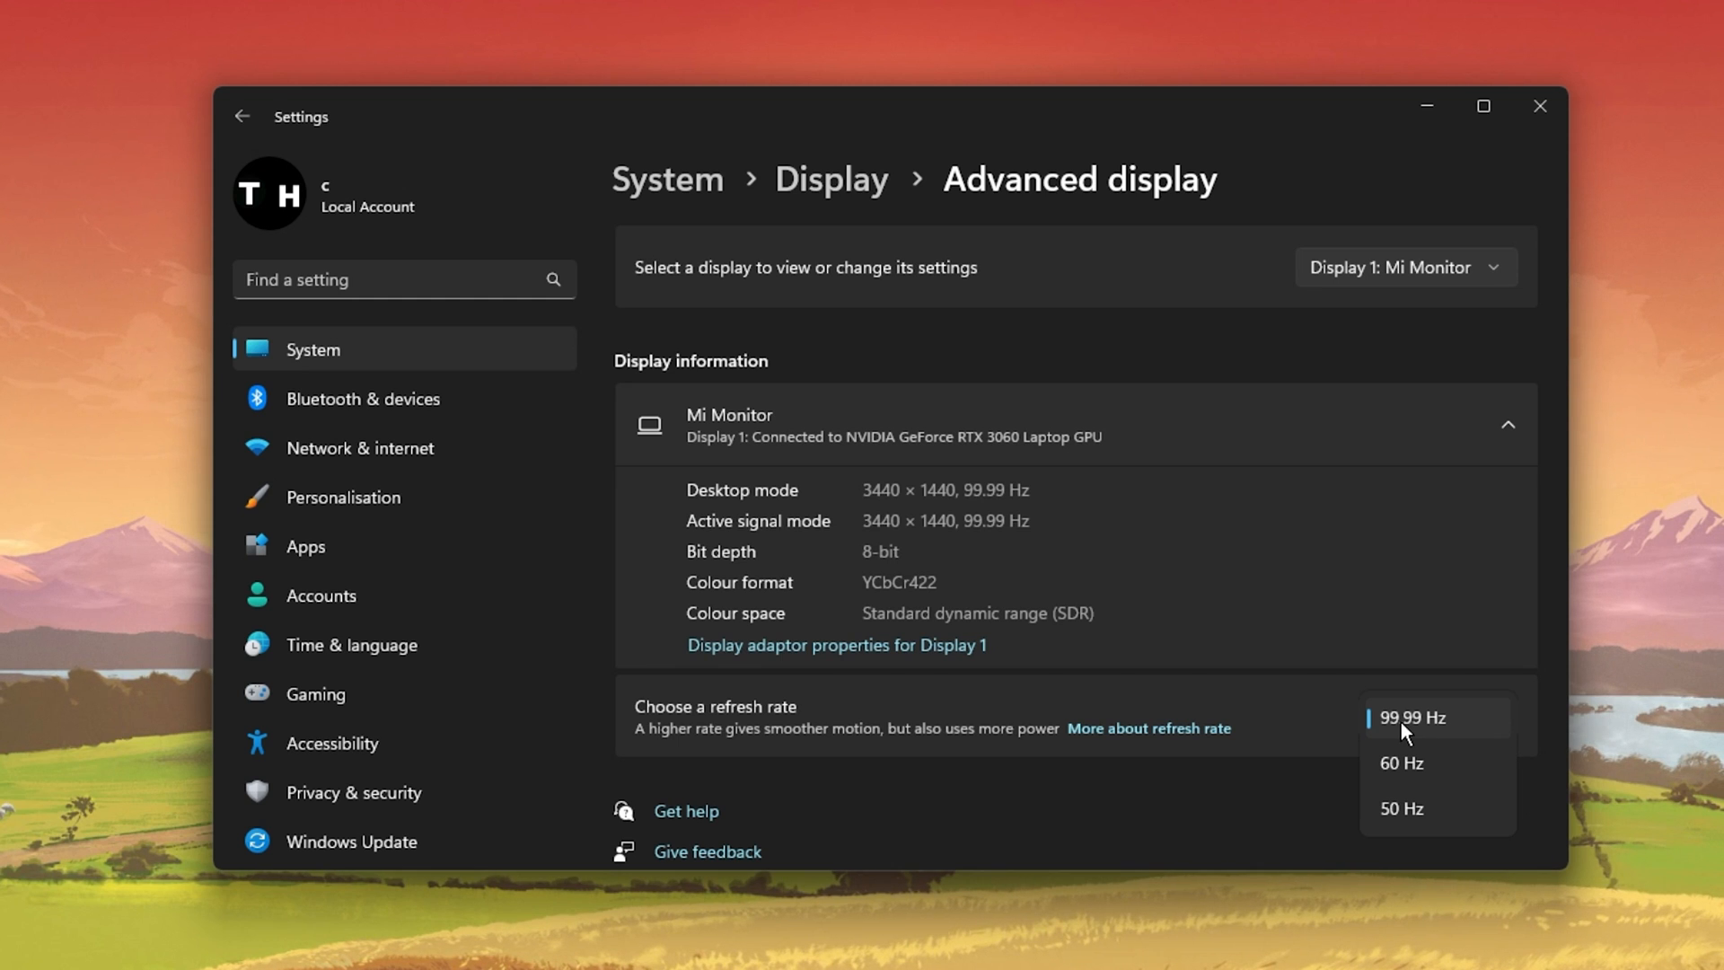
pyautogui.click(1435, 716)
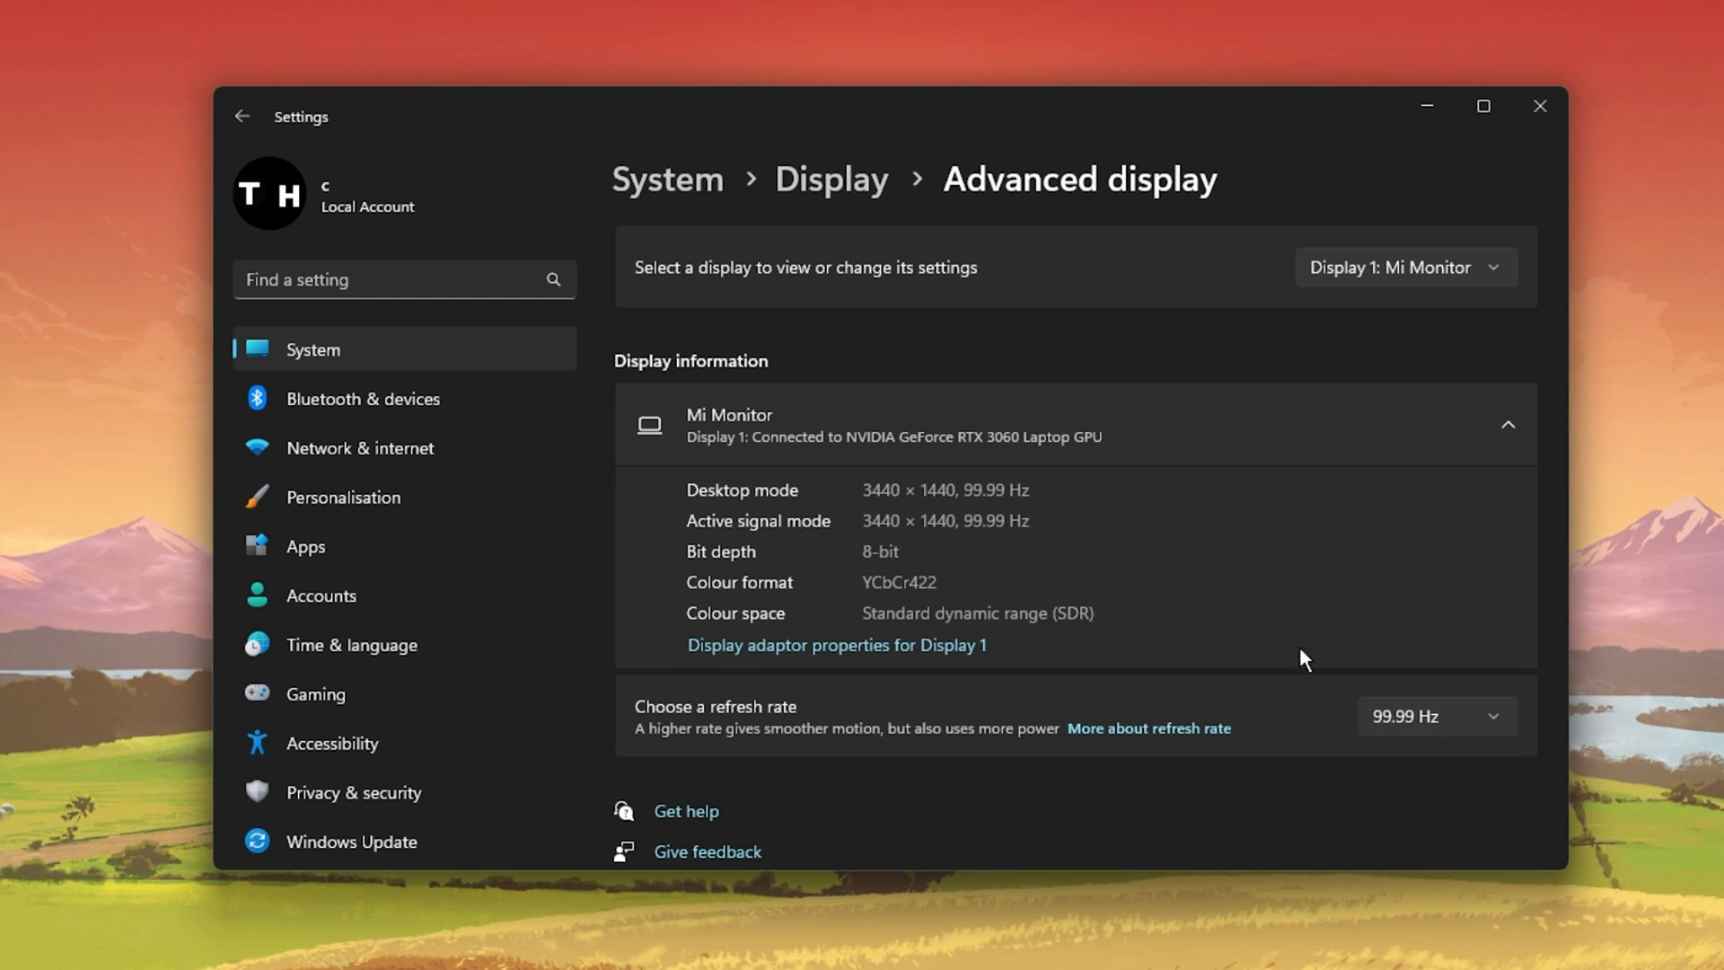